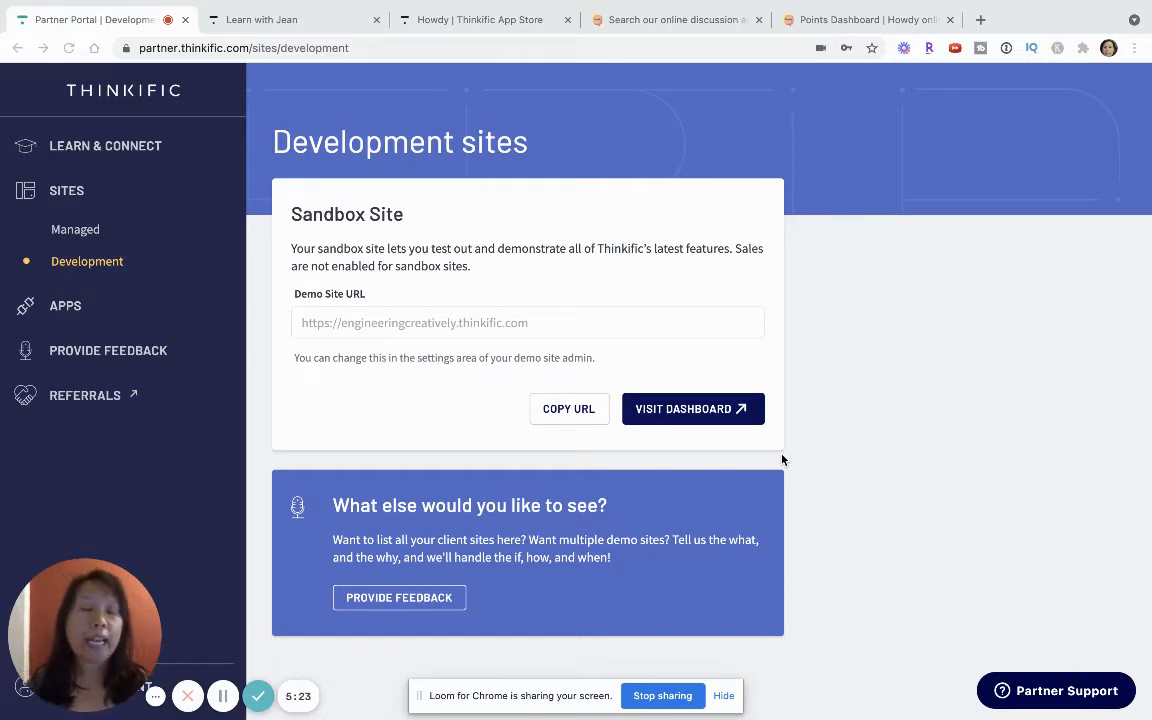
mouse_move(256, 594)
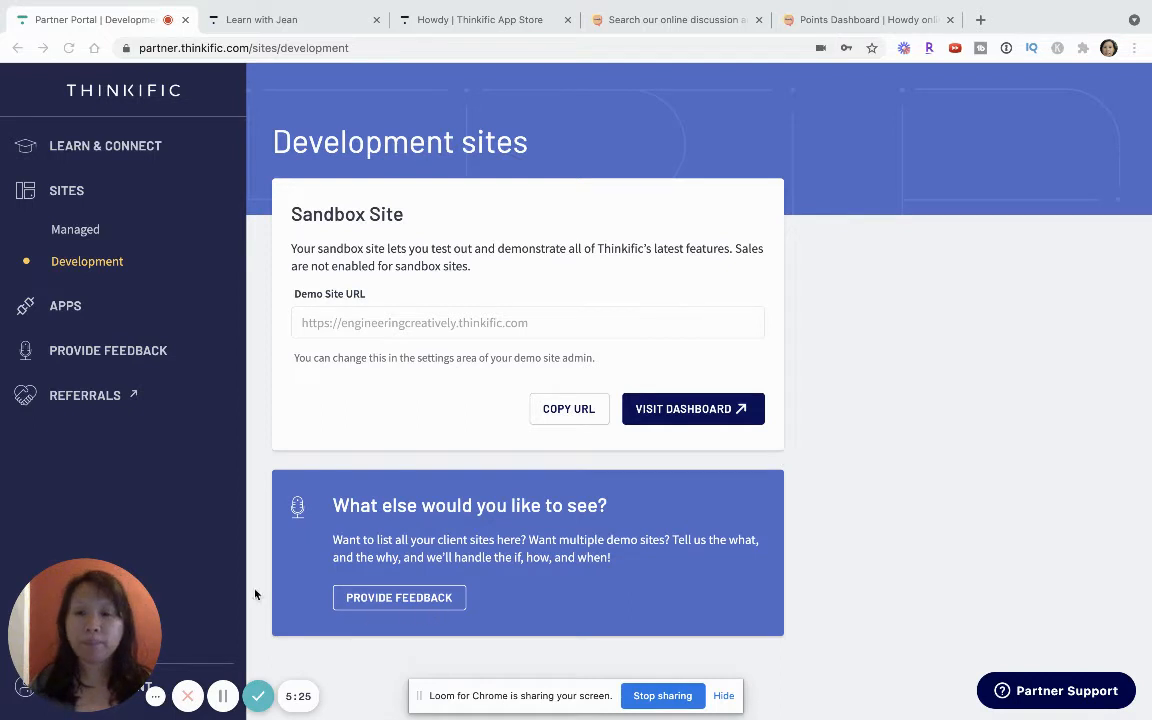
mouse_move(212, 460)
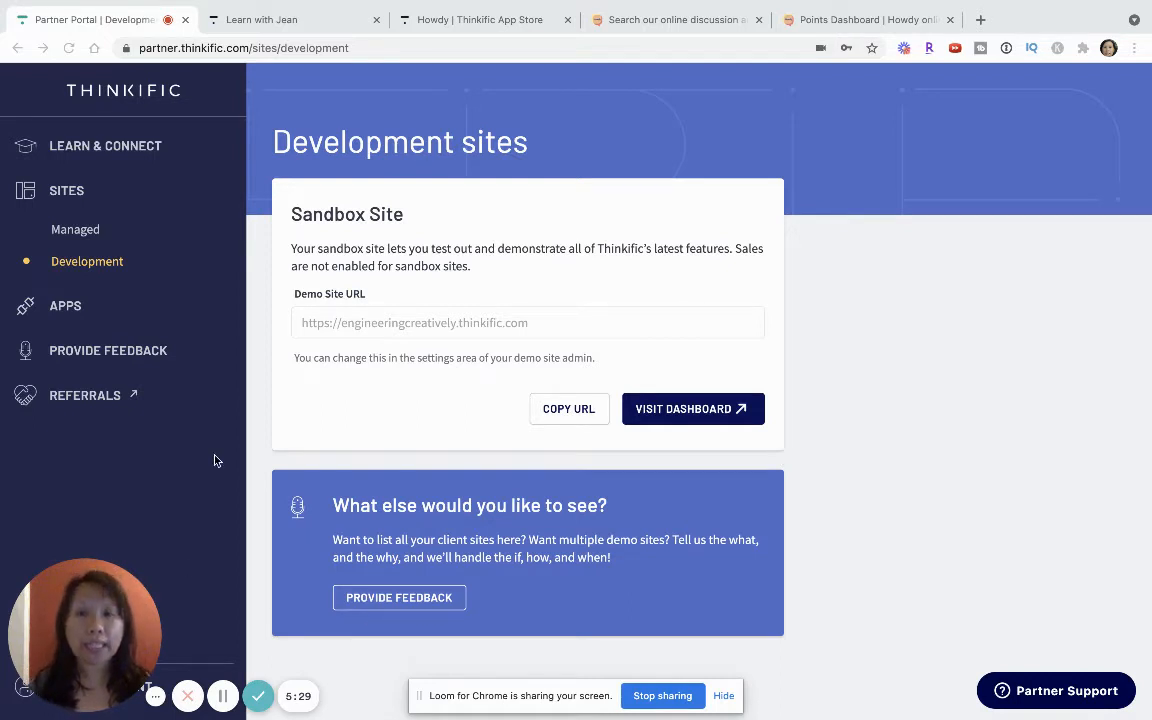
mouse_move(236, 408)
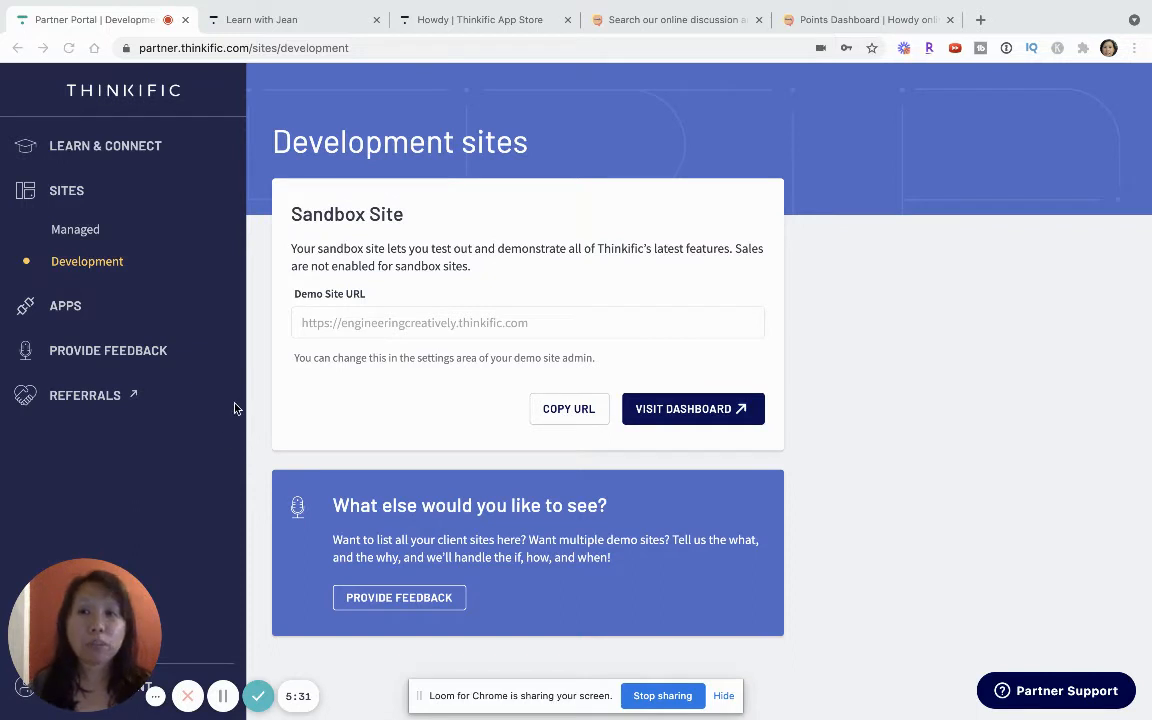
Bring up the Learn with Jean admin dashboard and its Apps listing for Howdy.
left_click(290, 20)
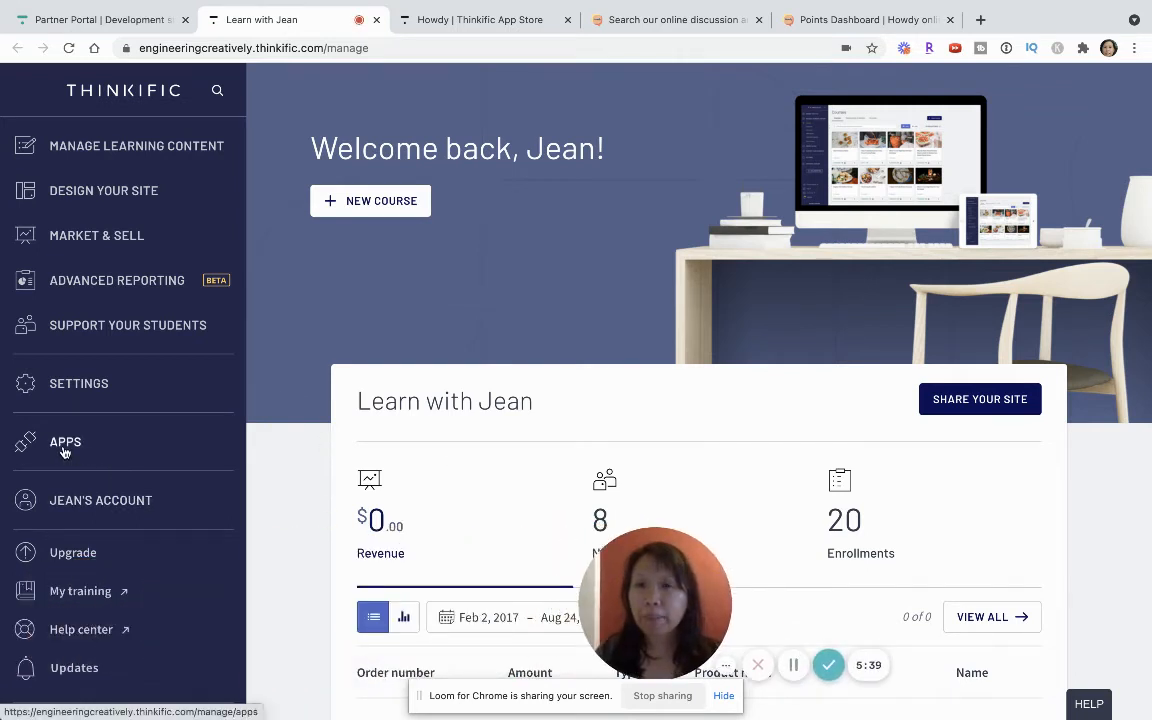
left_click(480, 20)
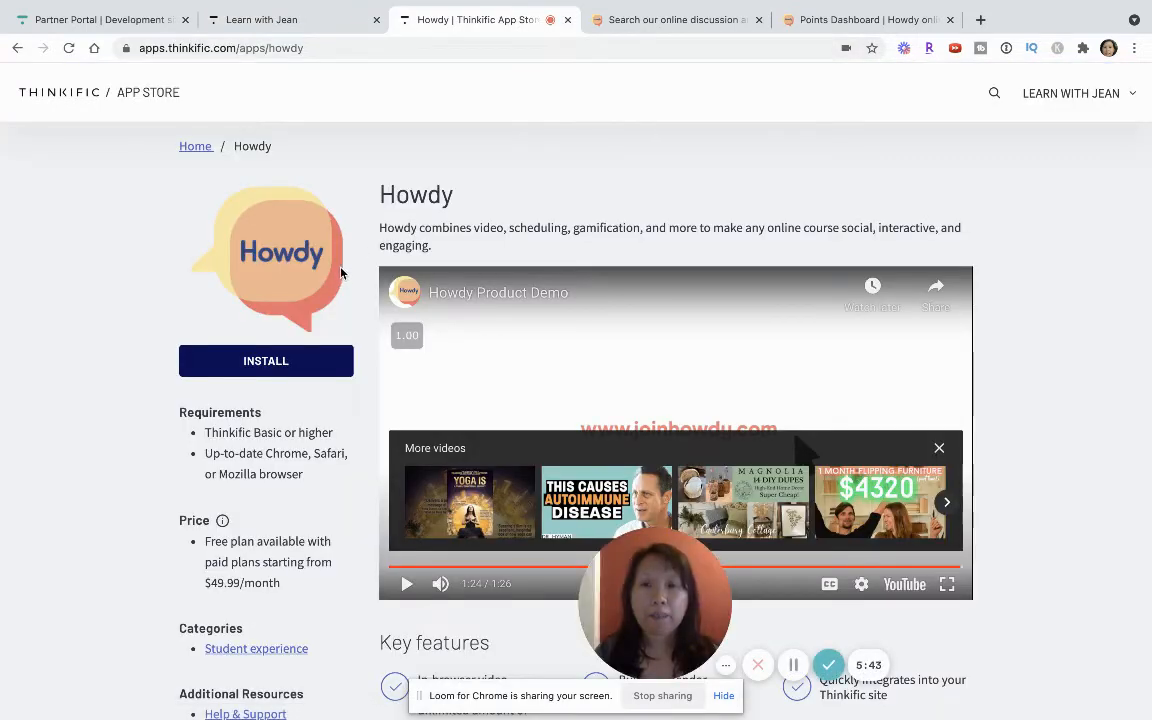
mouse_move(508, 294)
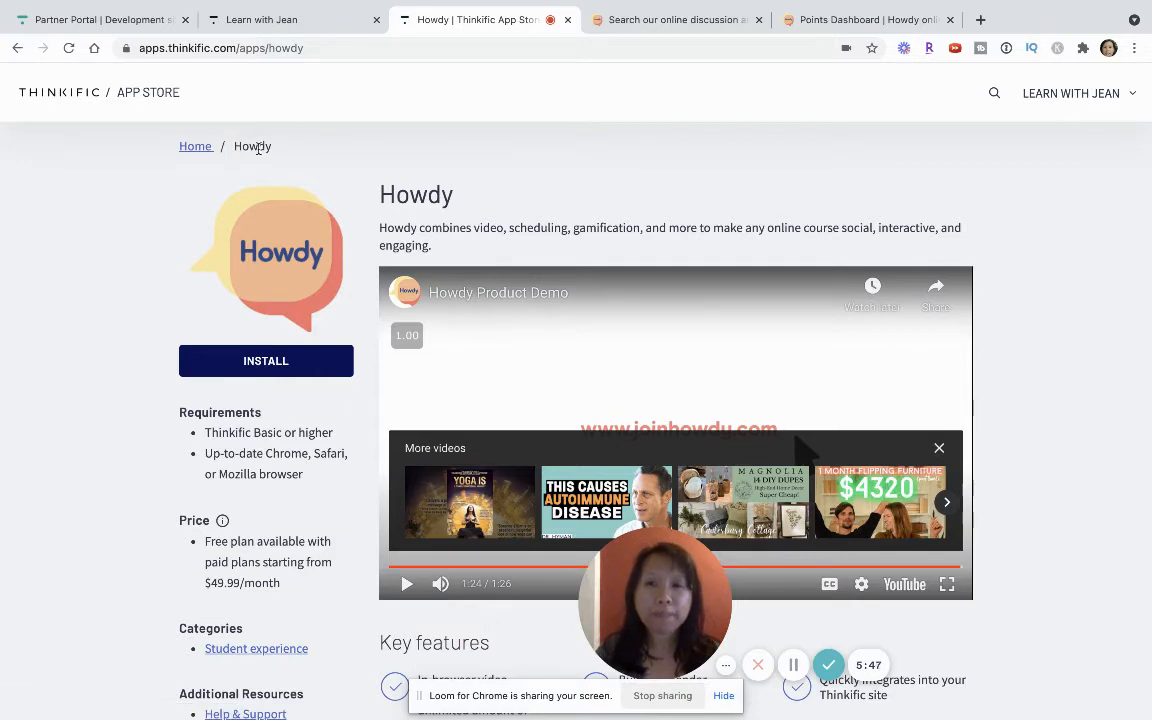
scroll("down", 3)
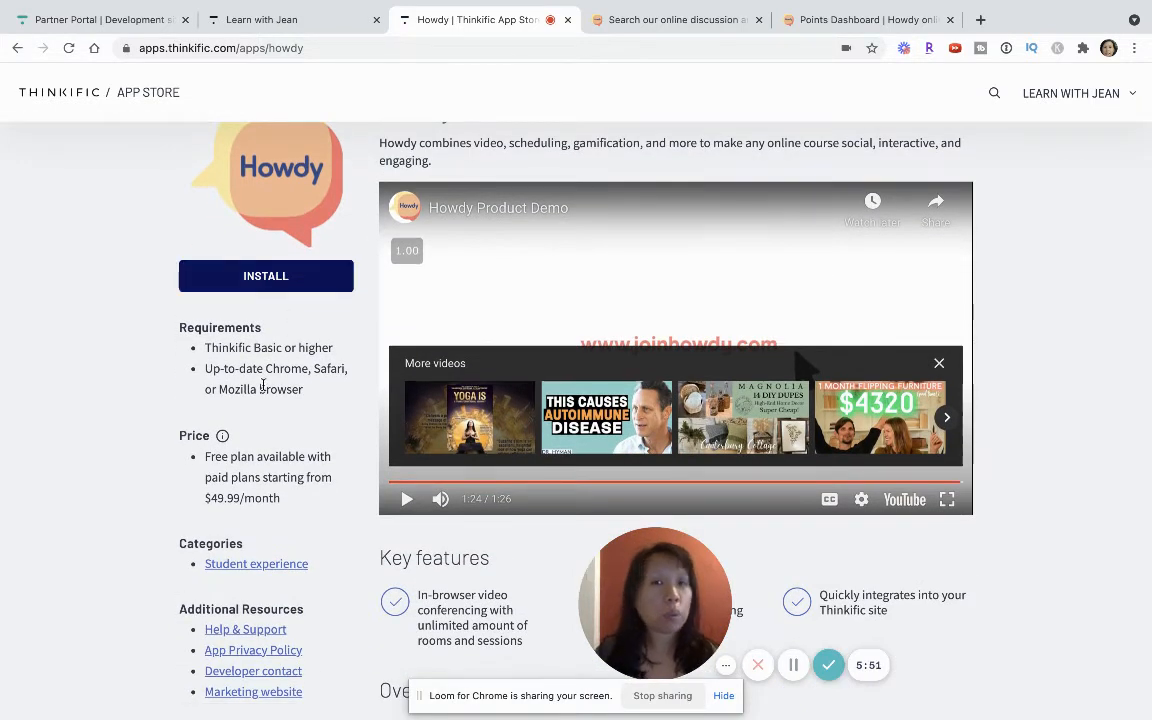
scroll("down", 3)
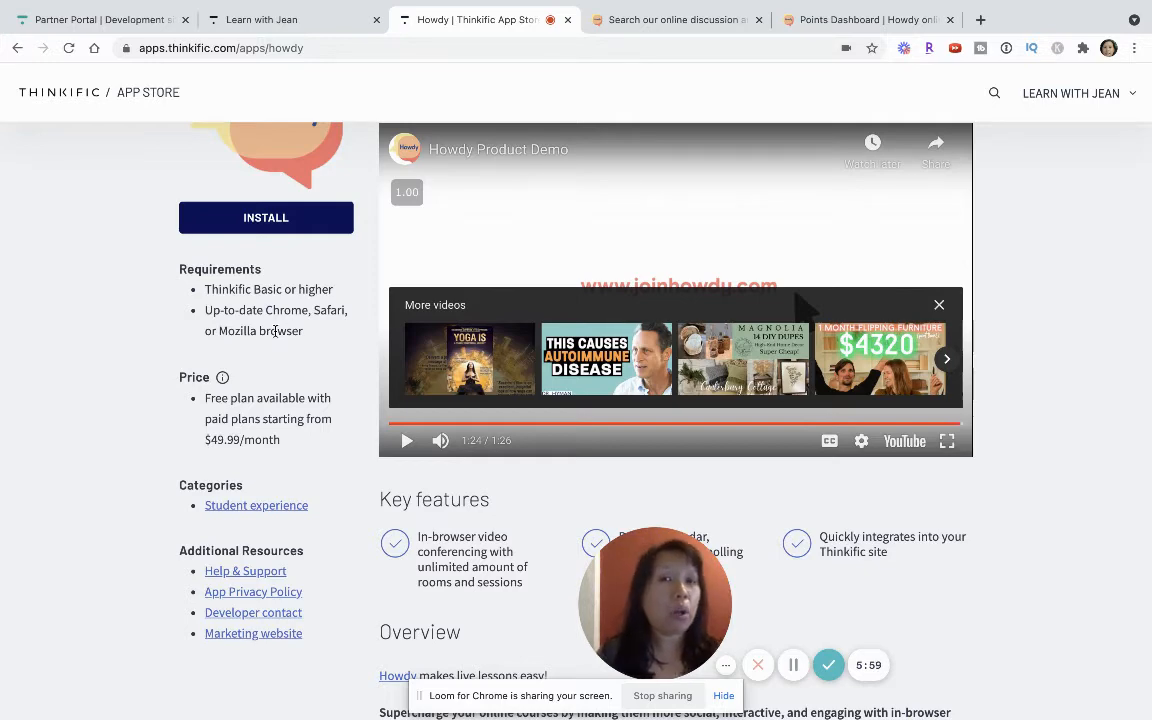
scroll("down", 3)
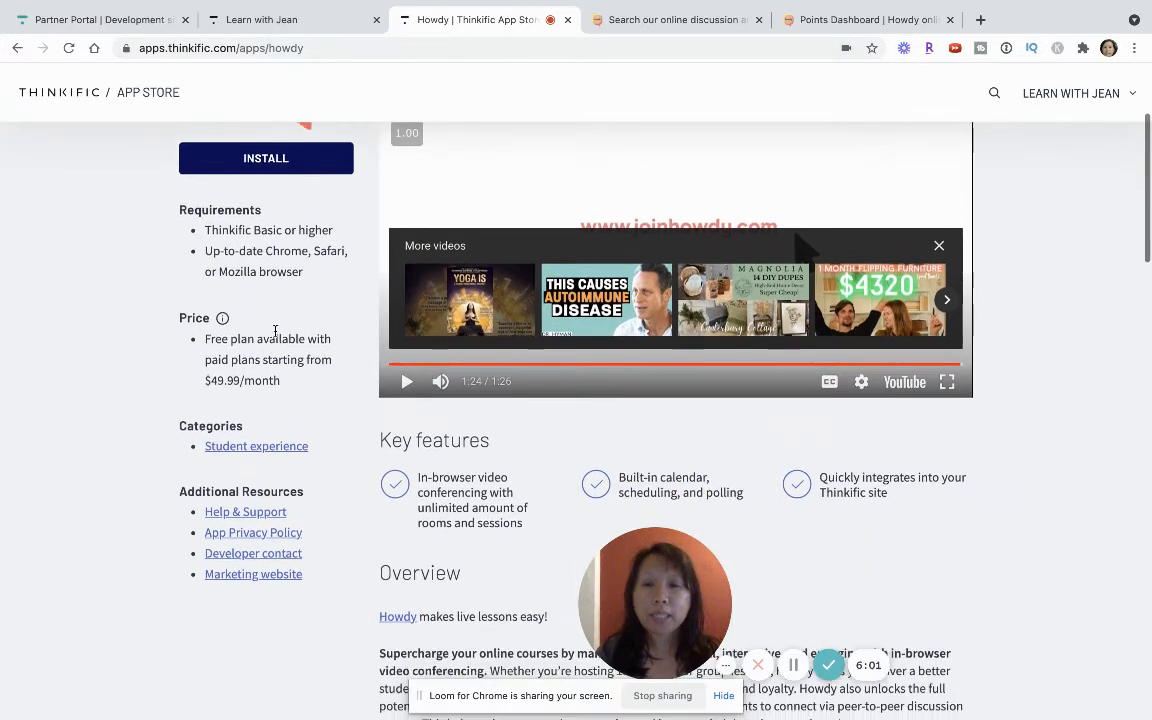
scroll("down", 3)
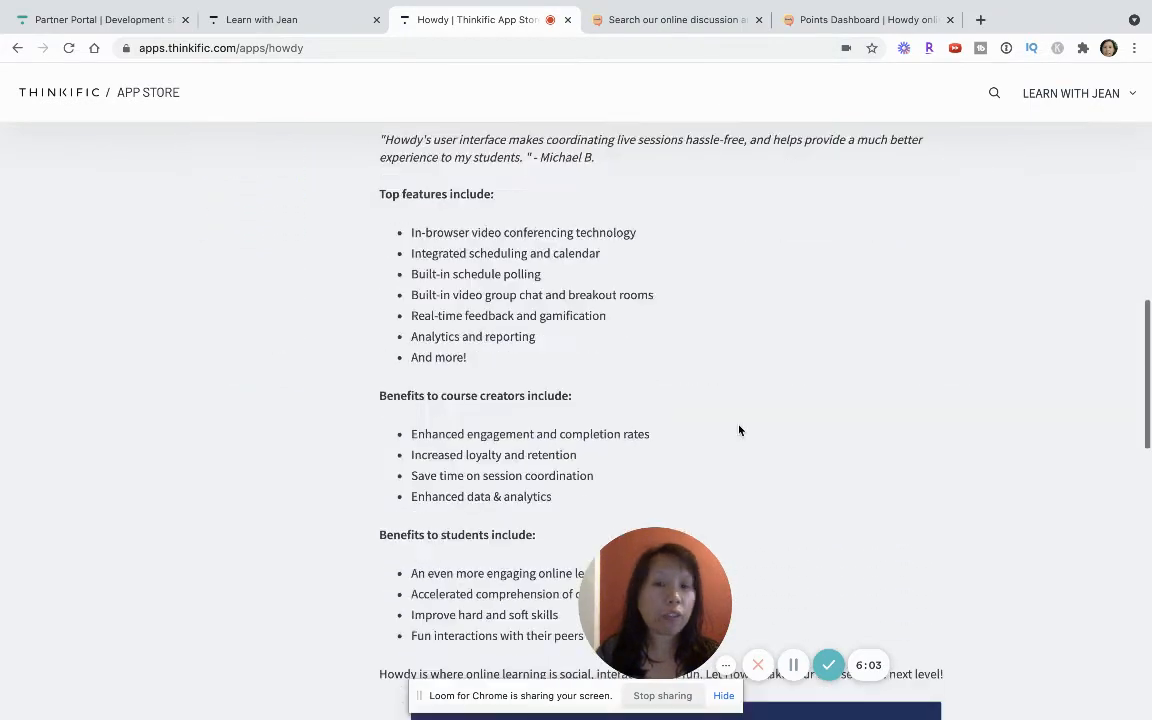
scroll("down", 3)
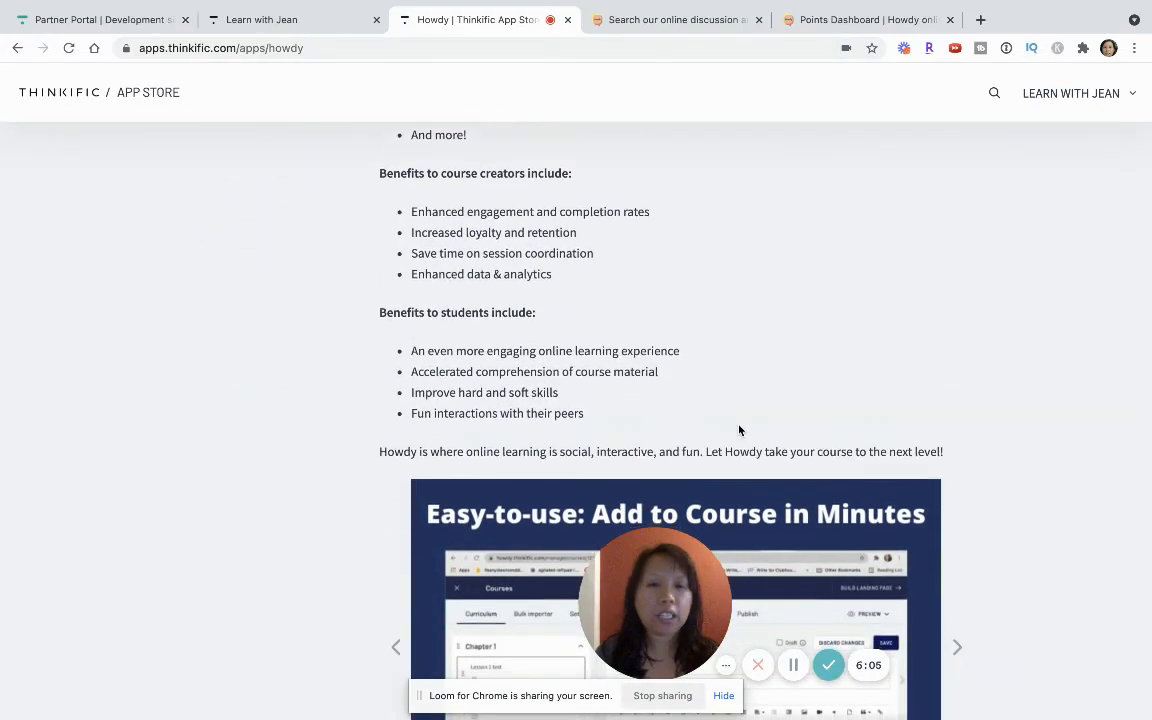
scroll("up", 3)
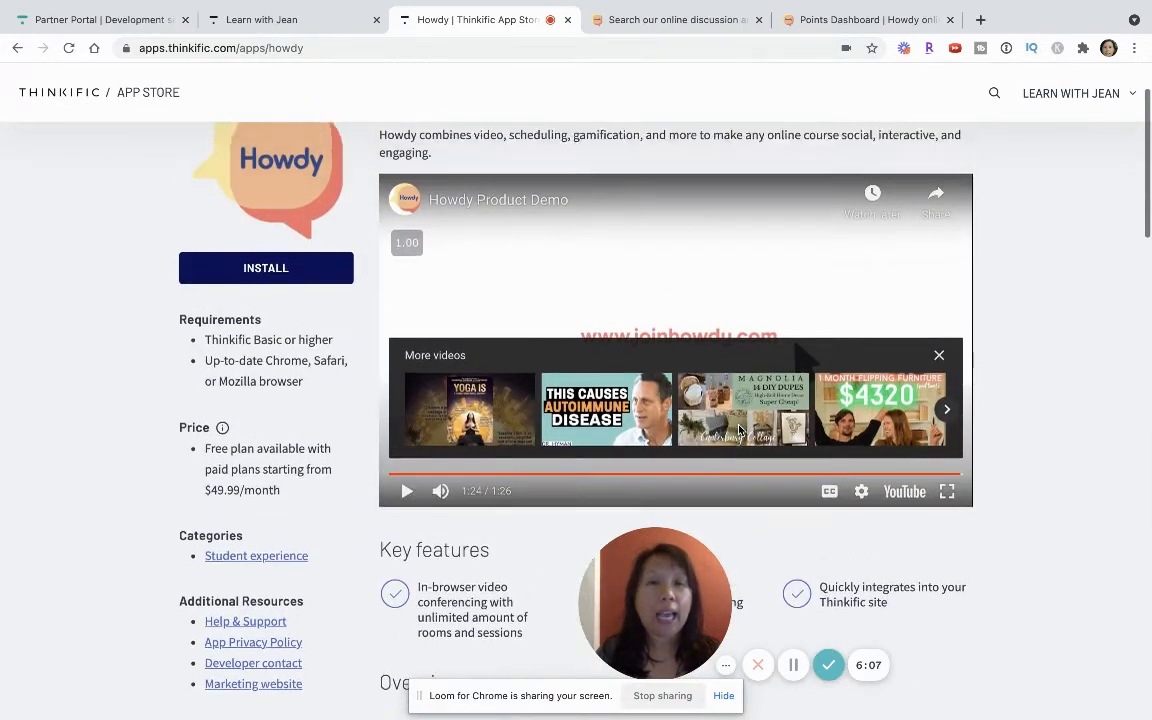
scroll("up", 3)
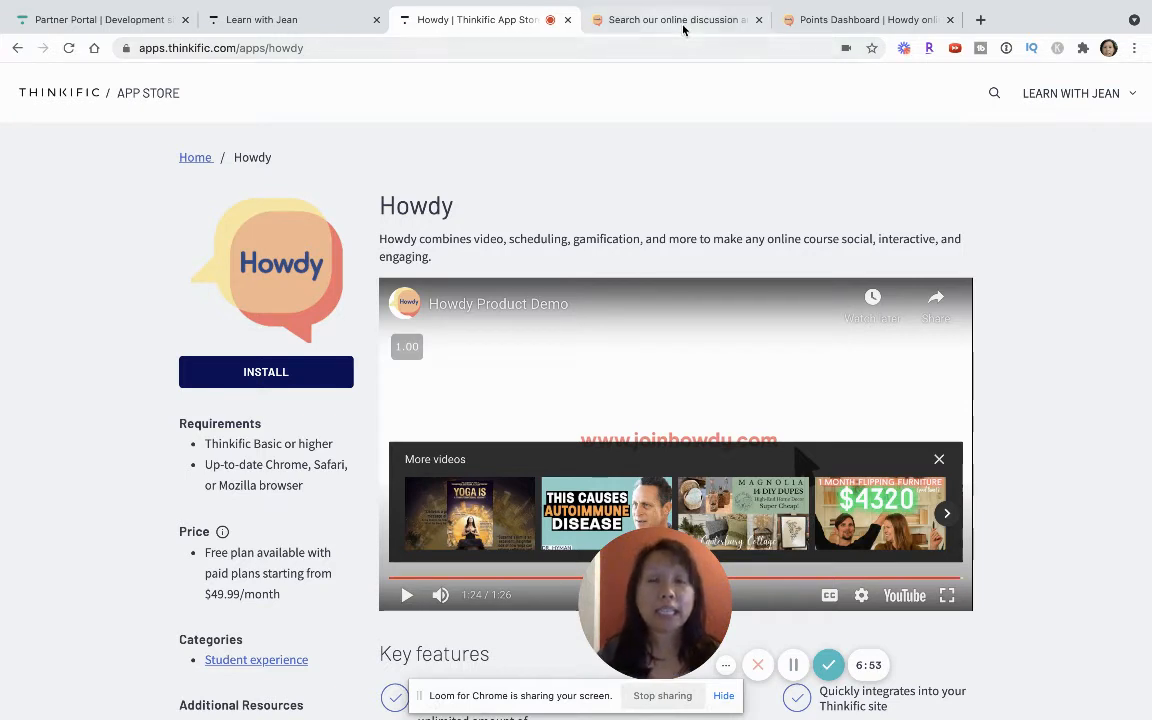
mouse_move(676, 20)
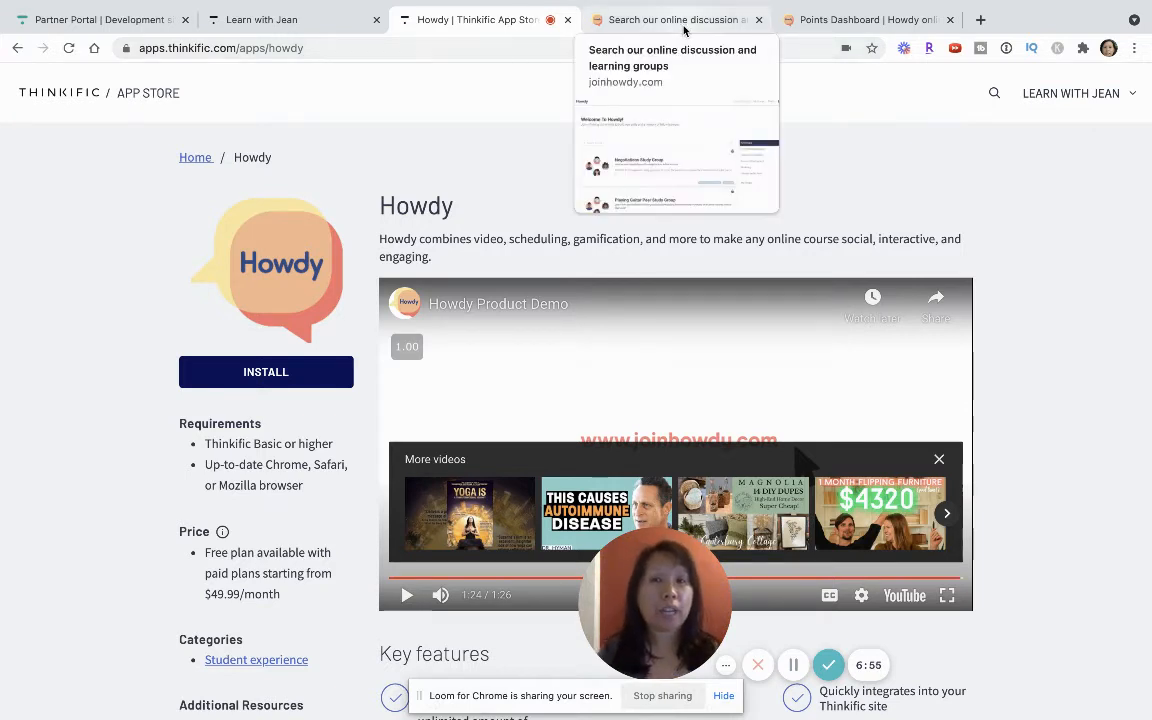
mouse_move(910, 70)
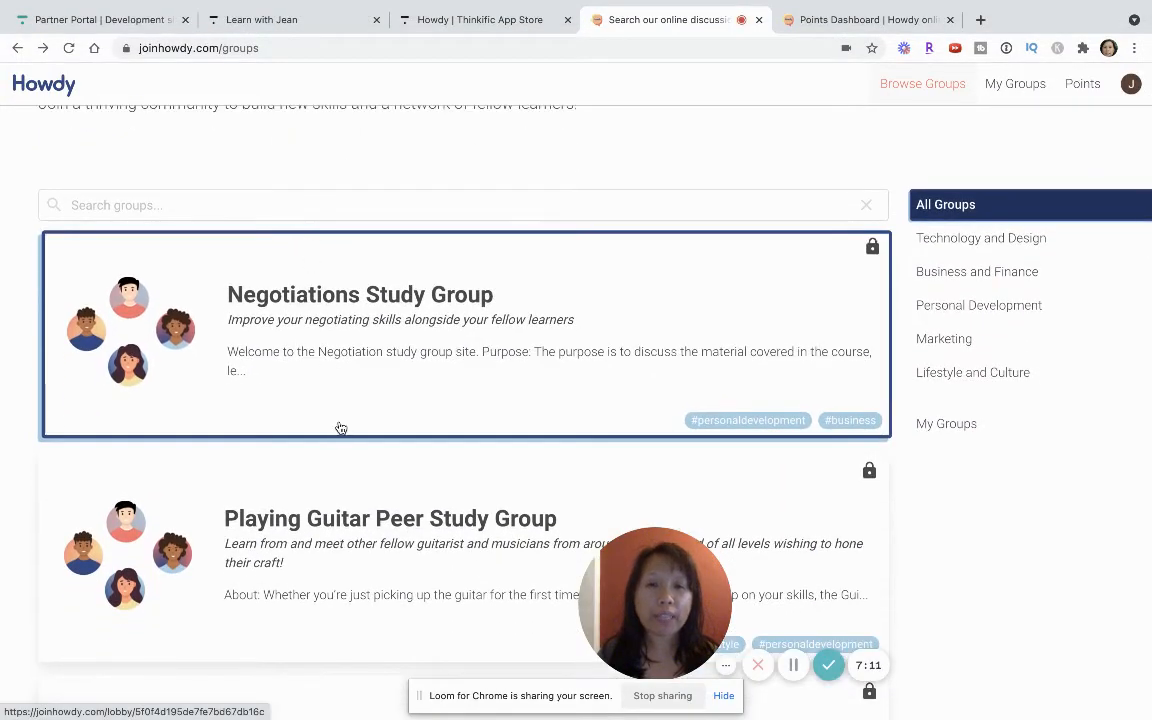
Scroll through the Browse Groups listings of music and negotiation study groups and back toward the top.
scroll("down", 3)
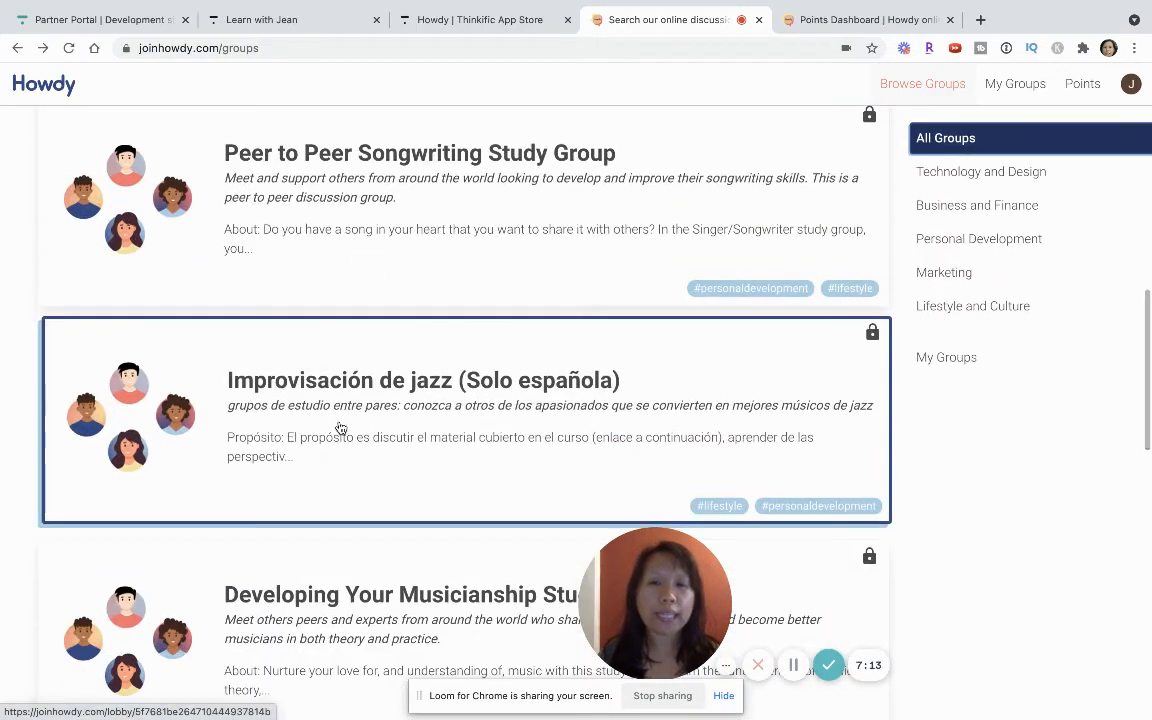
scroll("down", 3)
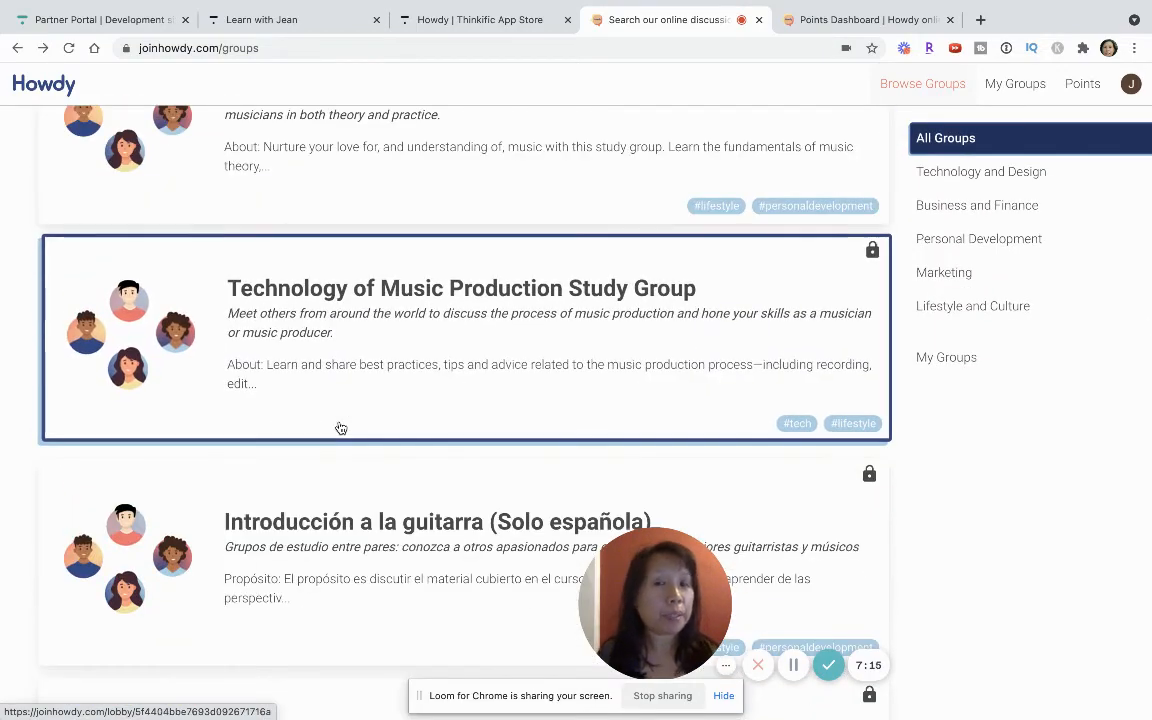
mouse_move(884, 384)
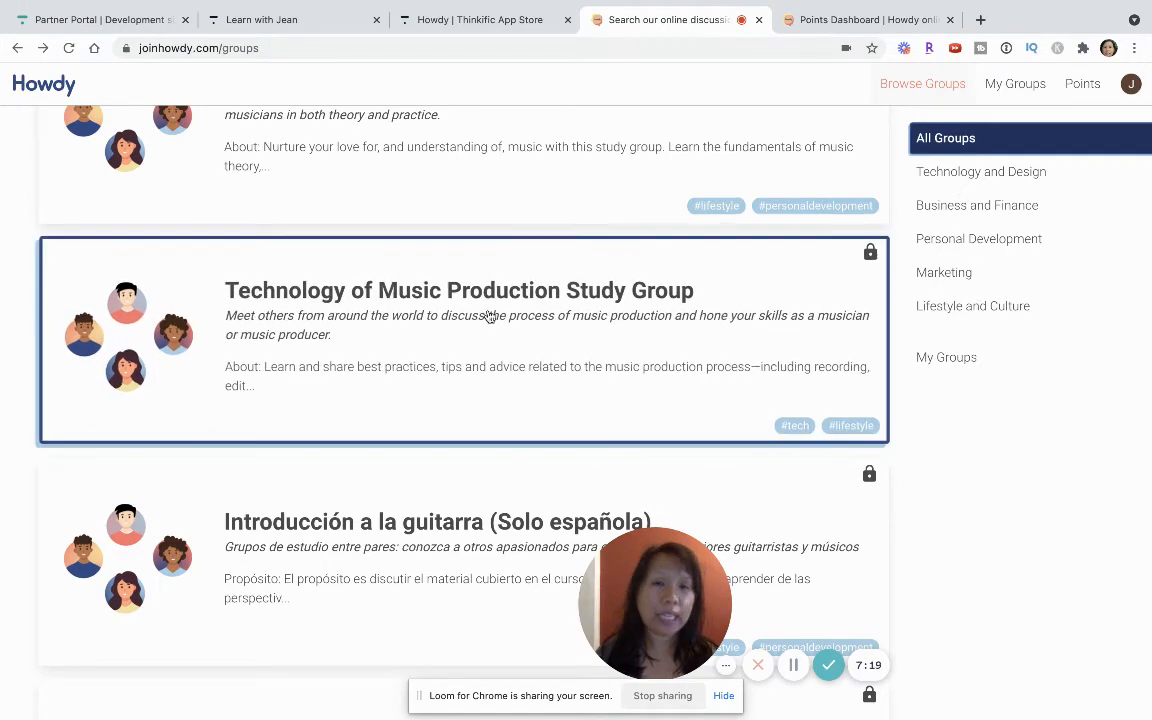
scroll("down", 3)
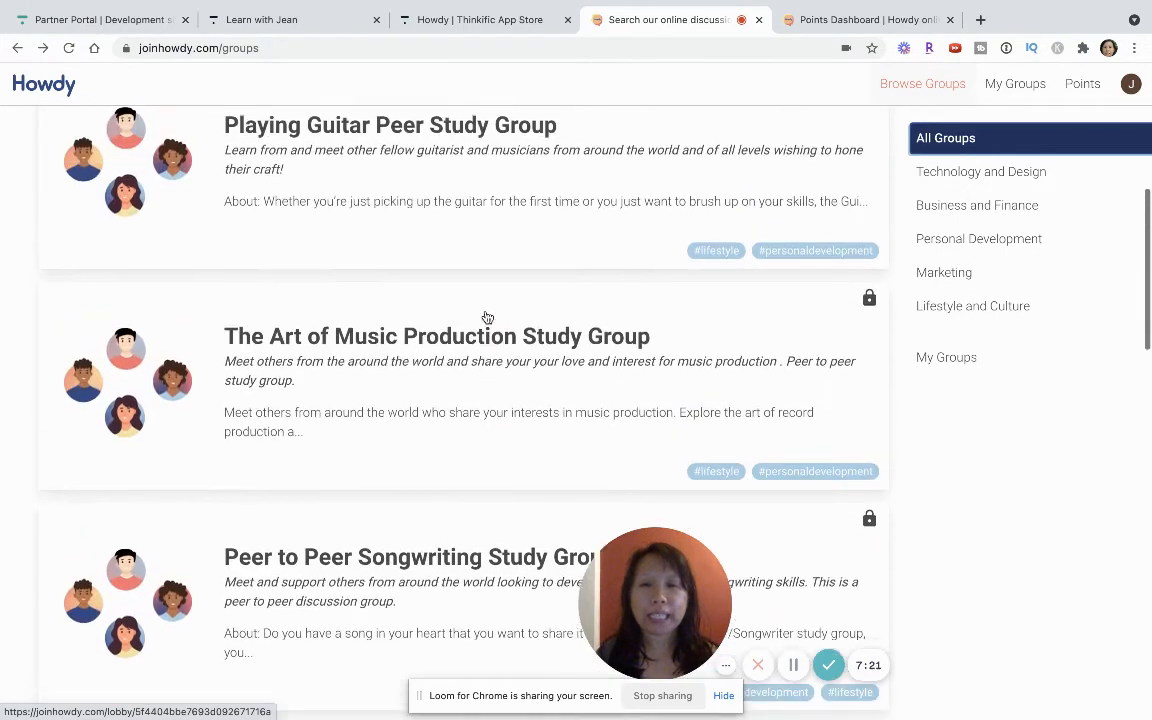
scroll("up", 3)
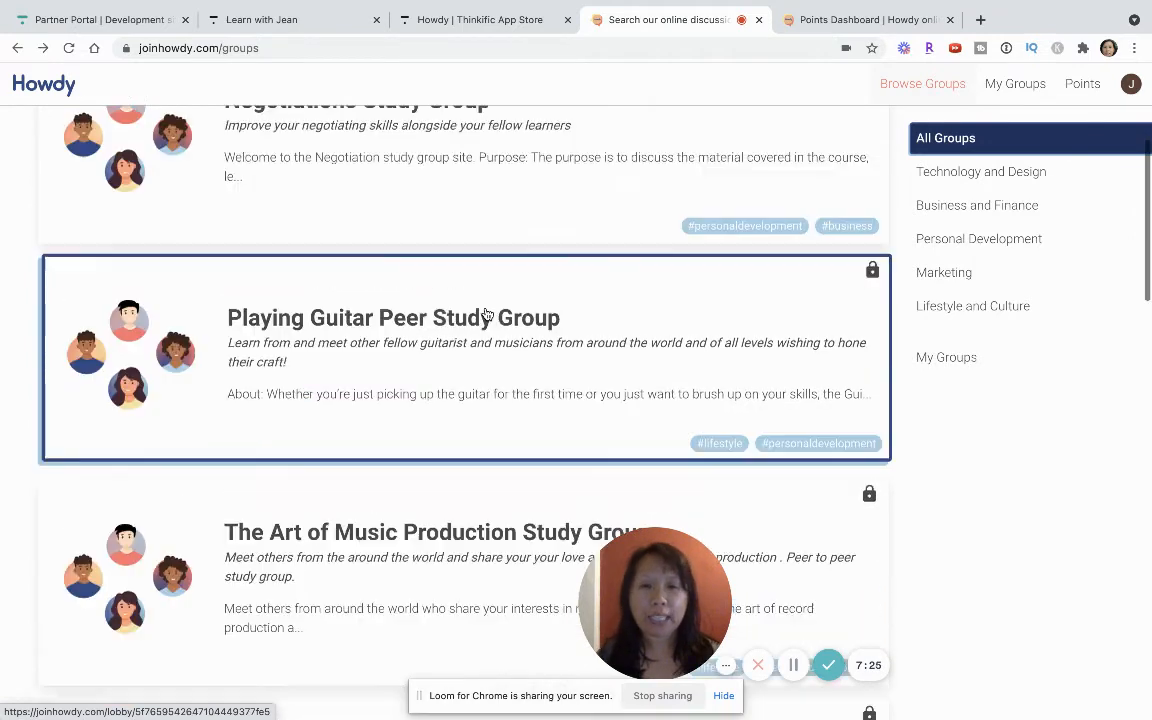
scroll("up", 3)
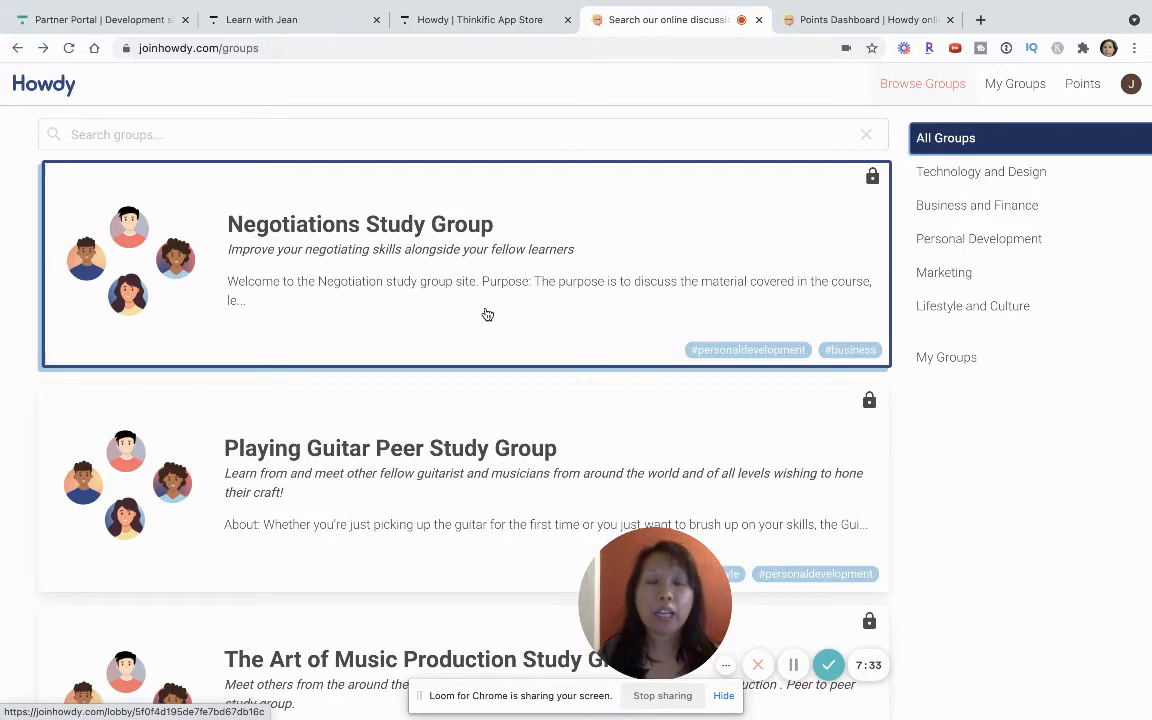
scroll("up", 3)
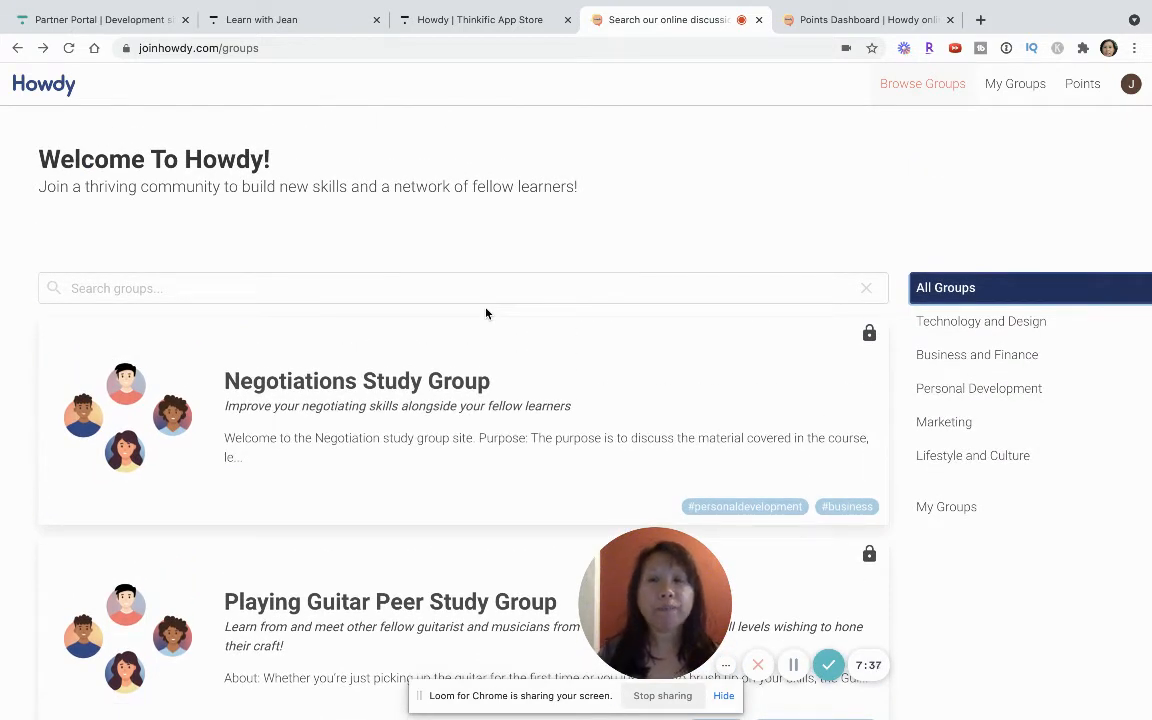
scroll("down", 3)
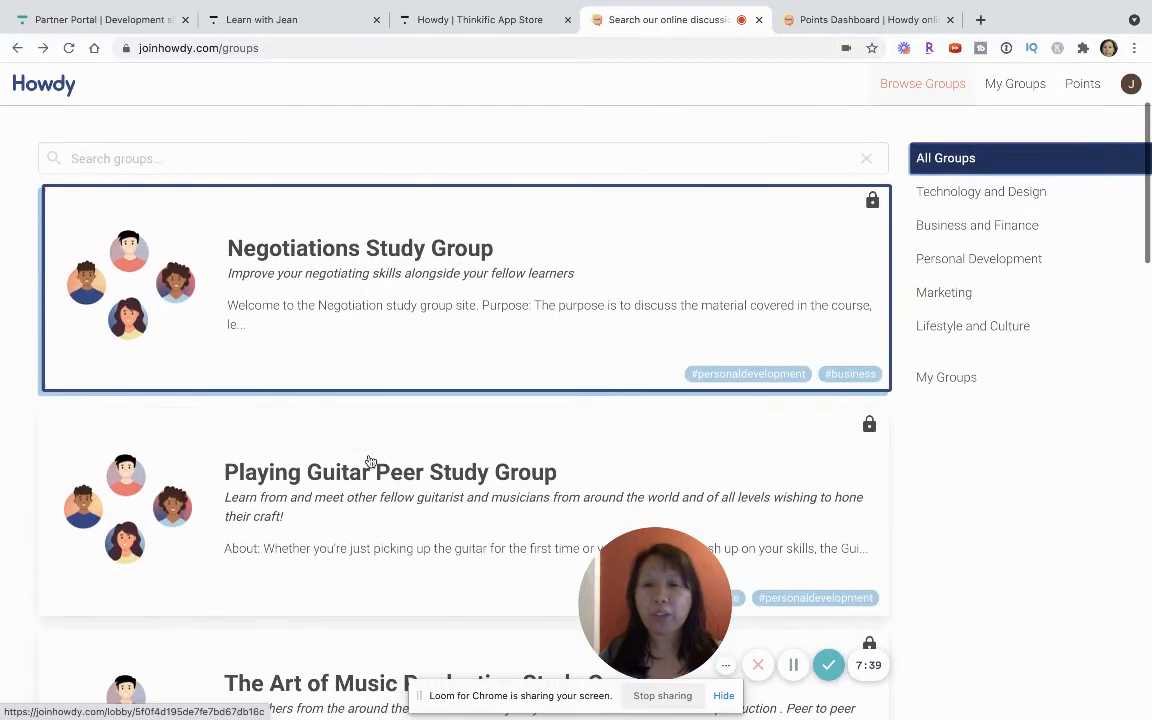
scroll("down", 3)
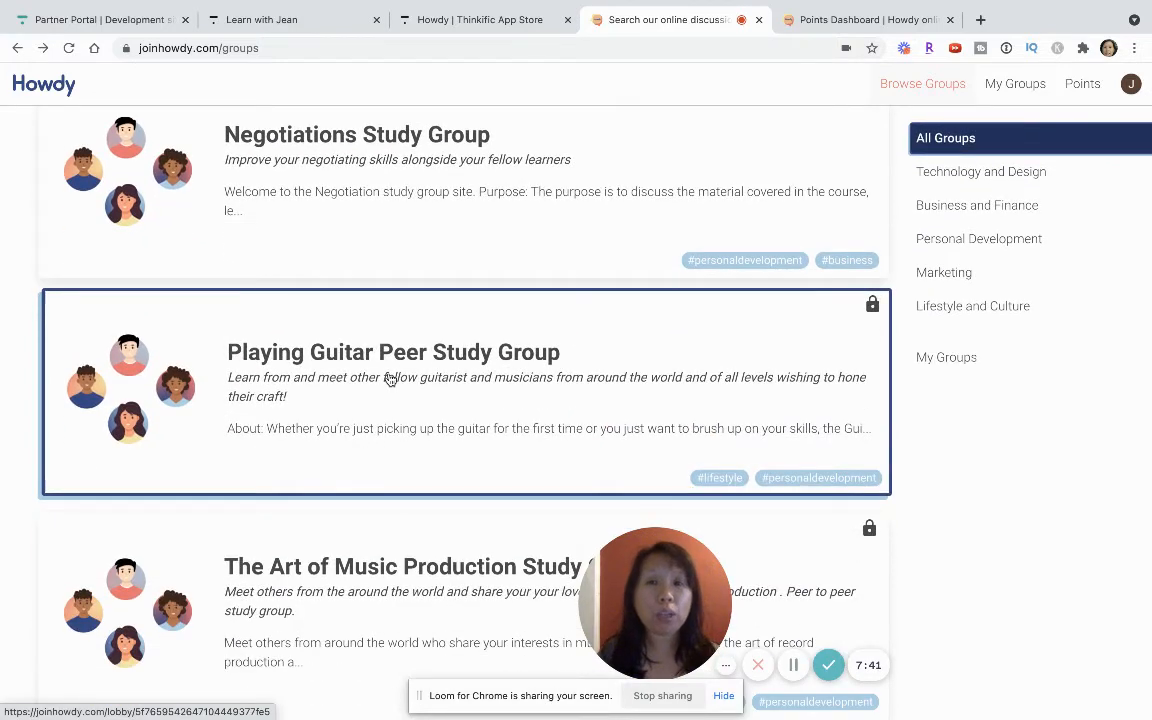
scroll("down", 3)
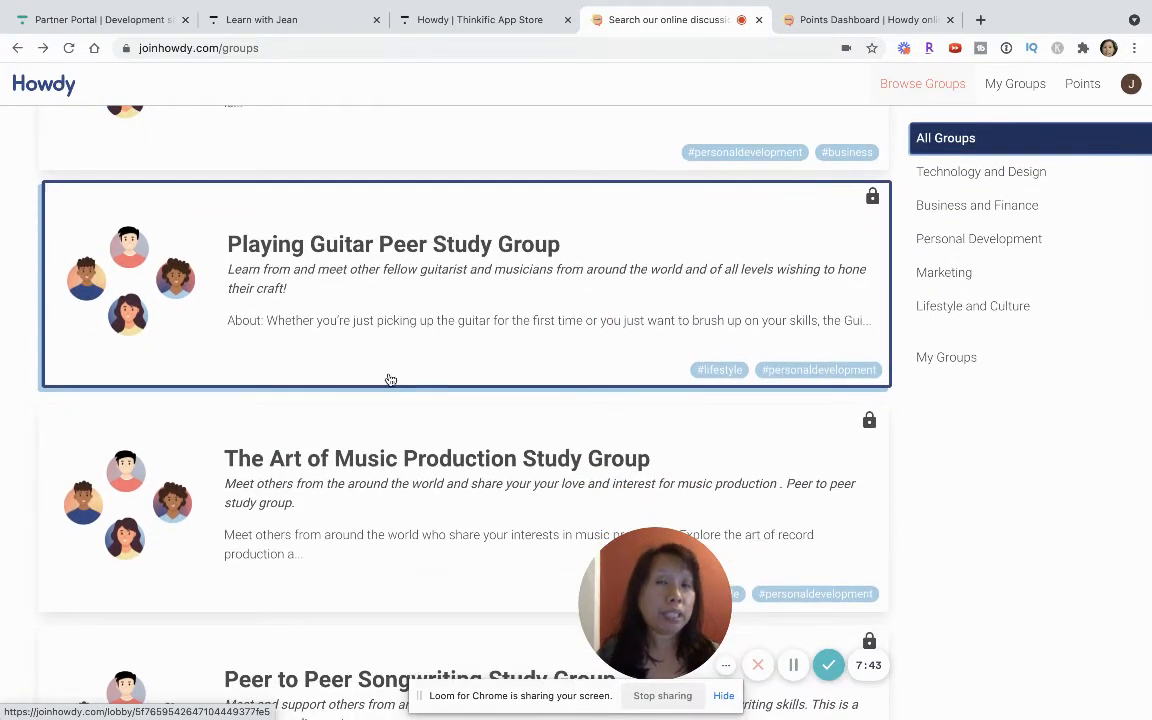
scroll("down", 3)
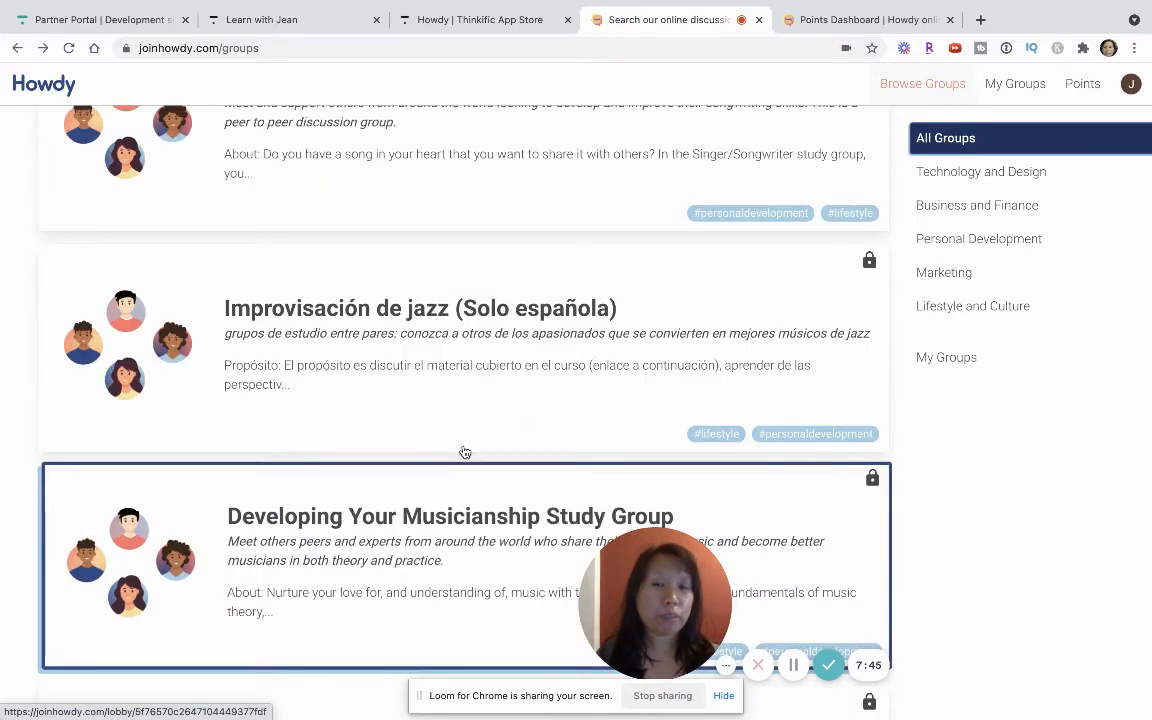
scroll("down", 3)
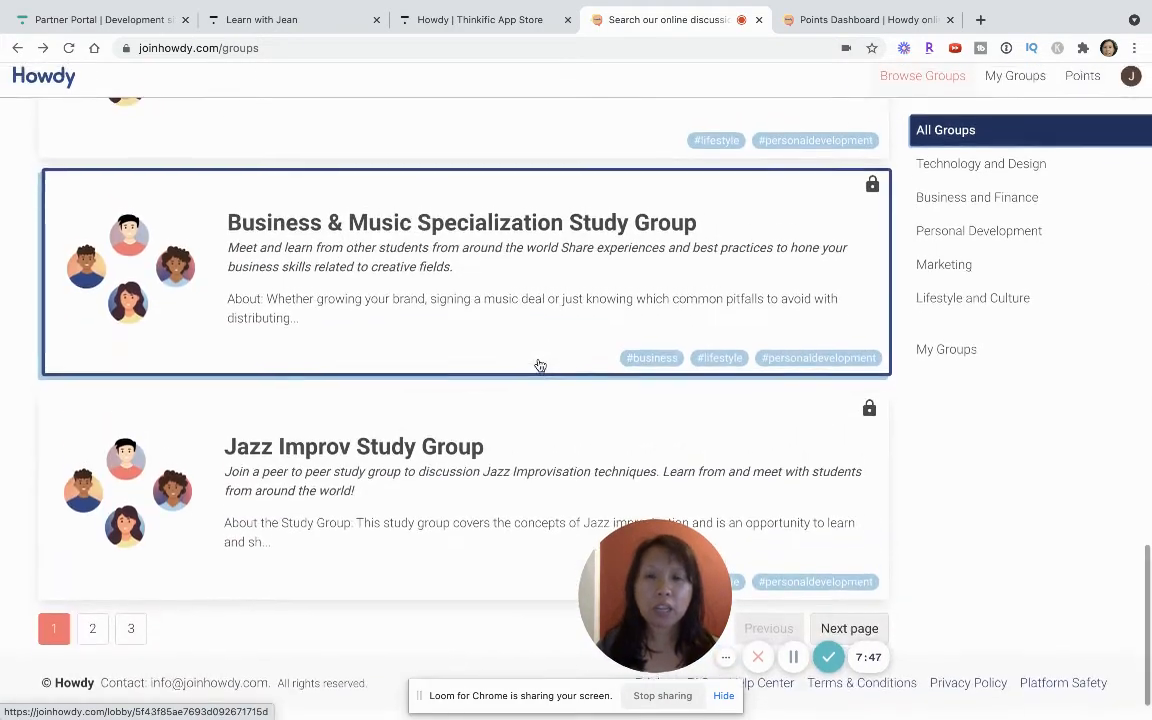
scroll("down", 3)
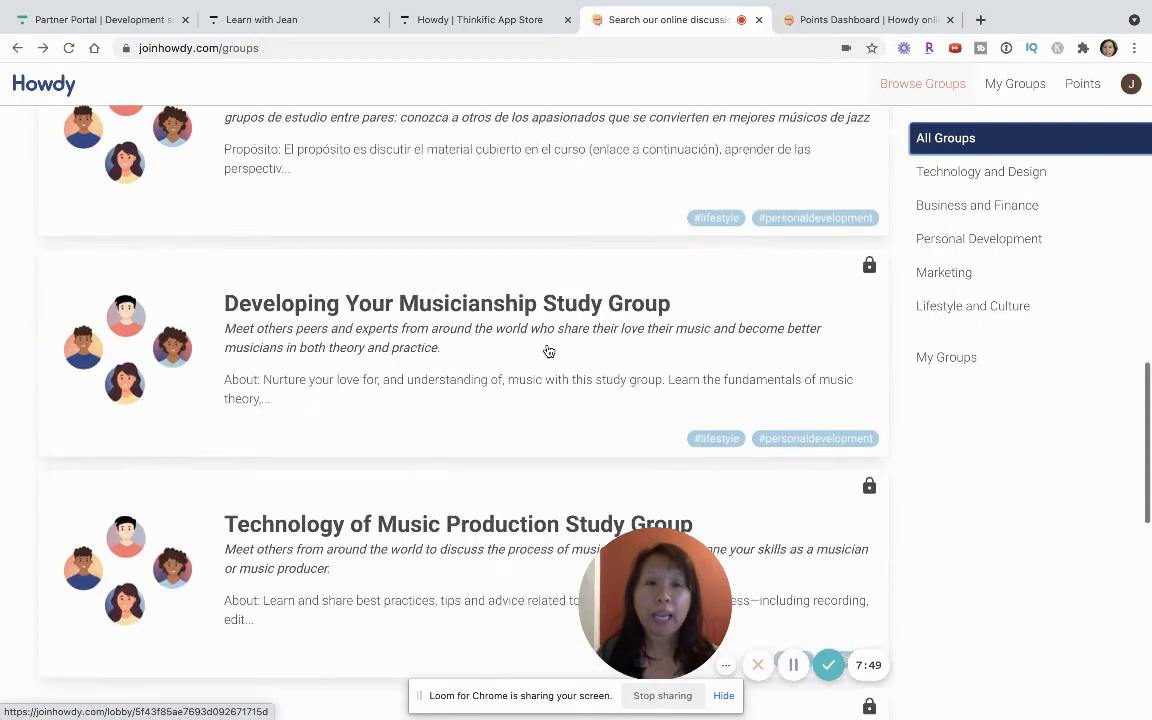
scroll("up", 3)
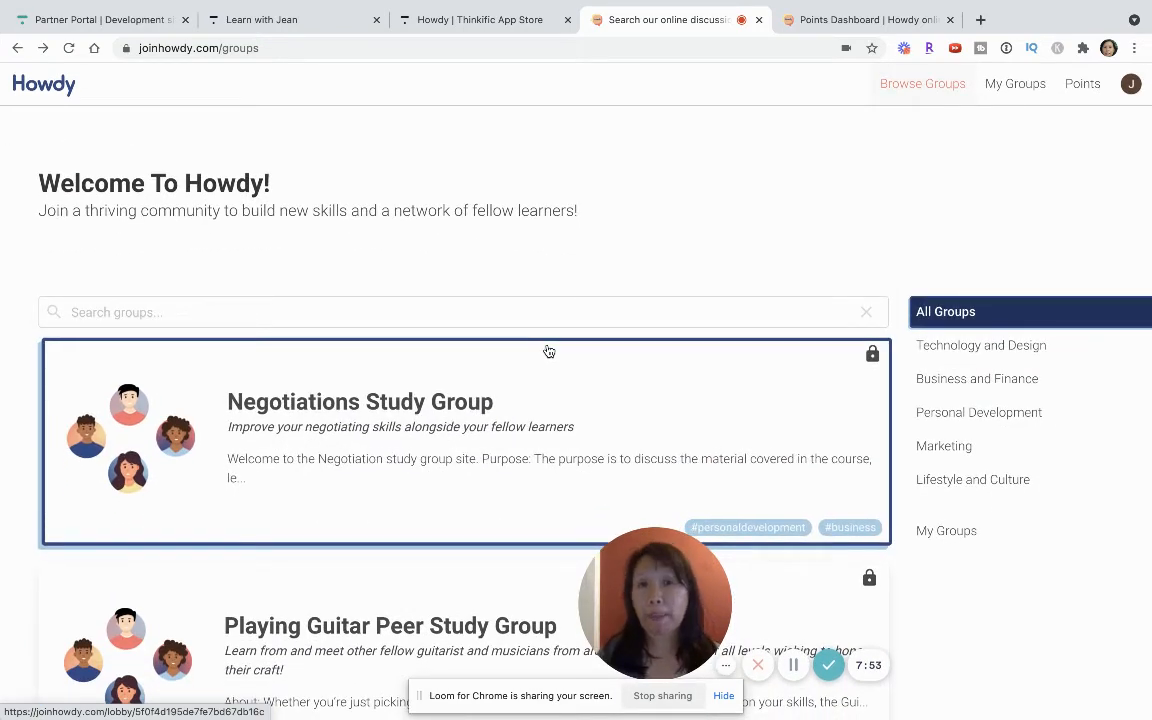
mouse_move(740, 180)
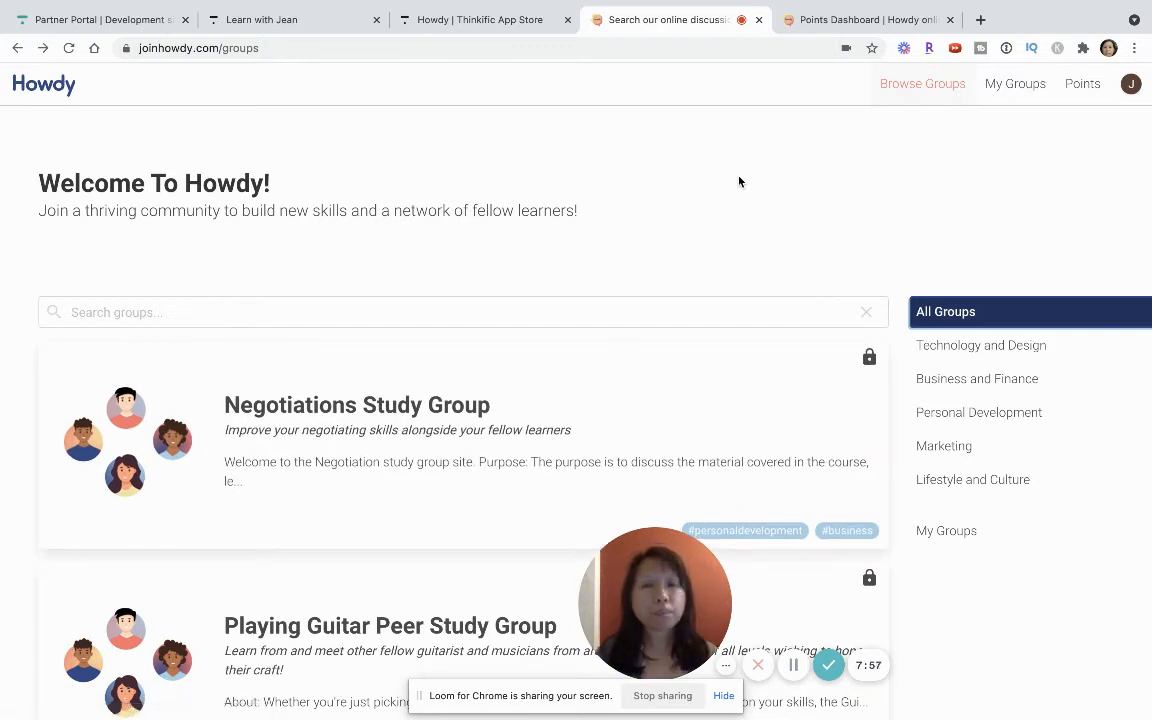
mouse_move(1016, 84)
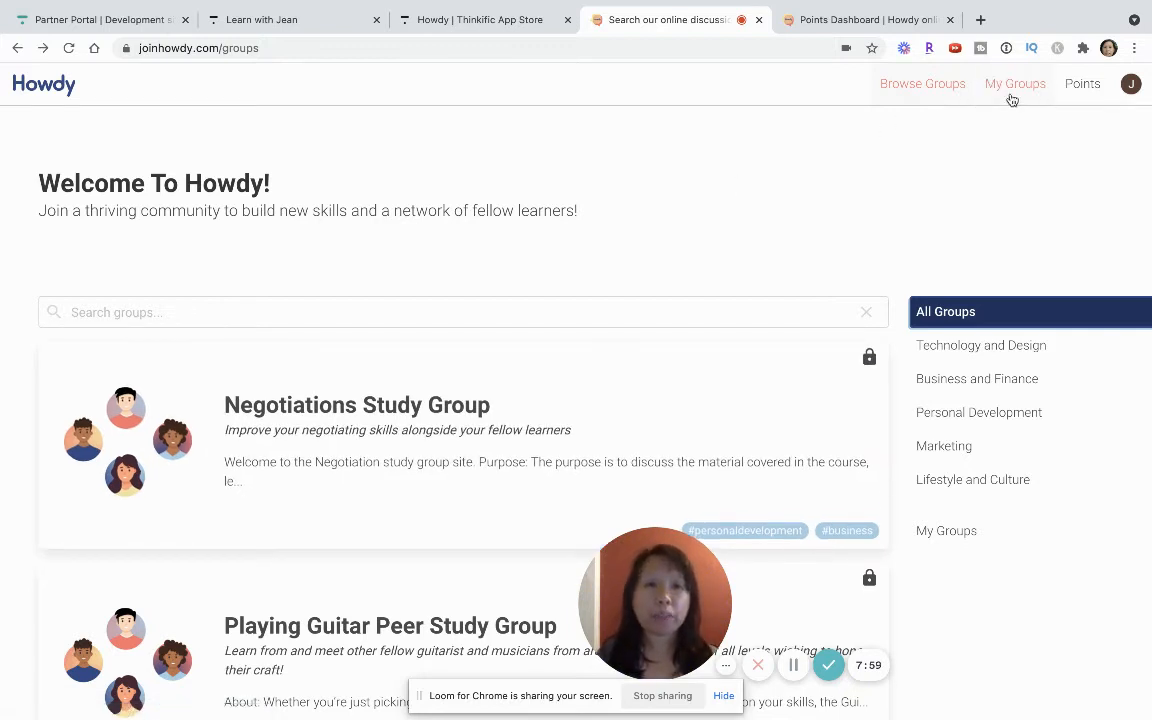
Show the My Groups lobby listing Thursday Hacker Hours and Test Group.
left_click(1016, 84)
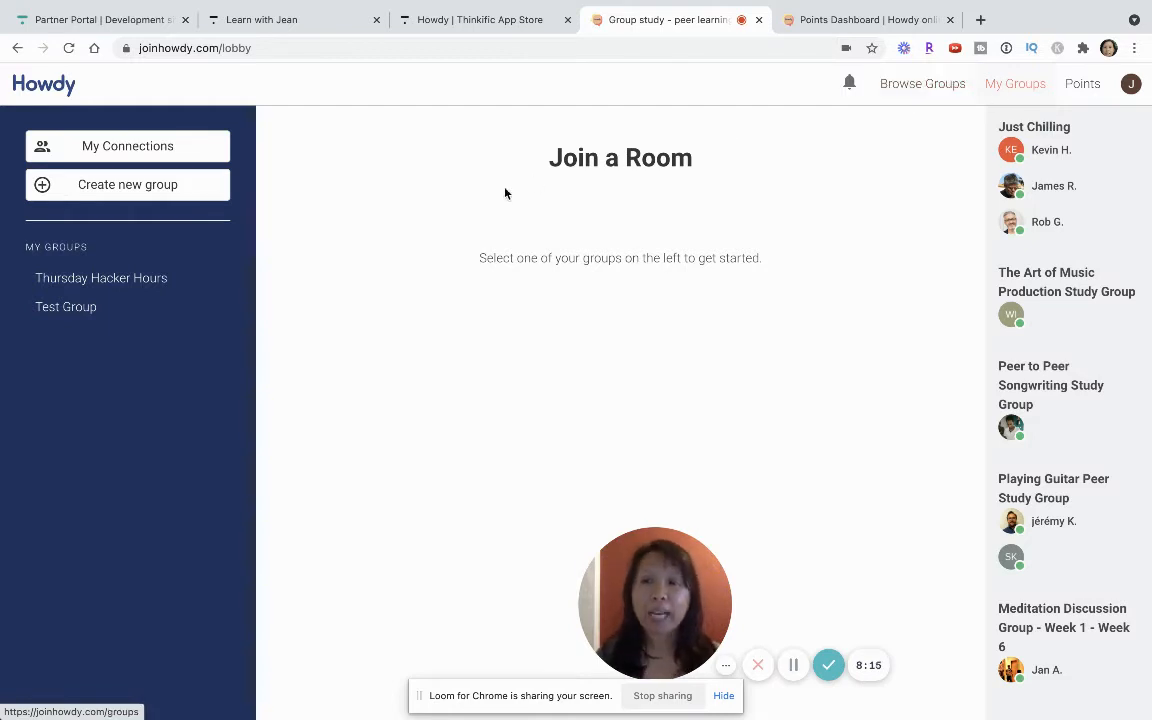
mouse_move(54, 192)
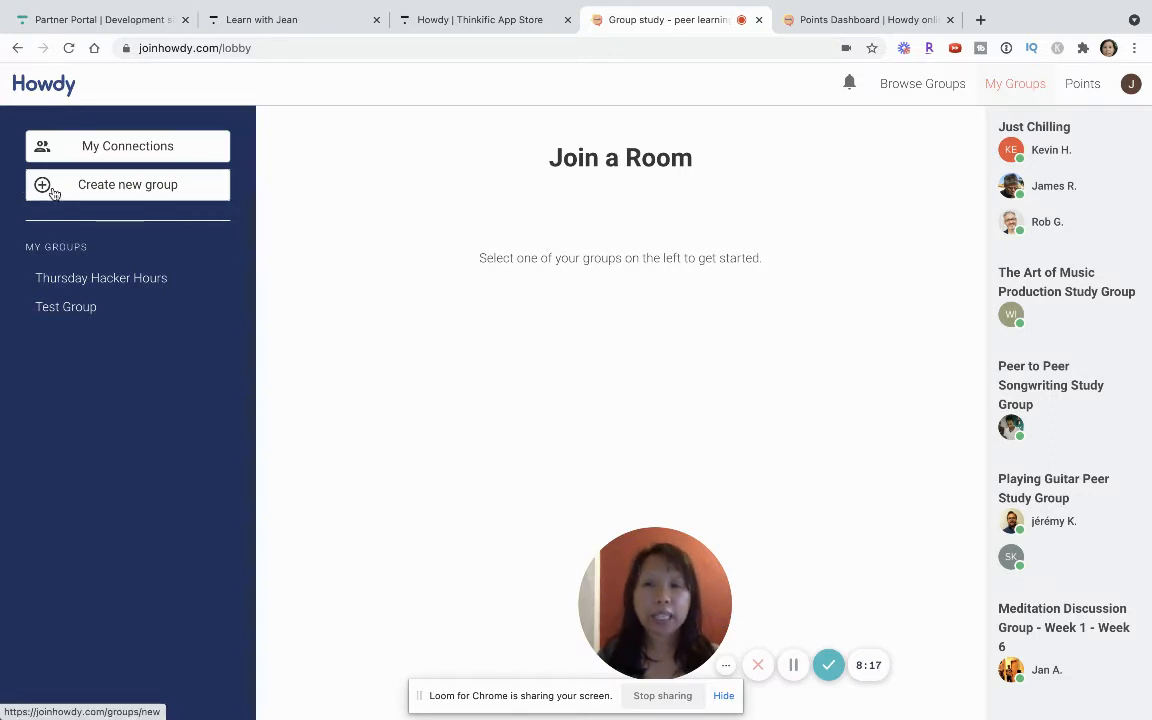
Fill a new group form: name Test, description 'fdfdfdfd', topic Technology and Design, marked private.
left_click(128, 184)
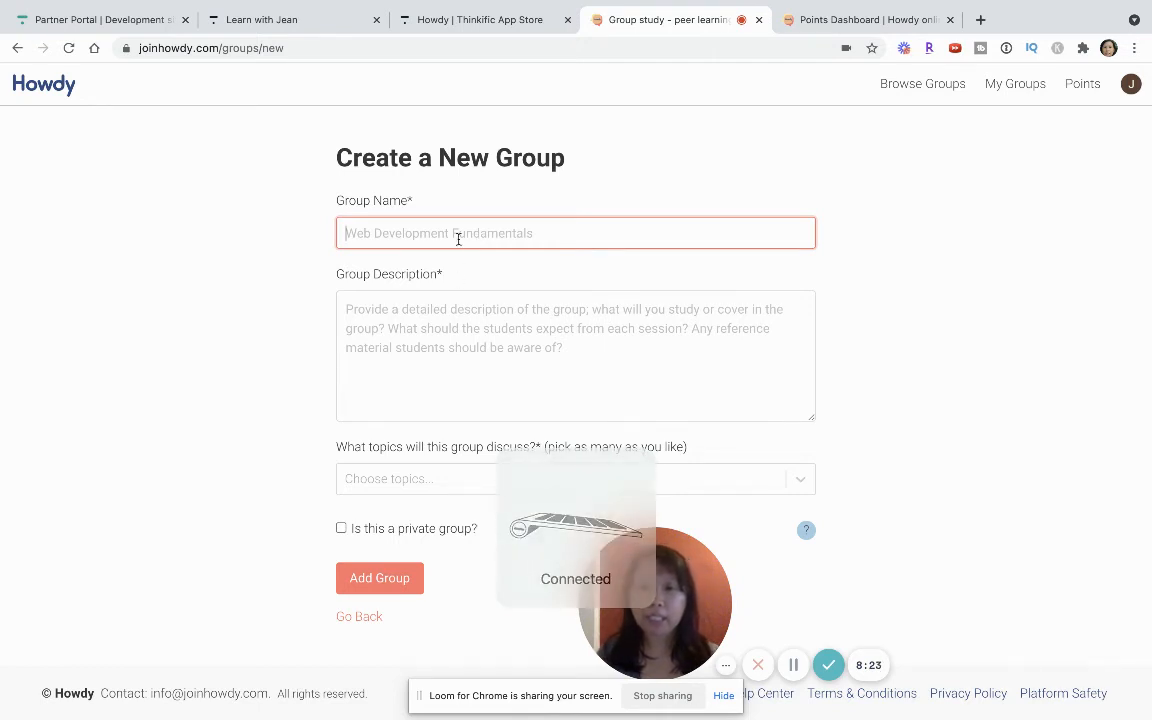
type("Test")
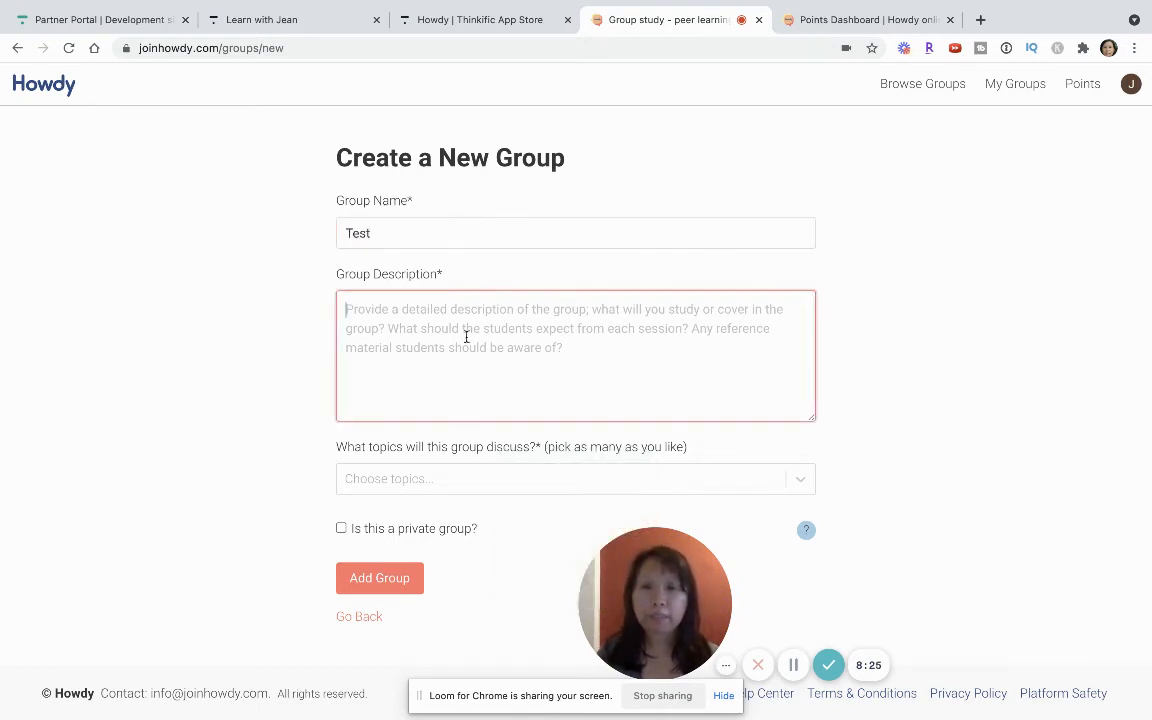
type("fdfdfdfd")
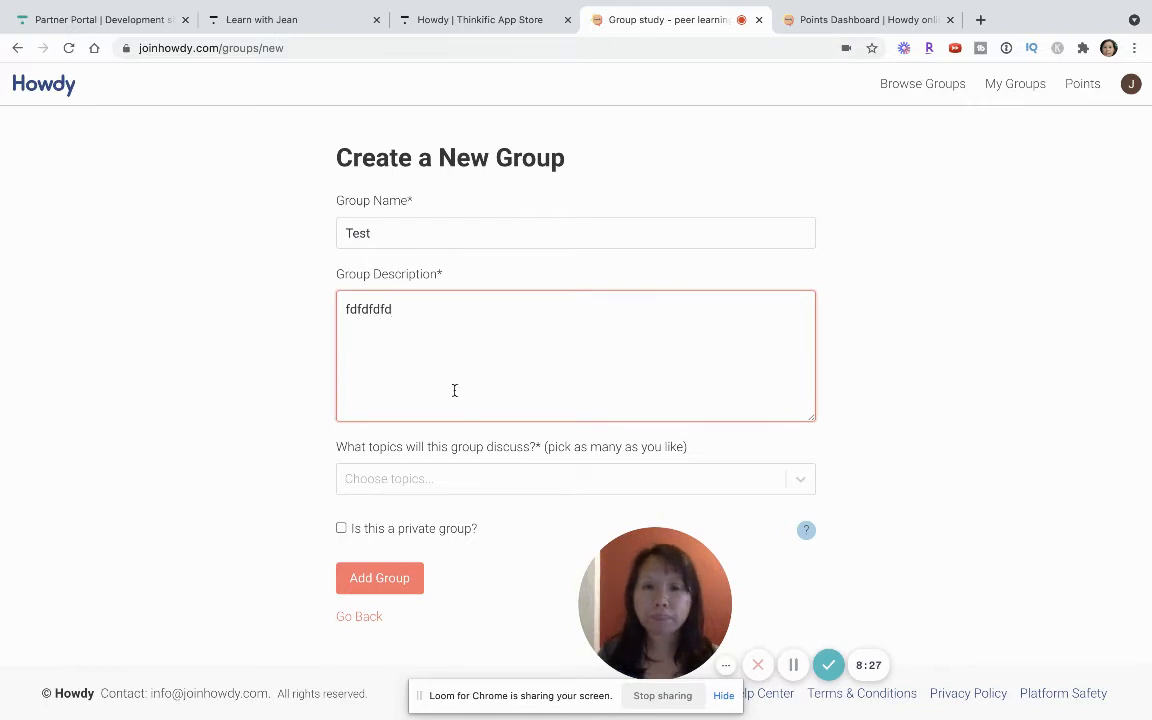
left_click(576, 476)
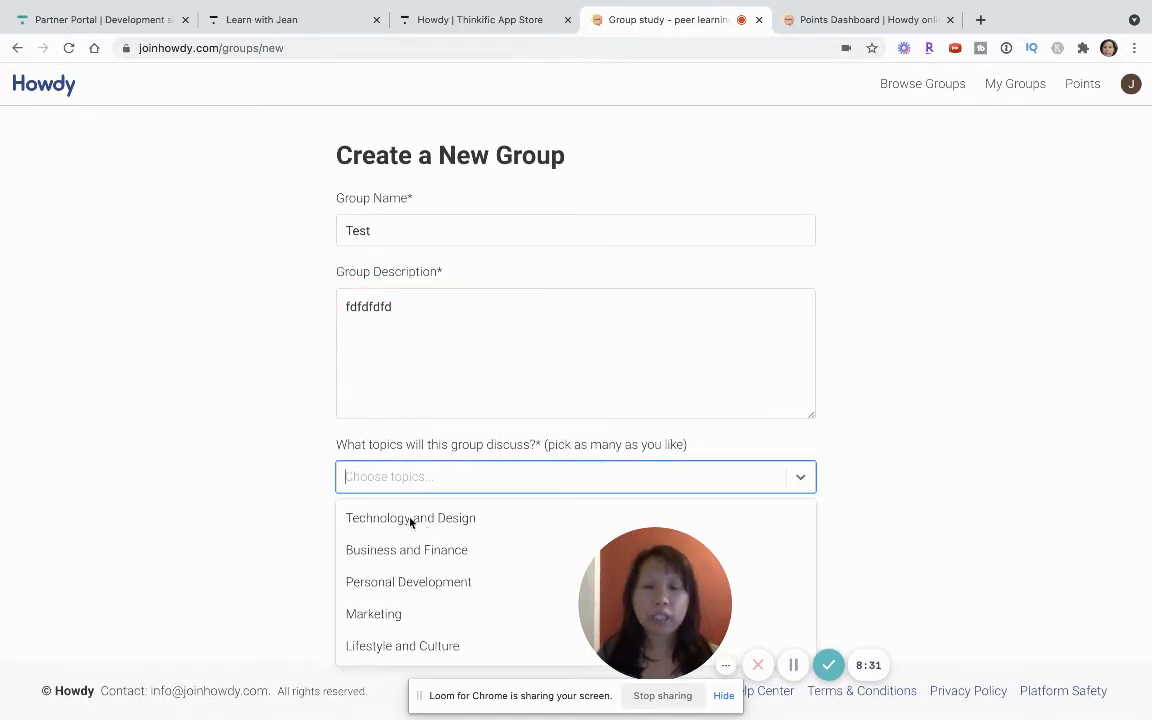
left_click(410, 516)
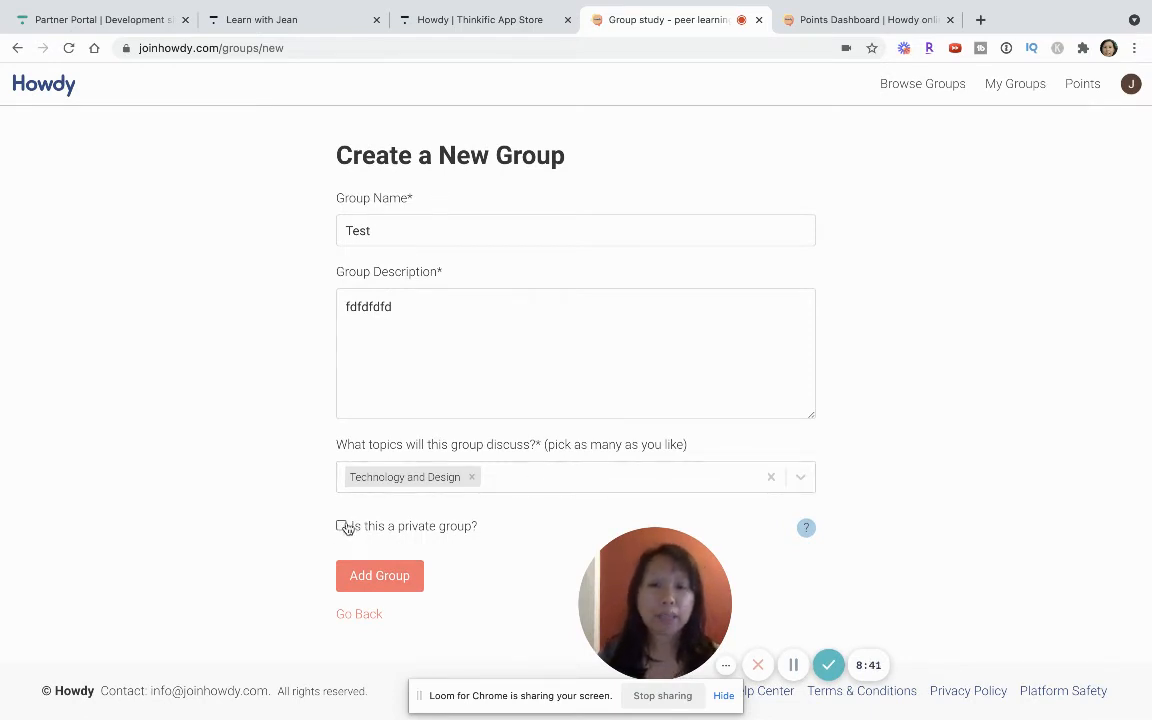
left_click(340, 526)
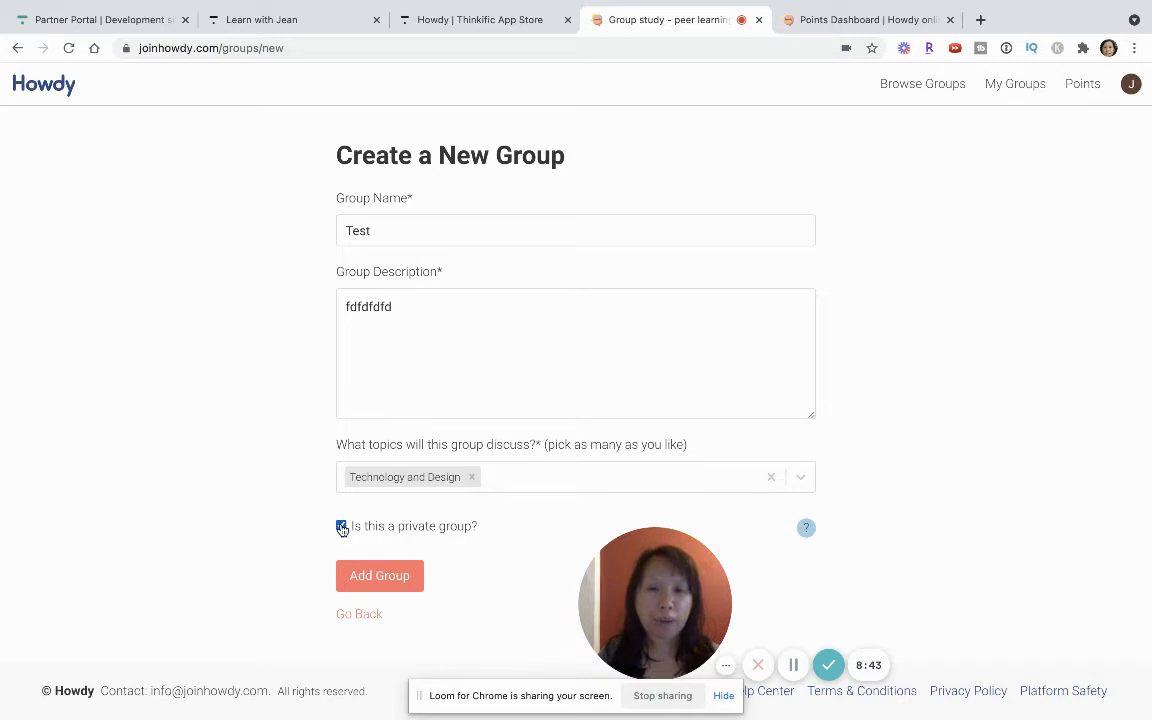
left_click(340, 528)
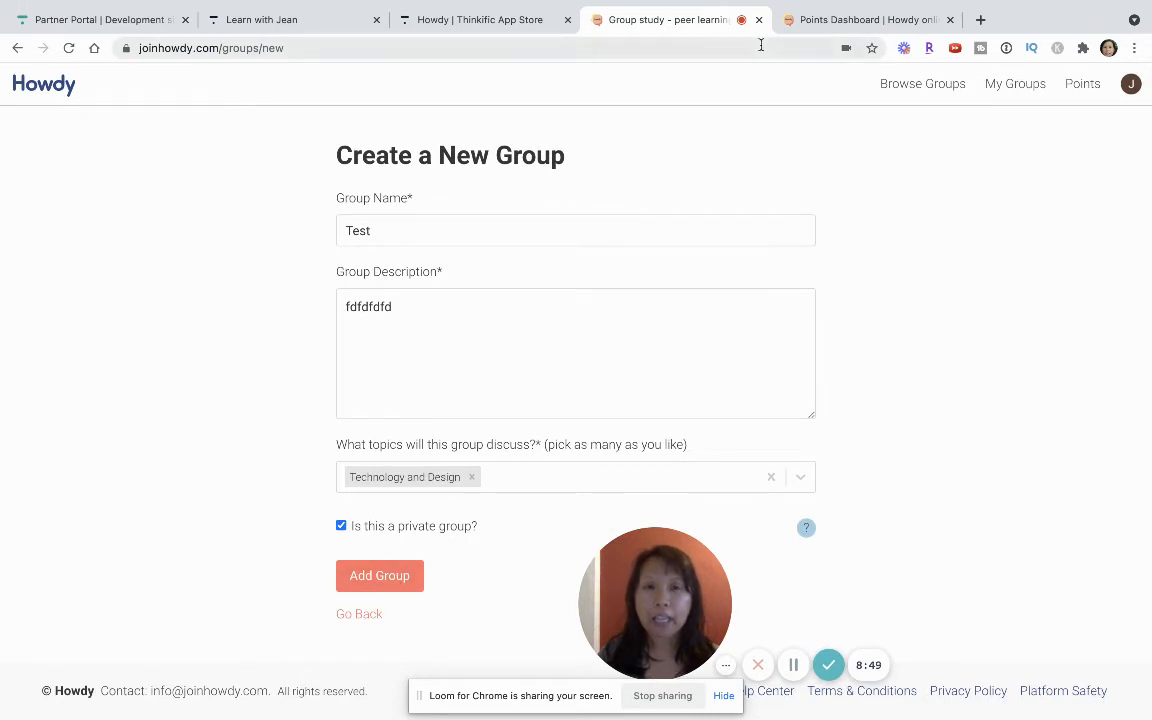
mouse_move(1016, 84)
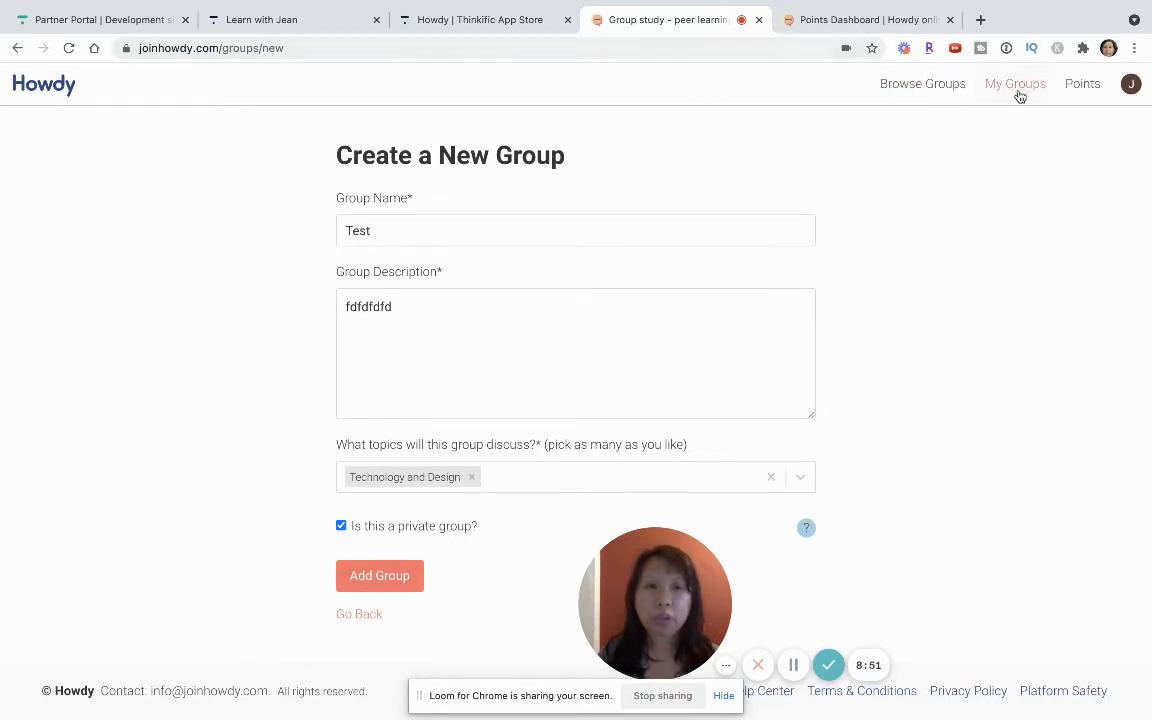
Open Thursday Hacker Hours from My Groups and bring its Thursday 1:00 pm room card into view.
left_click(1016, 84)
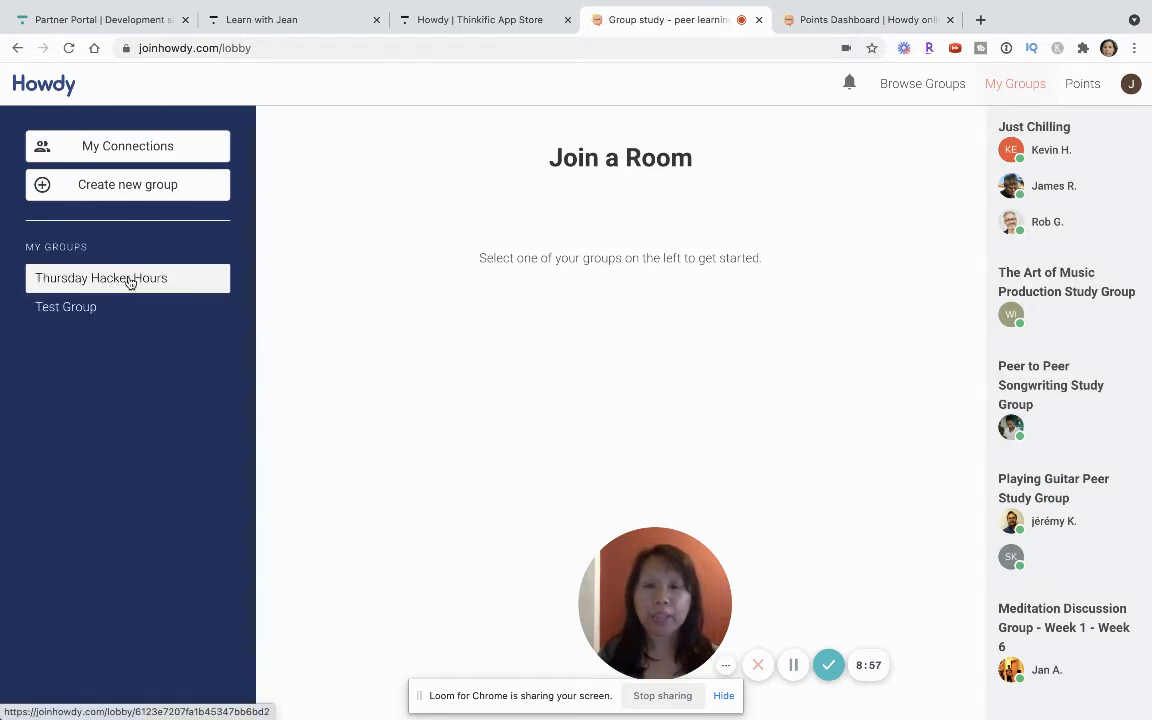
left_click(128, 278)
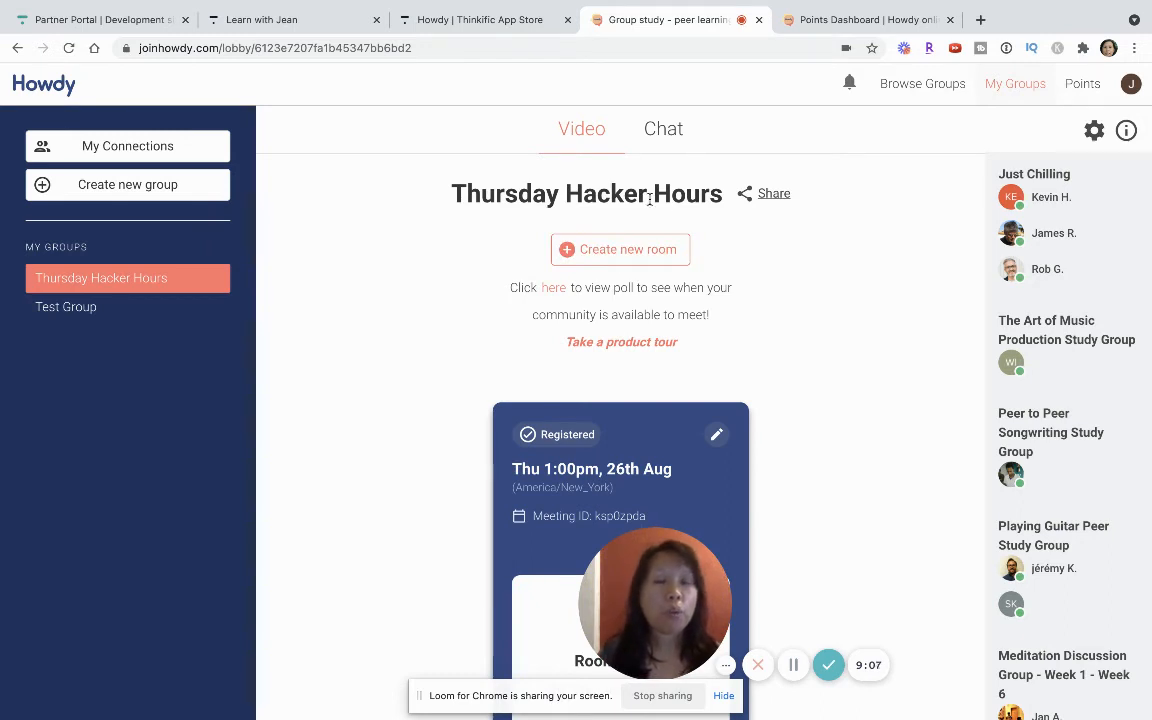
mouse_move(716, 220)
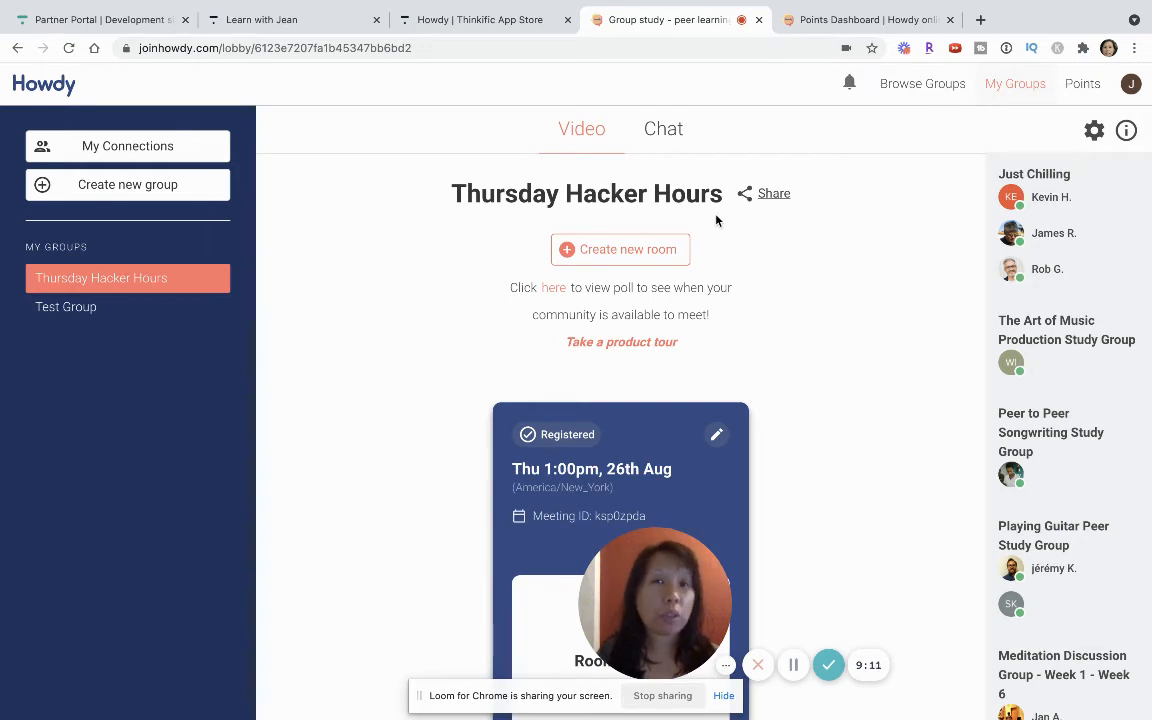
mouse_move(732, 228)
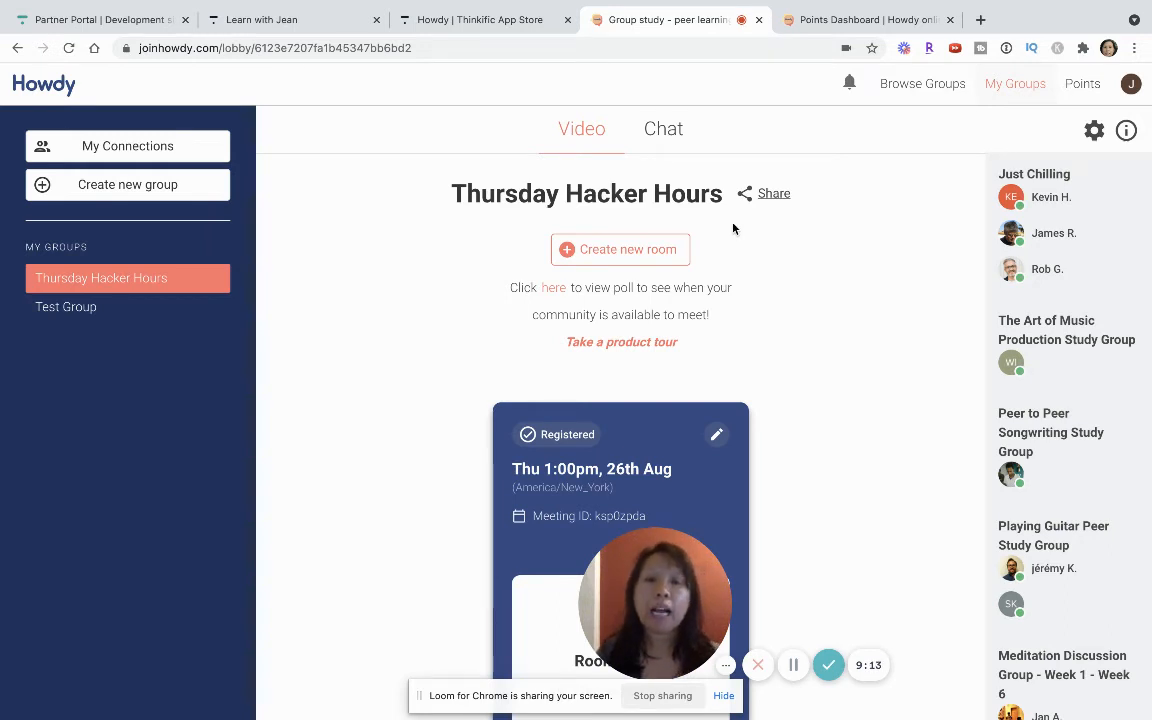
mouse_move(806, 366)
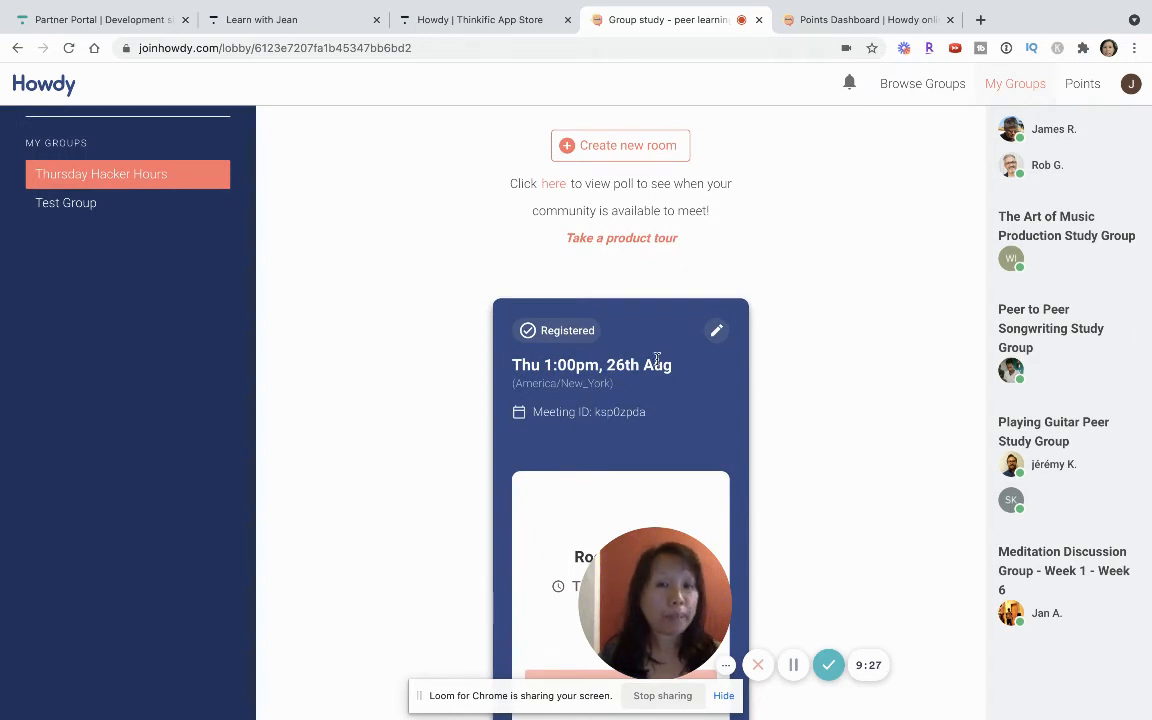
scroll("down", 3)
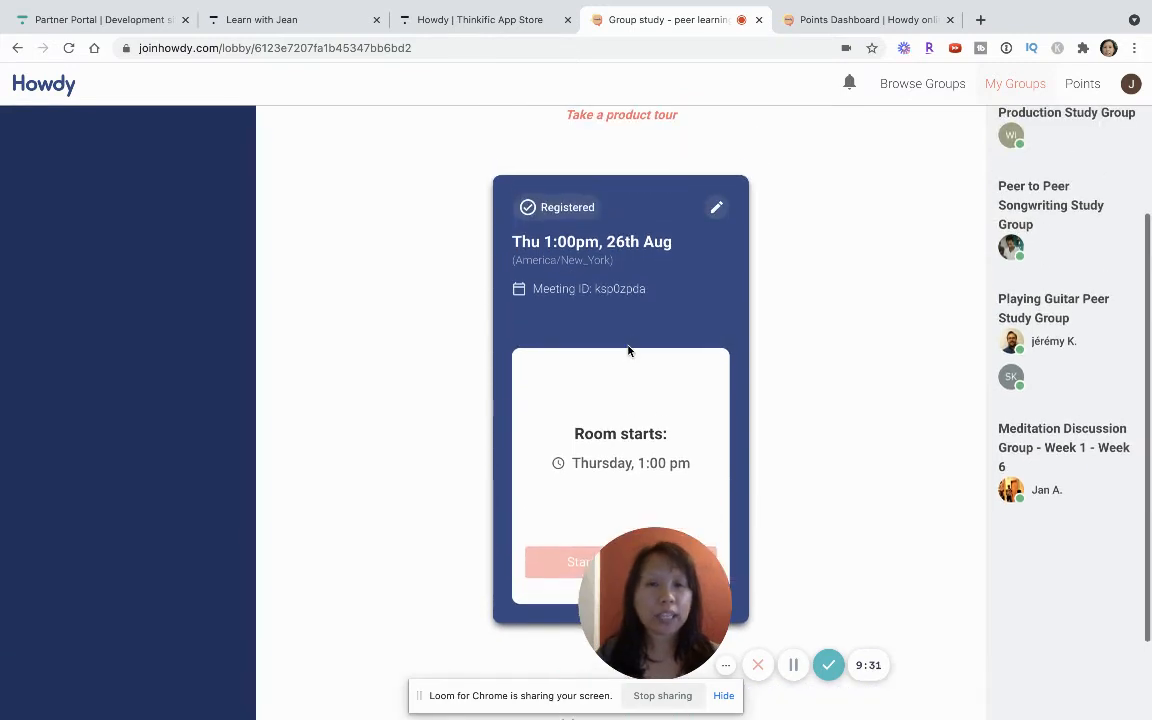
Edit the room to repeat weekly on Thursdays with repeat ending September 30, 2021, and save it.
left_click(716, 206)
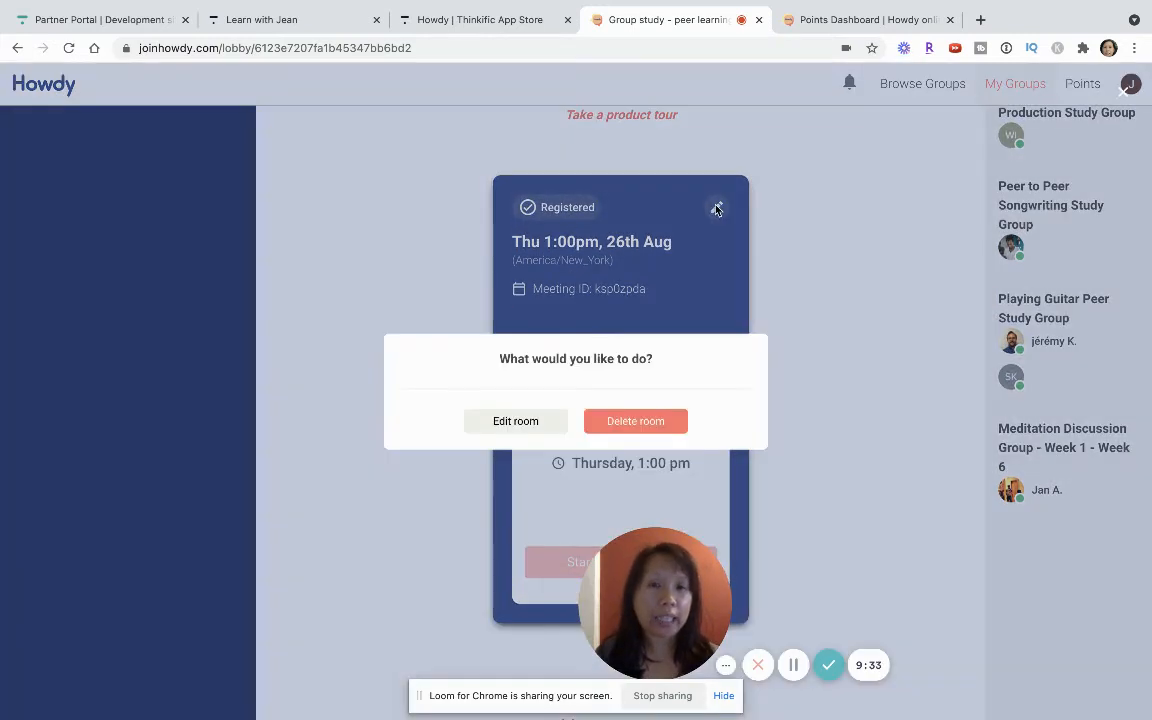
left_click(516, 420)
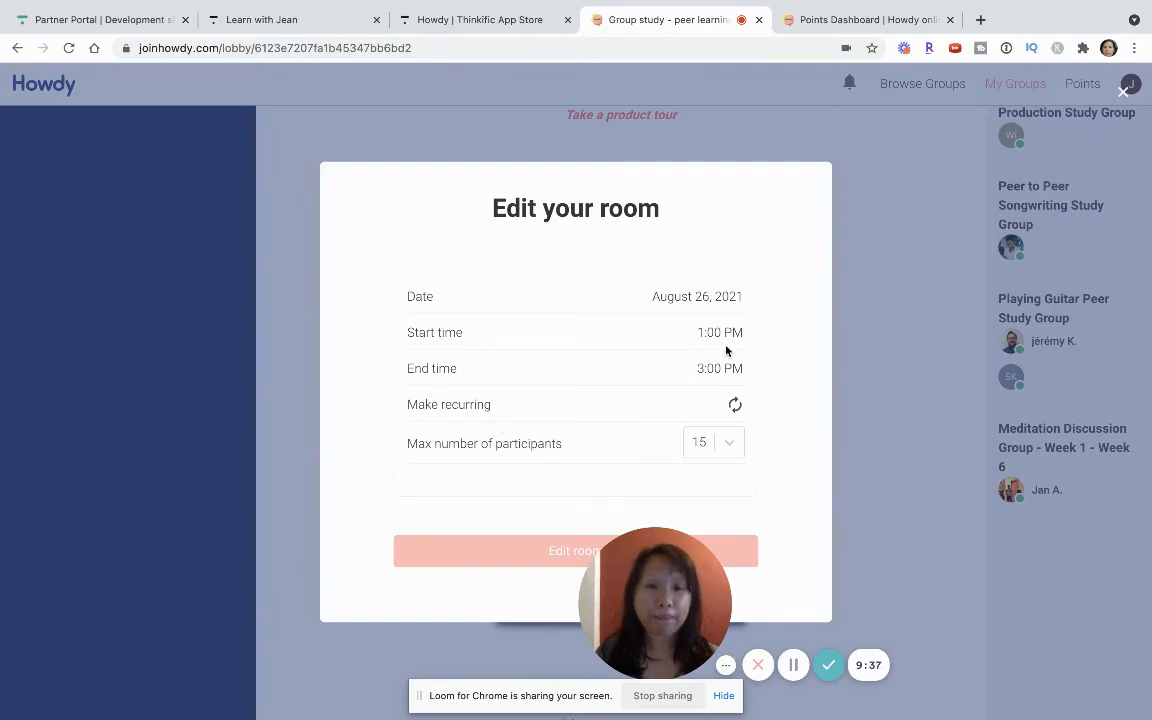
left_click(736, 404)
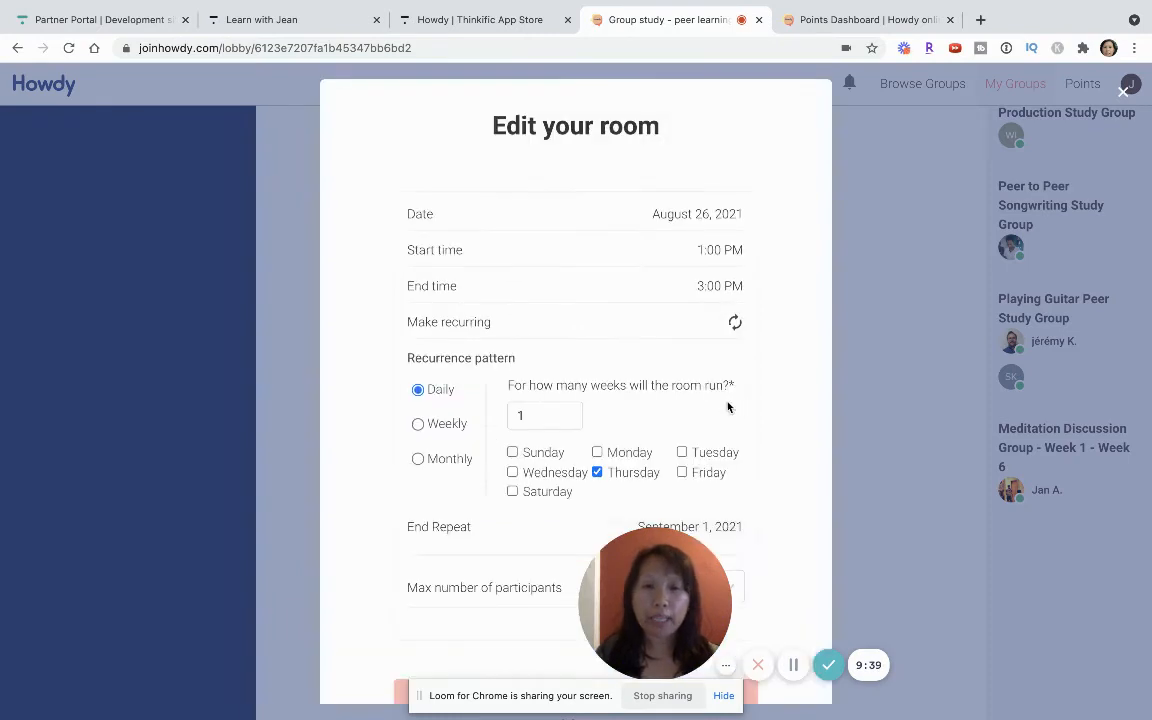
left_click(418, 424)
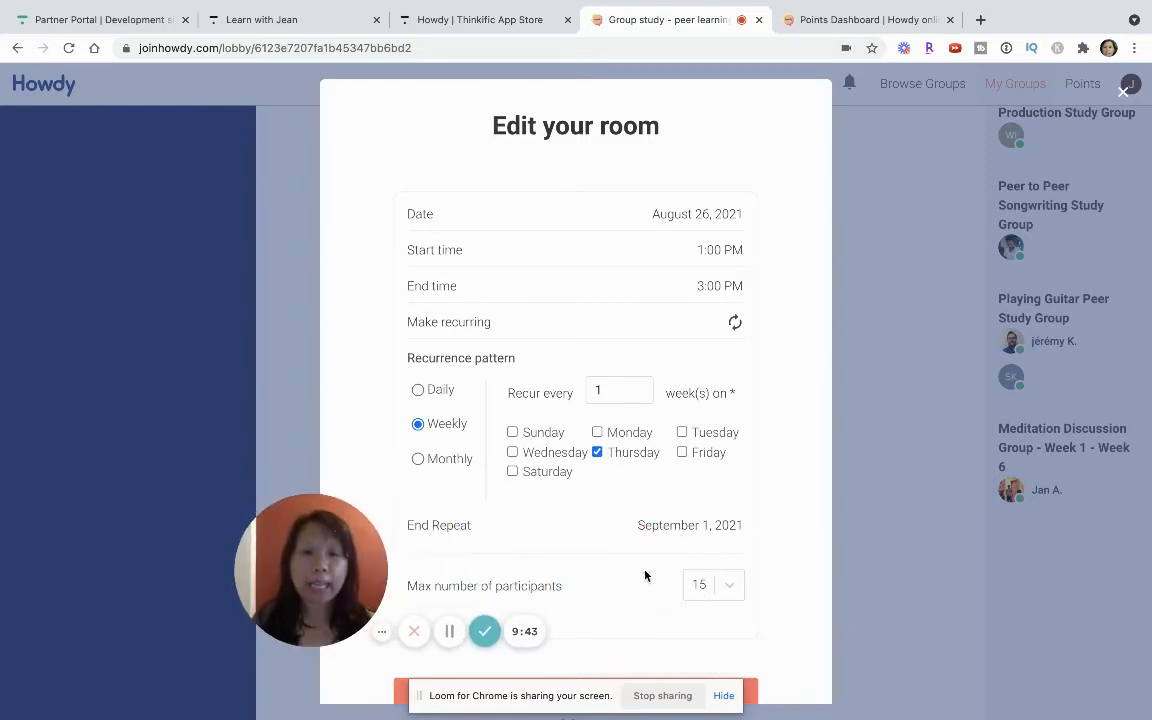
left_click(688, 524)
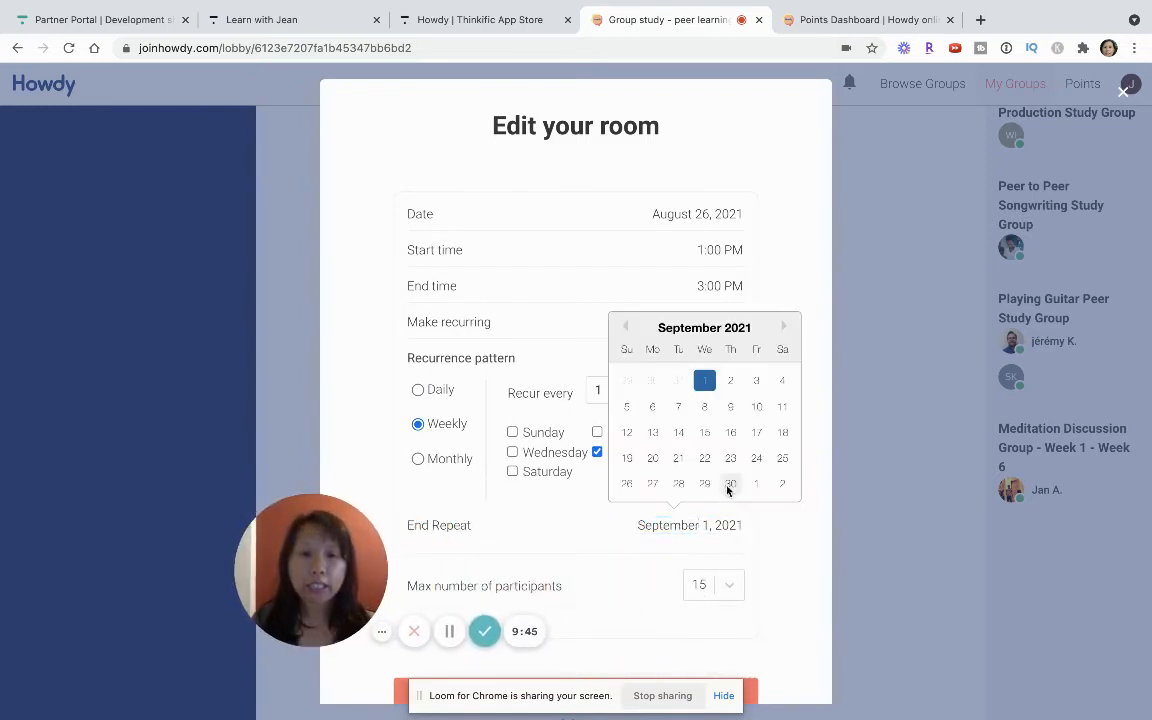
left_click(730, 482)
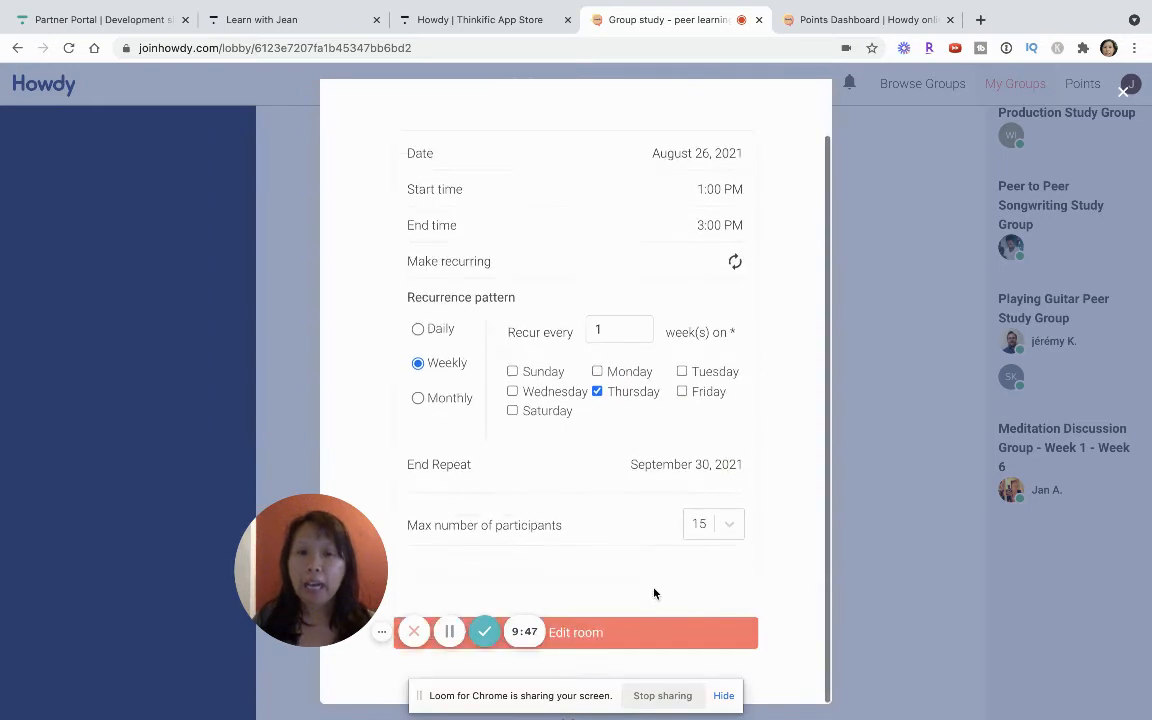
mouse_move(708, 572)
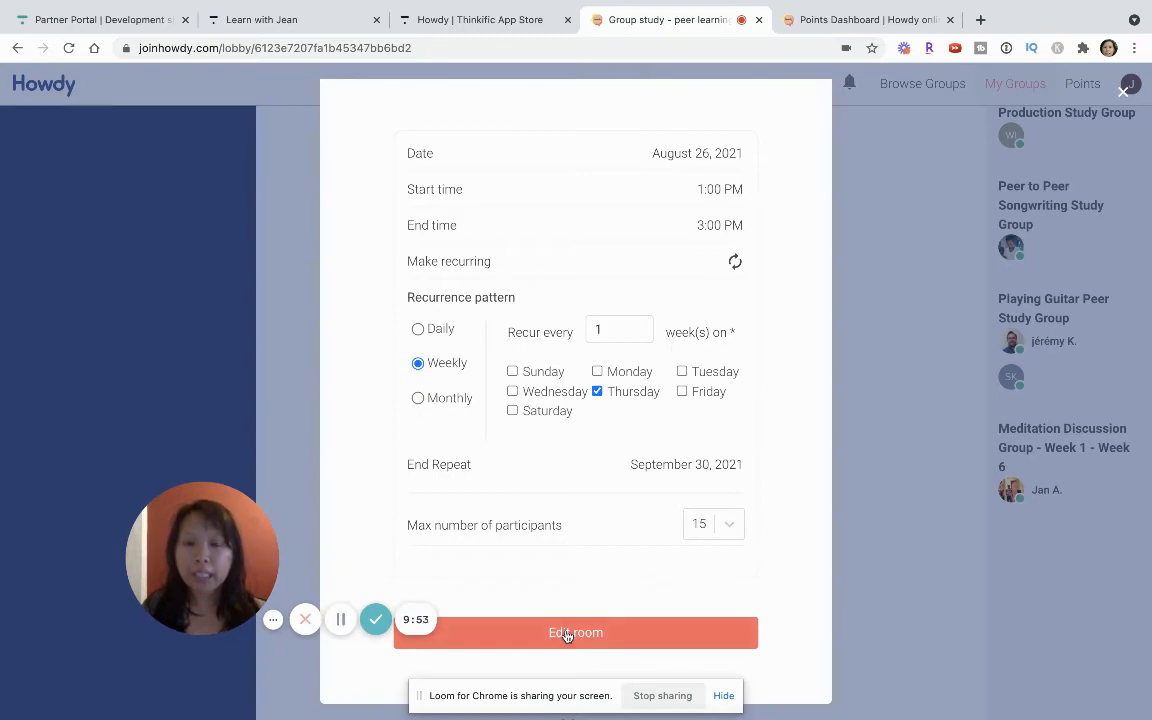
left_click(576, 632)
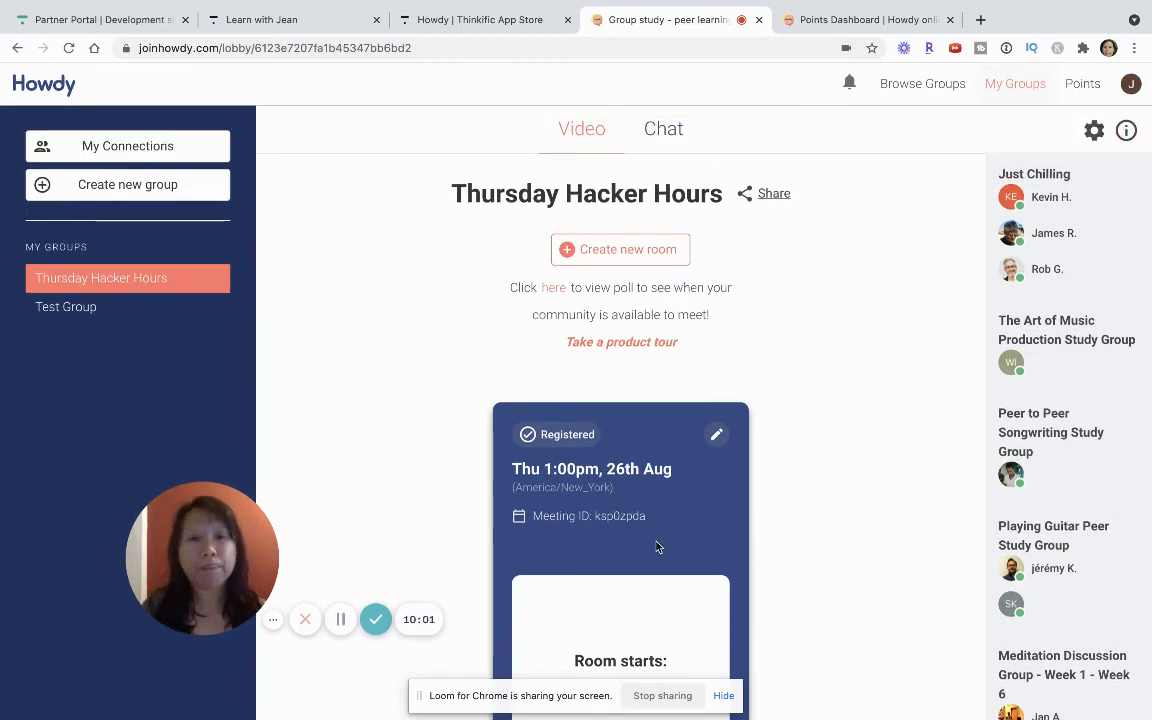
Switch Thursday Hacker Hours to its Chat view and open the Announcements channel under Welcome.
scroll("down", 3)
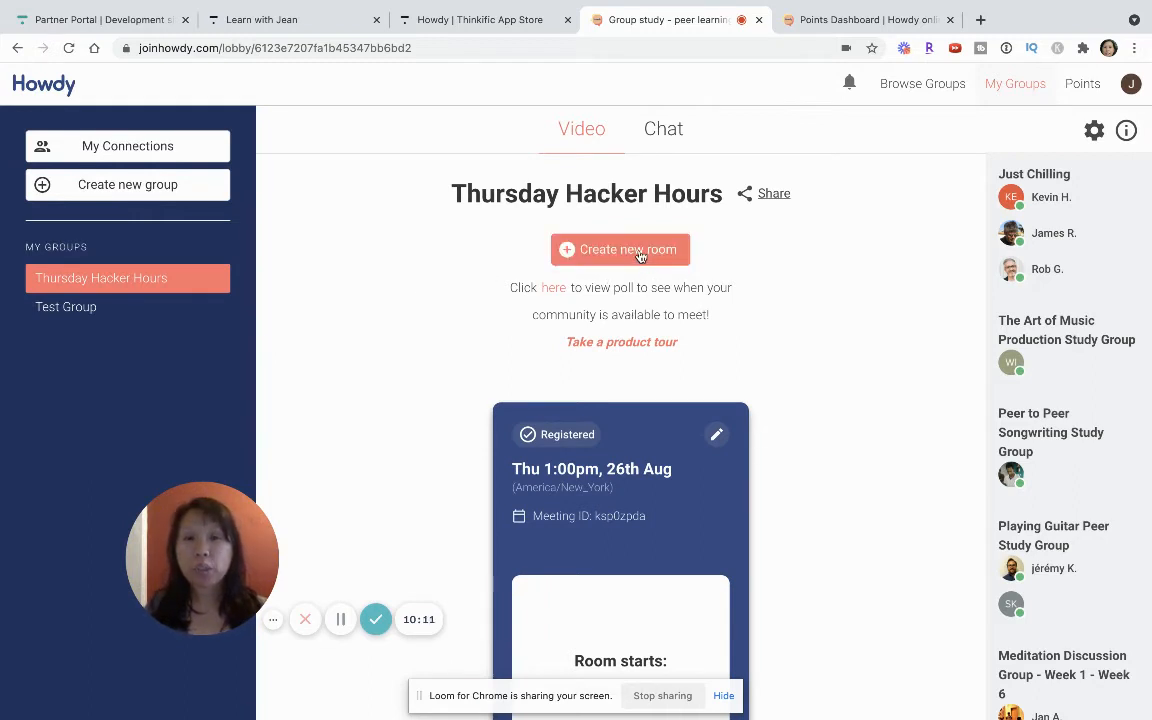
mouse_move(698, 434)
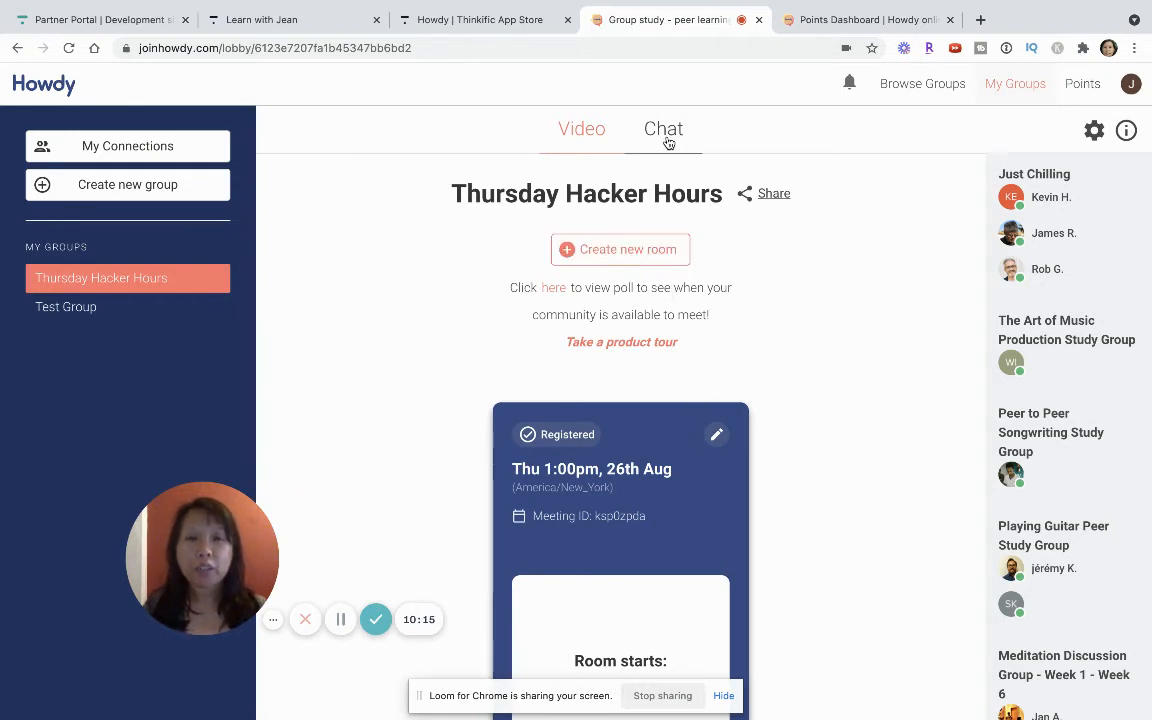
left_click(664, 128)
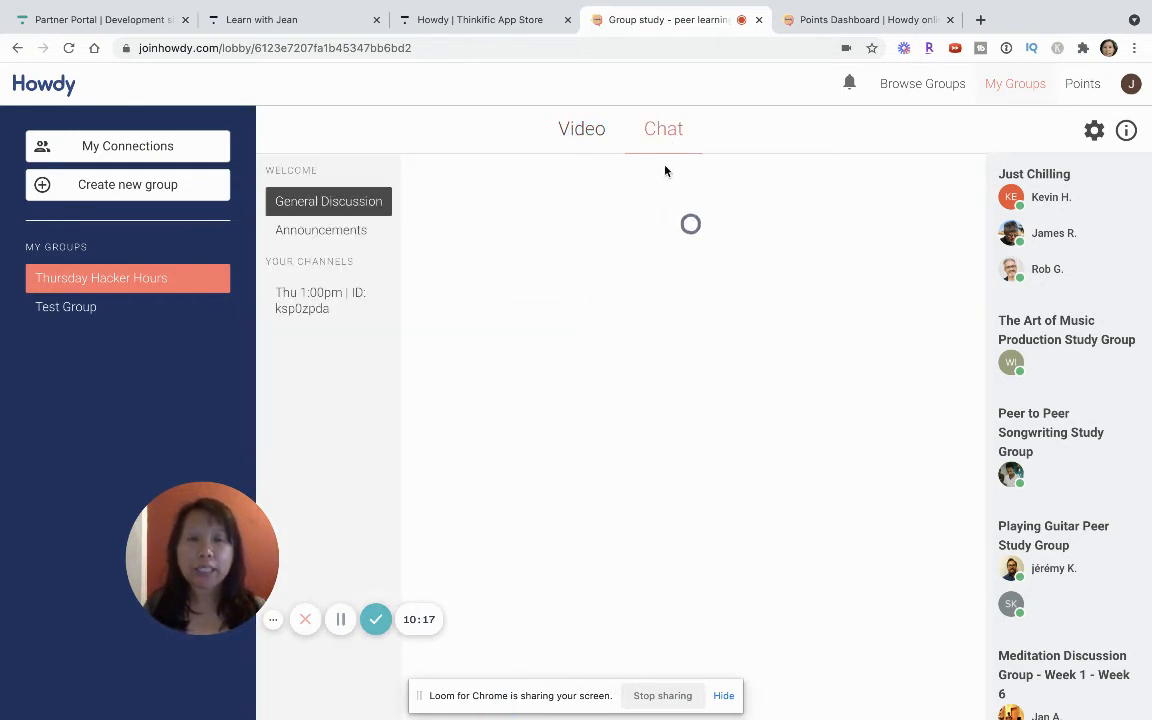
mouse_move(222, 550)
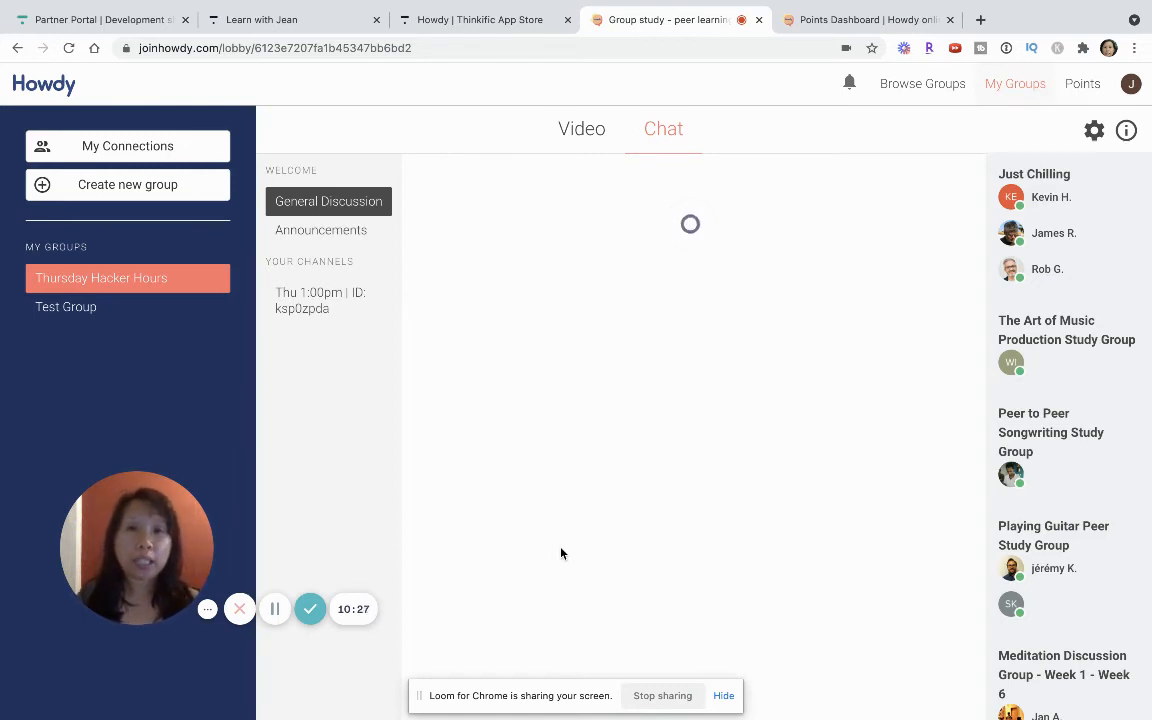
scroll("down", 3)
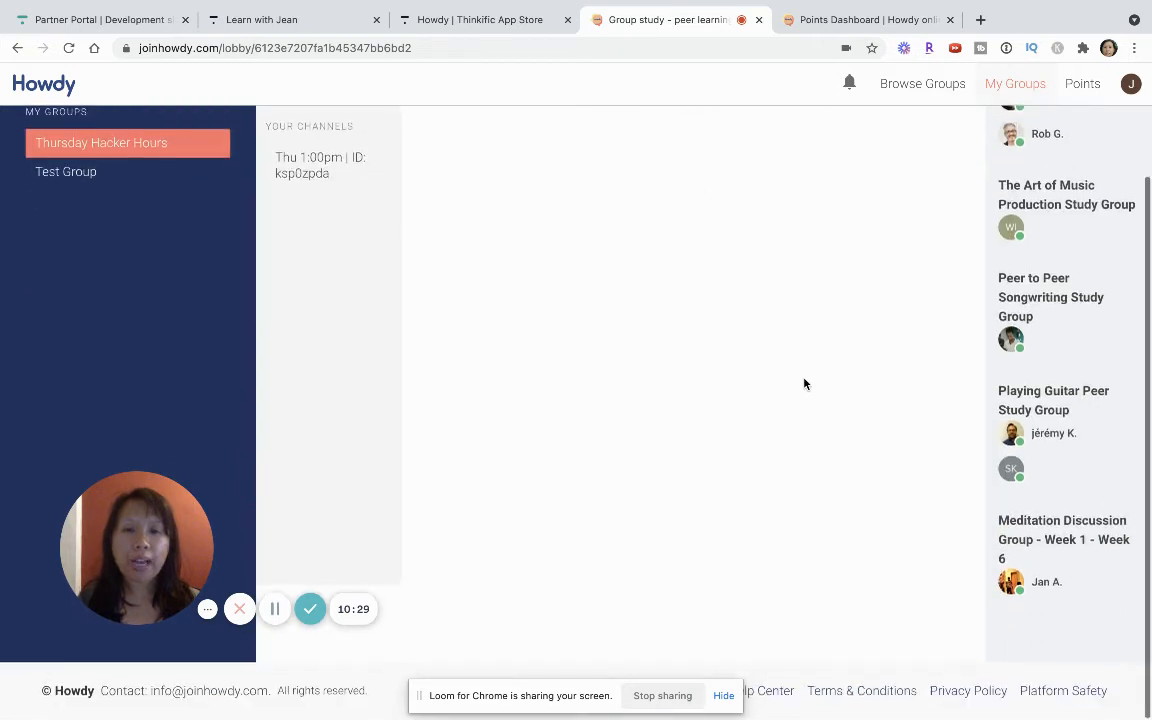
scroll("up", 3)
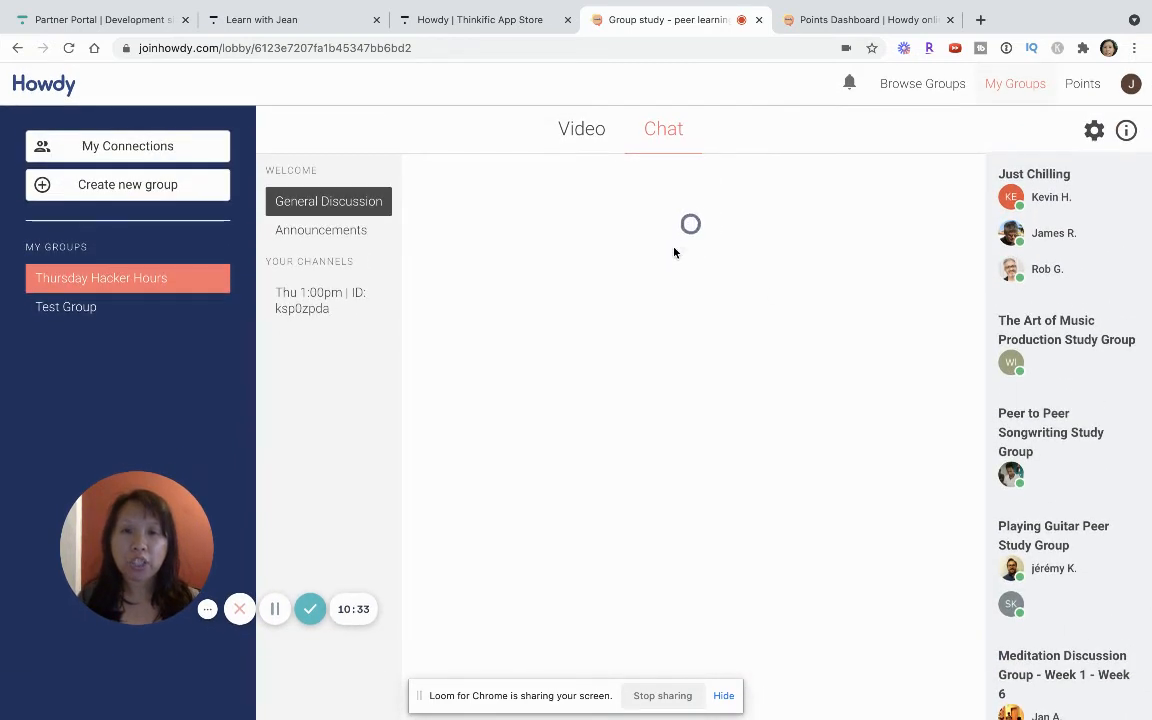
left_click(320, 230)
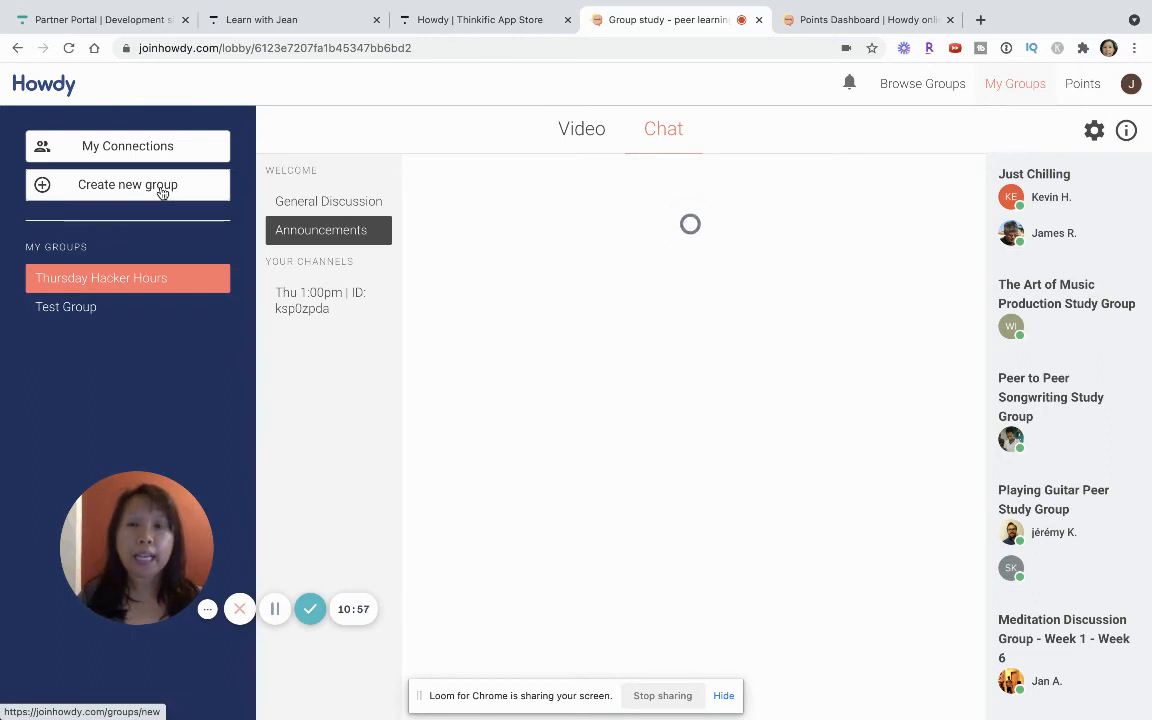
Add private group Test 2 with topics Technology and Design, Business and Finance, Personal Development.
left_click(128, 184)
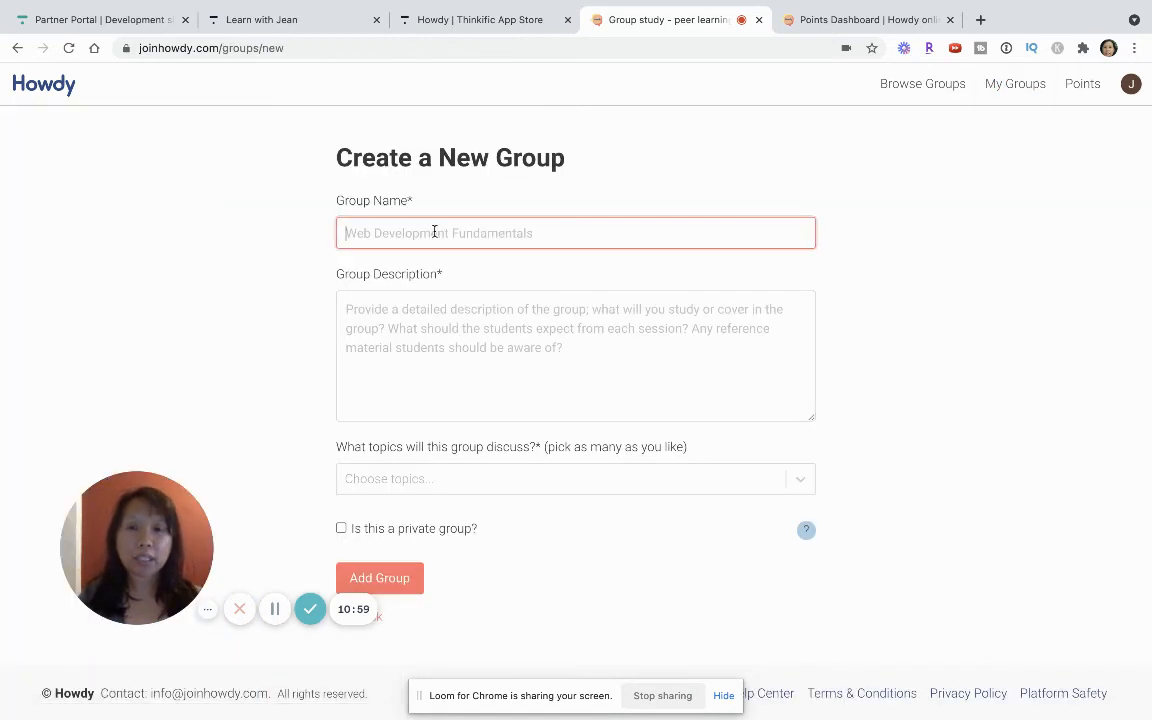
type("Y")
type("Test 2")
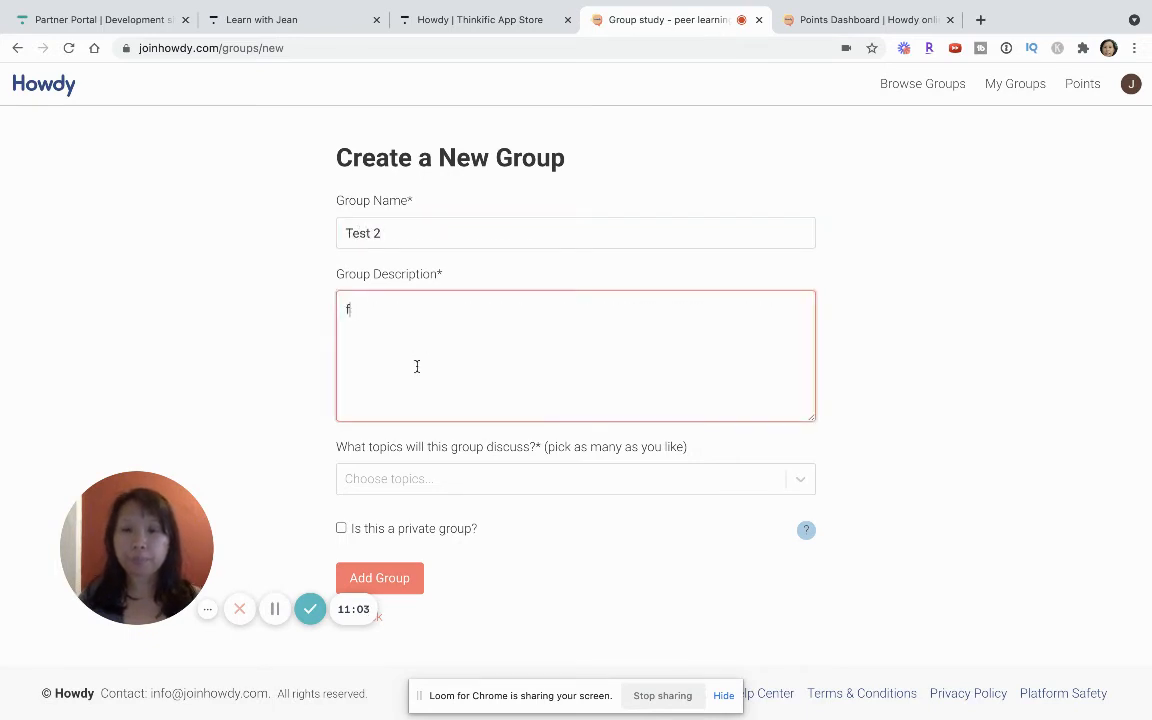
left_click(576, 476)
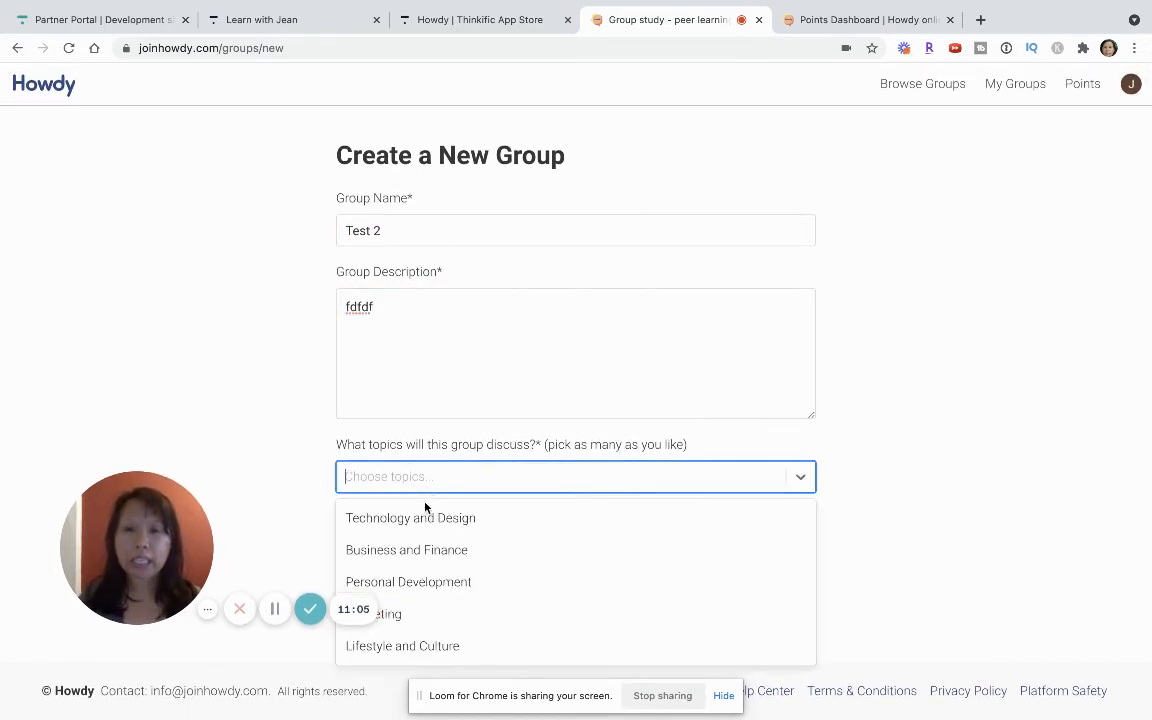
left_click(406, 548)
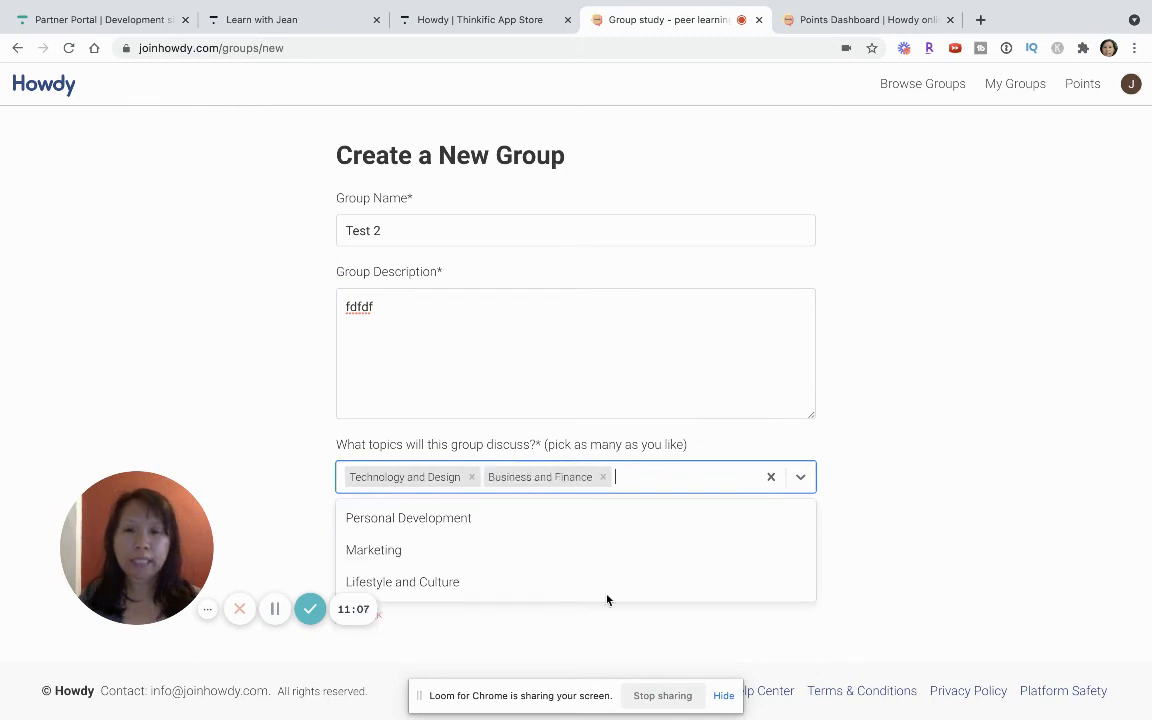
left_click(408, 516)
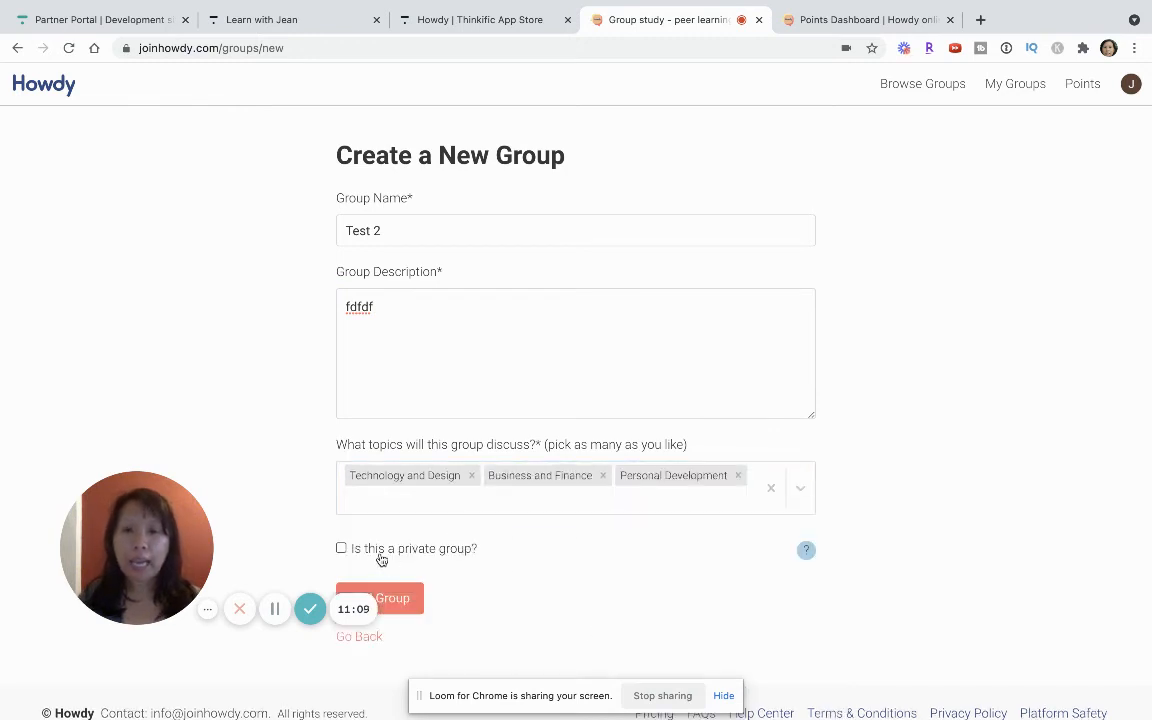
left_click(340, 548)
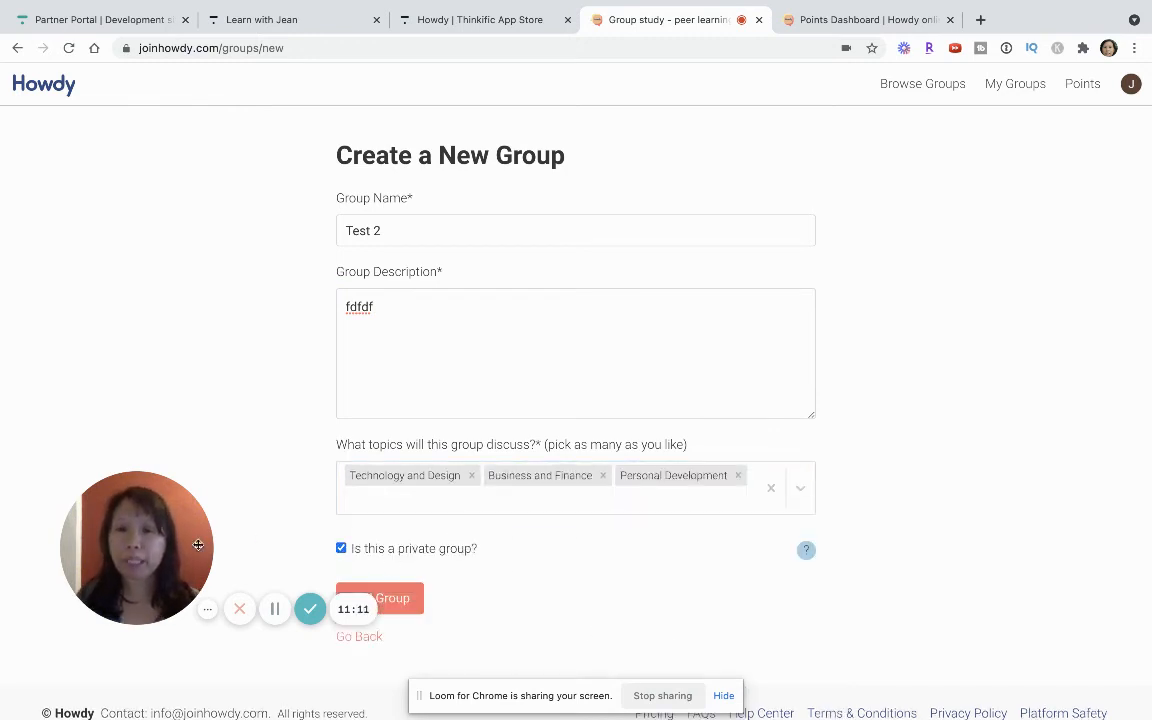
left_click_drag(136, 548, 744, 612)
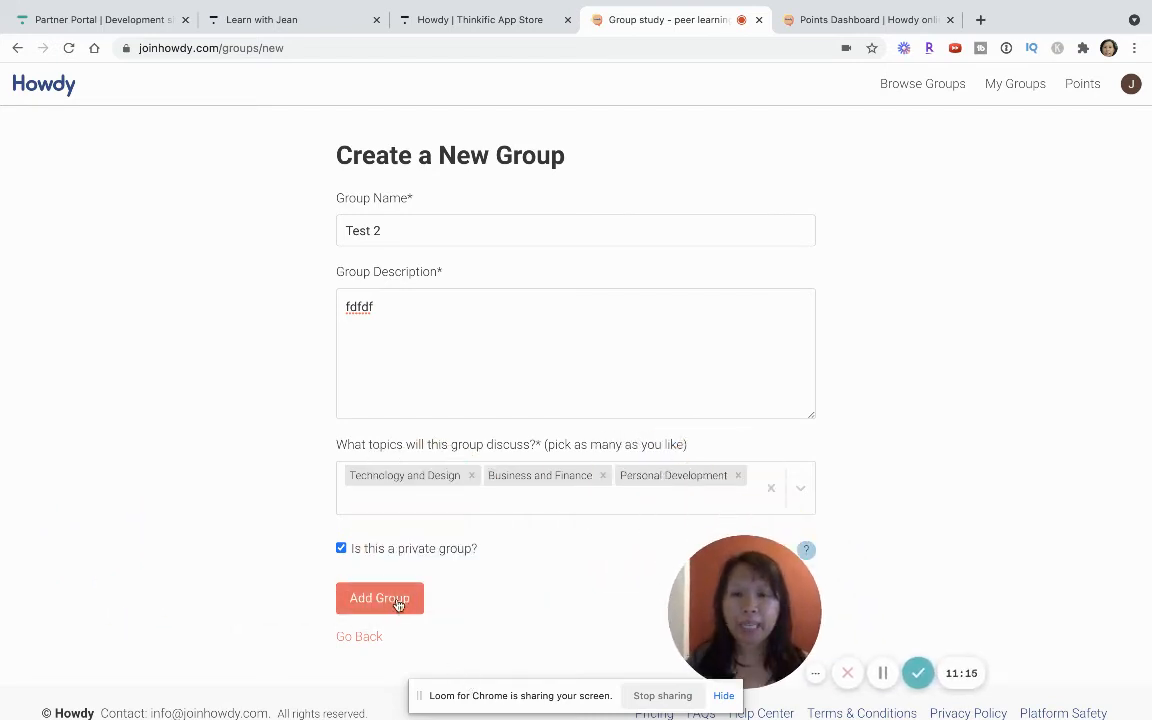
left_click(380, 598)
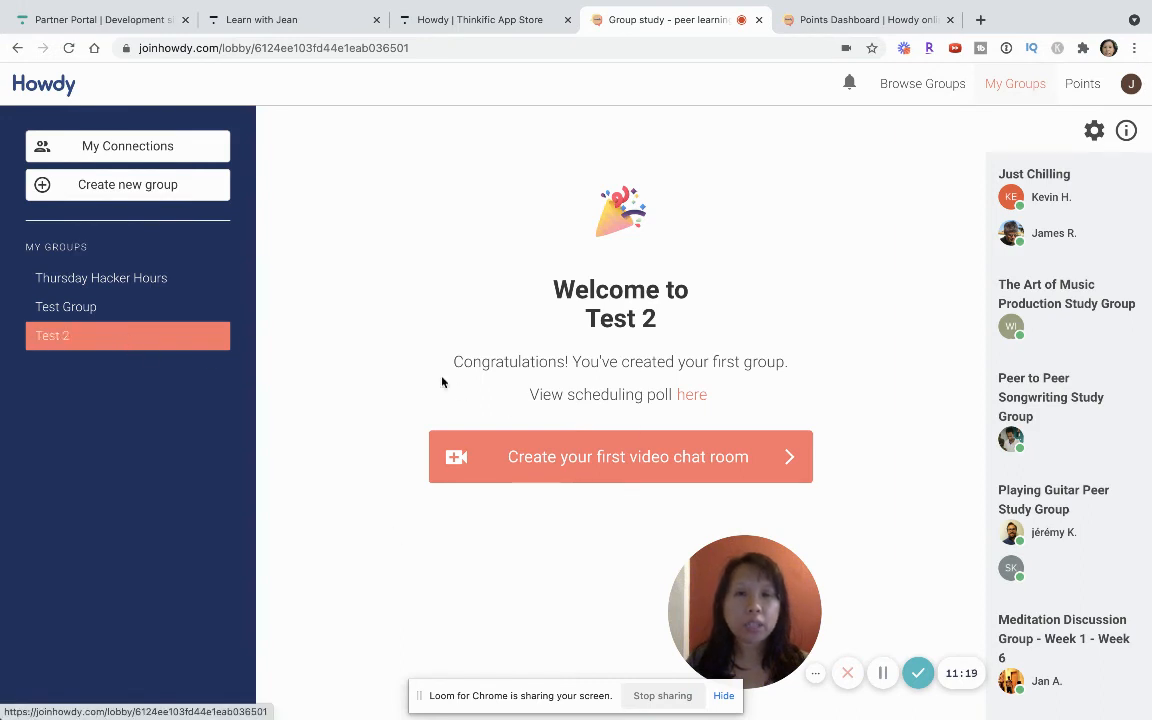
mouse_move(692, 394)
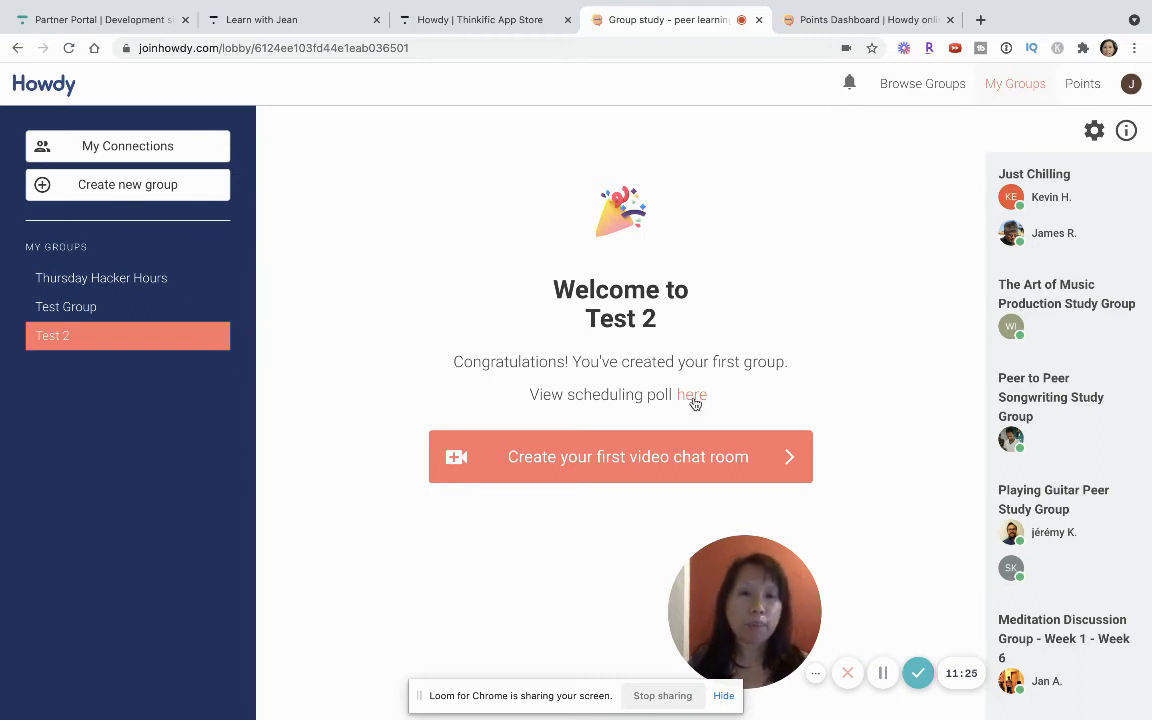
Advance the Test 2 scheduling poll's time columns to the 7:00pm–10:30pm evening slots.
left_click(692, 394)
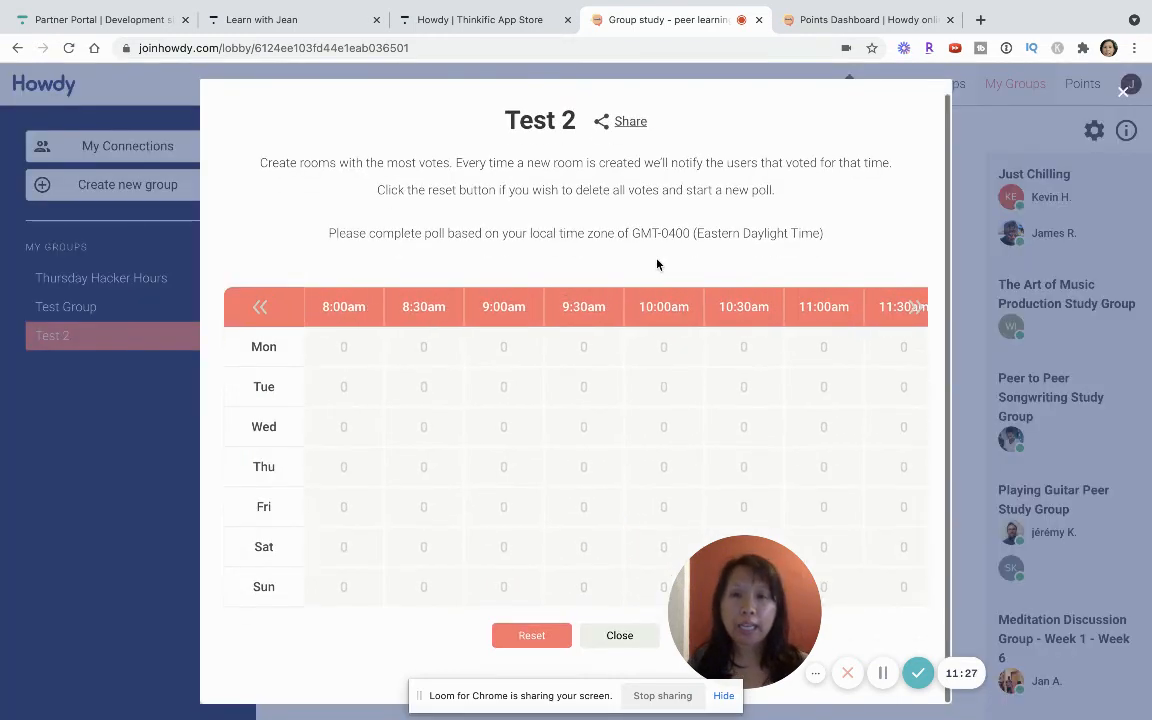
mouse_move(464, 414)
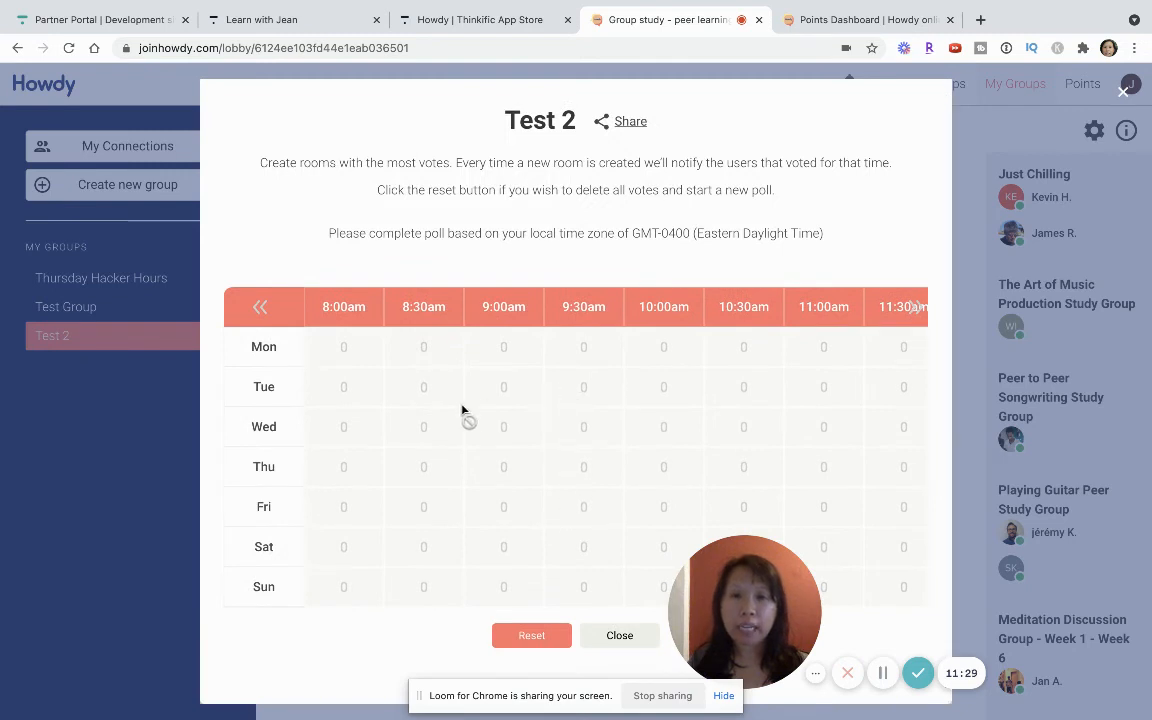
mouse_move(432, 392)
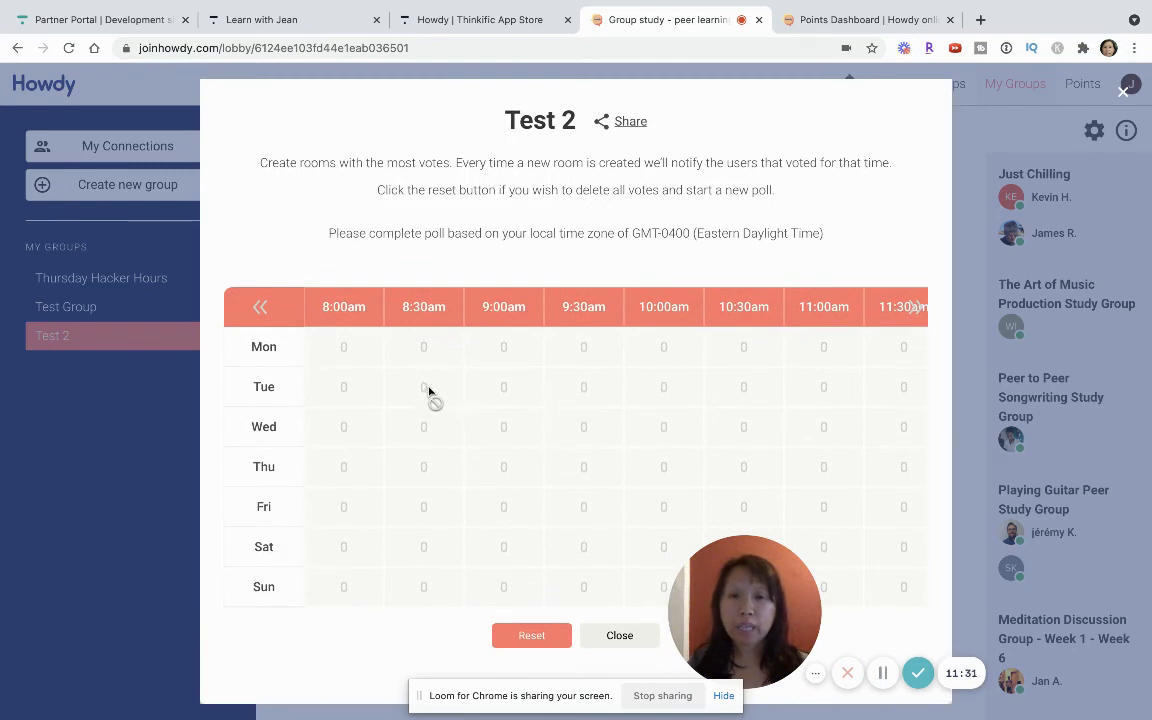
mouse_move(356, 430)
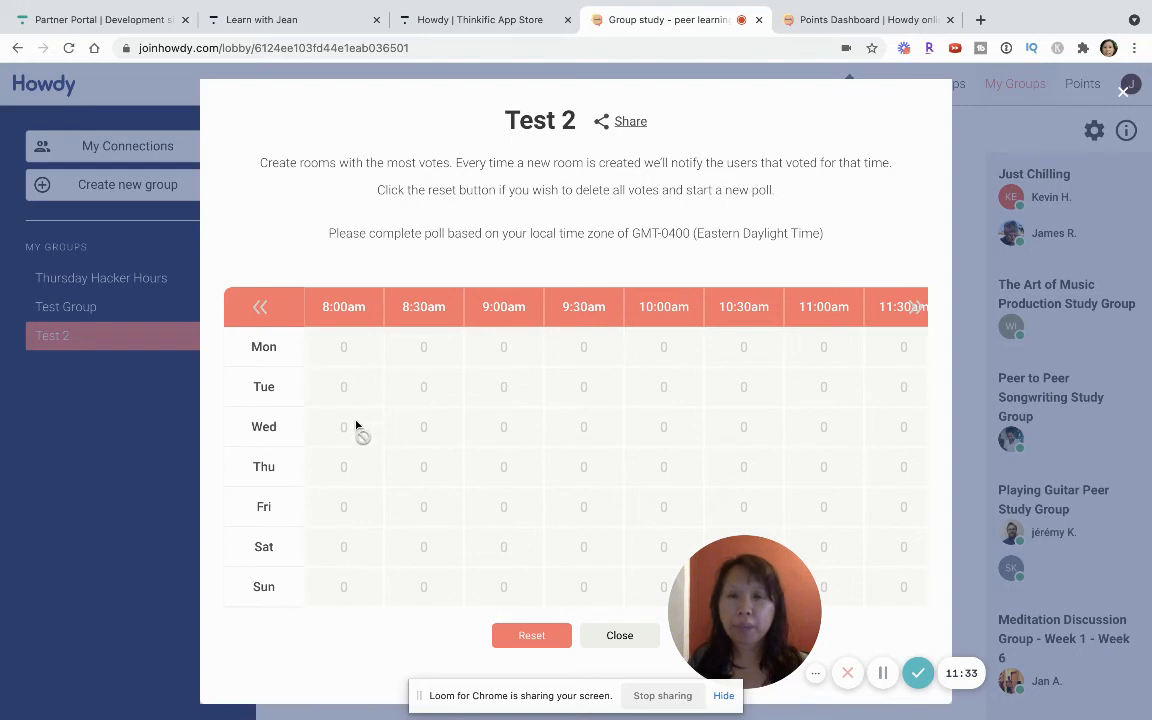
left_click(908, 306)
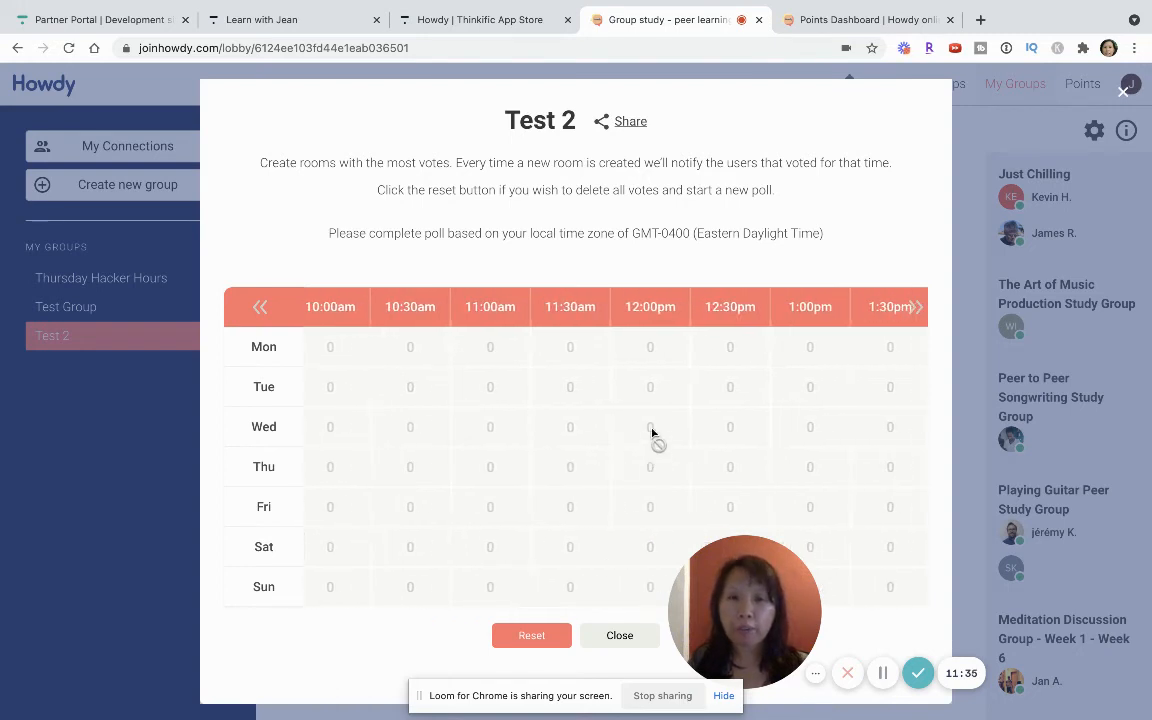
mouse_move(570, 428)
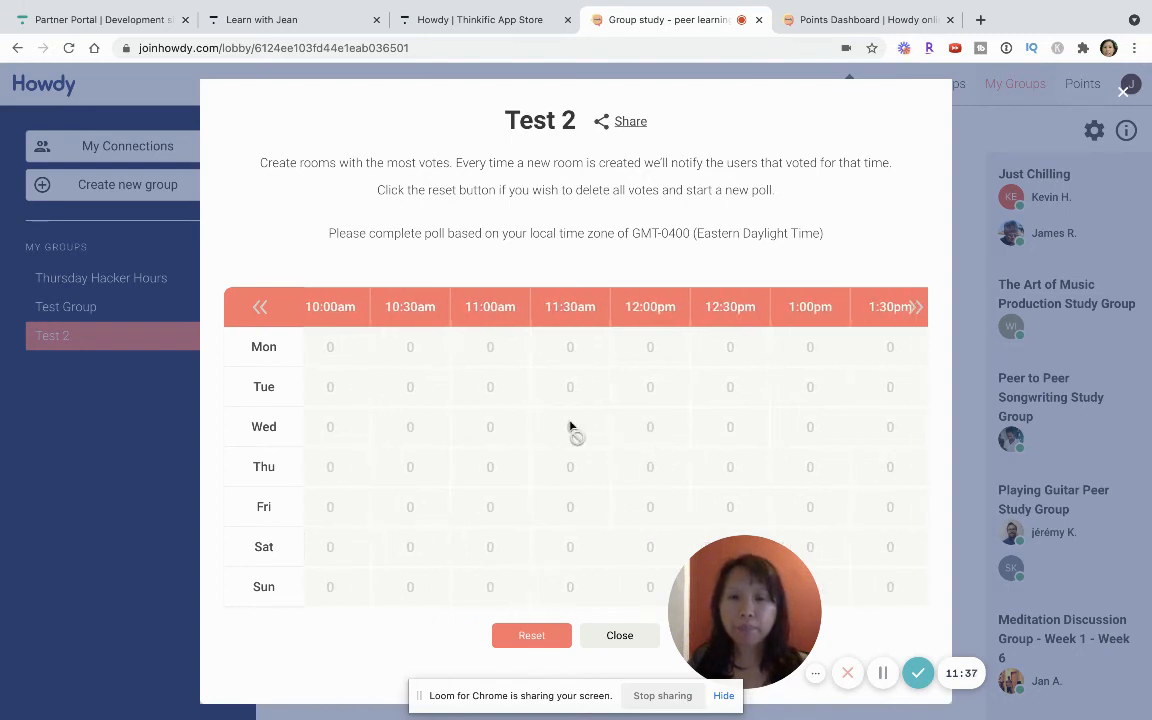
mouse_move(940, 644)
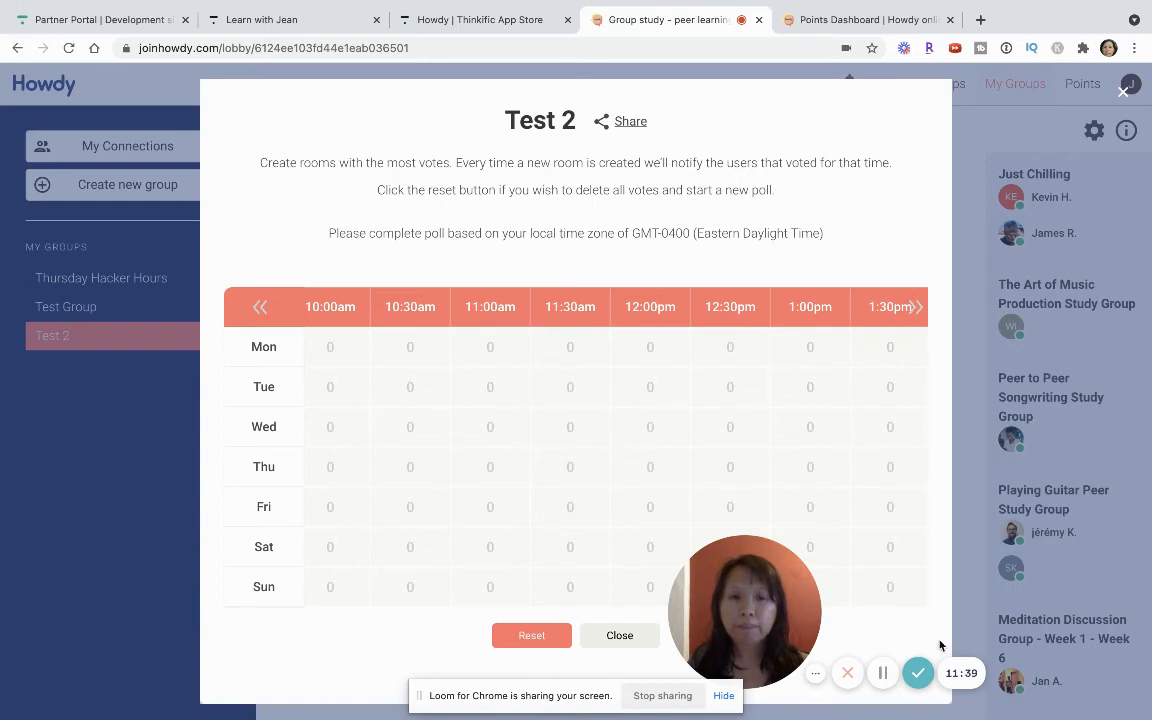
mouse_move(416, 420)
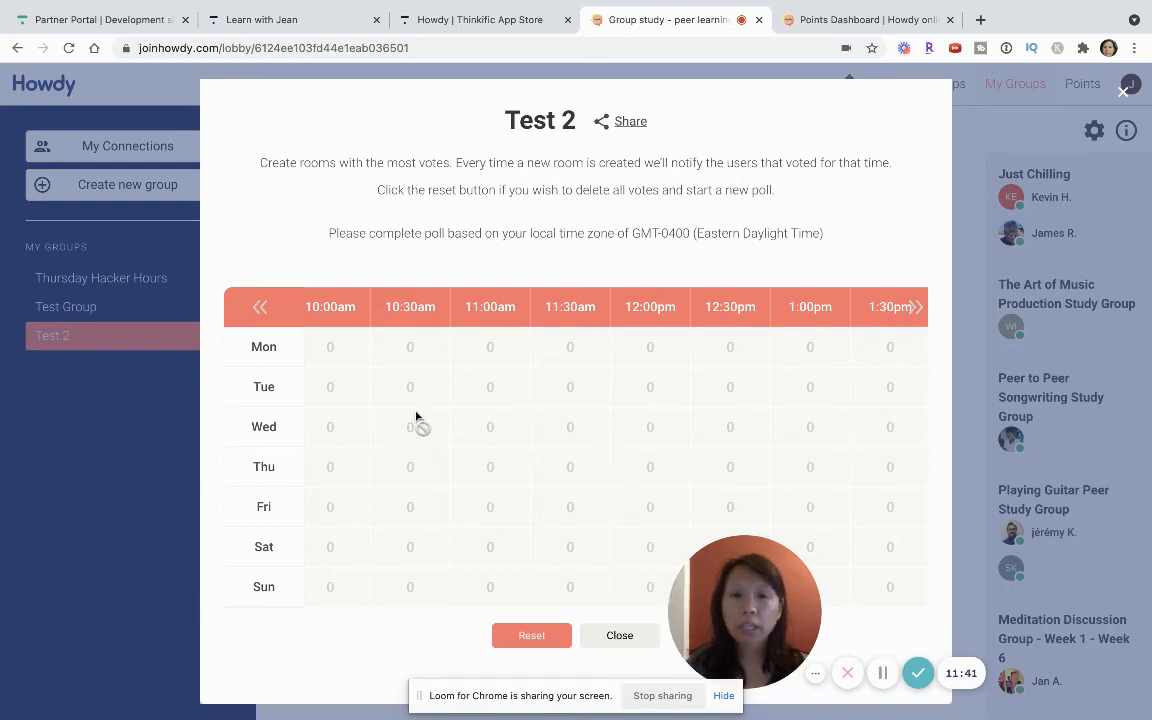
left_click(912, 306)
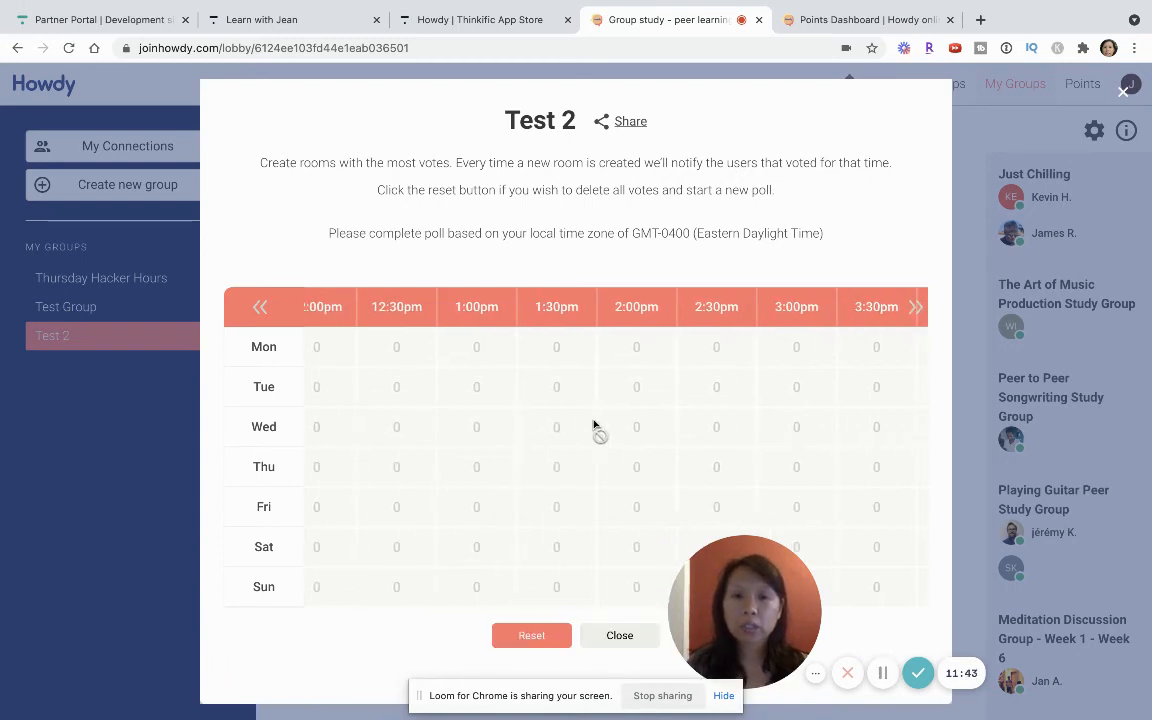
left_click(912, 306)
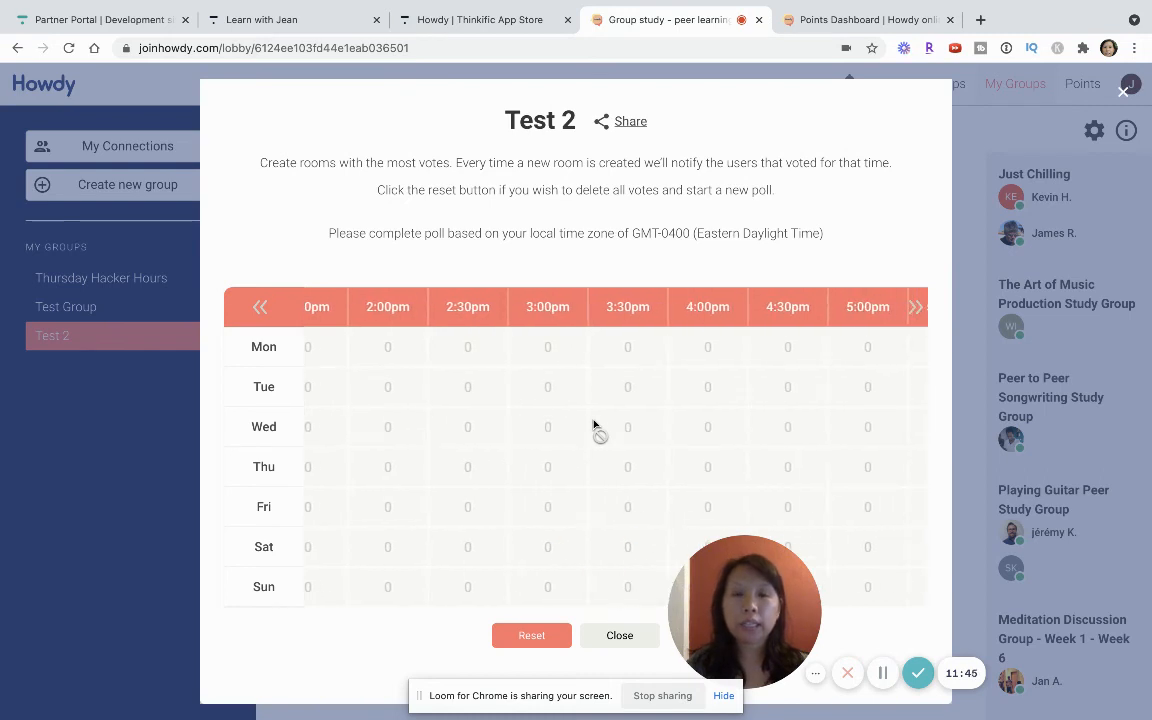
left_click(912, 306)
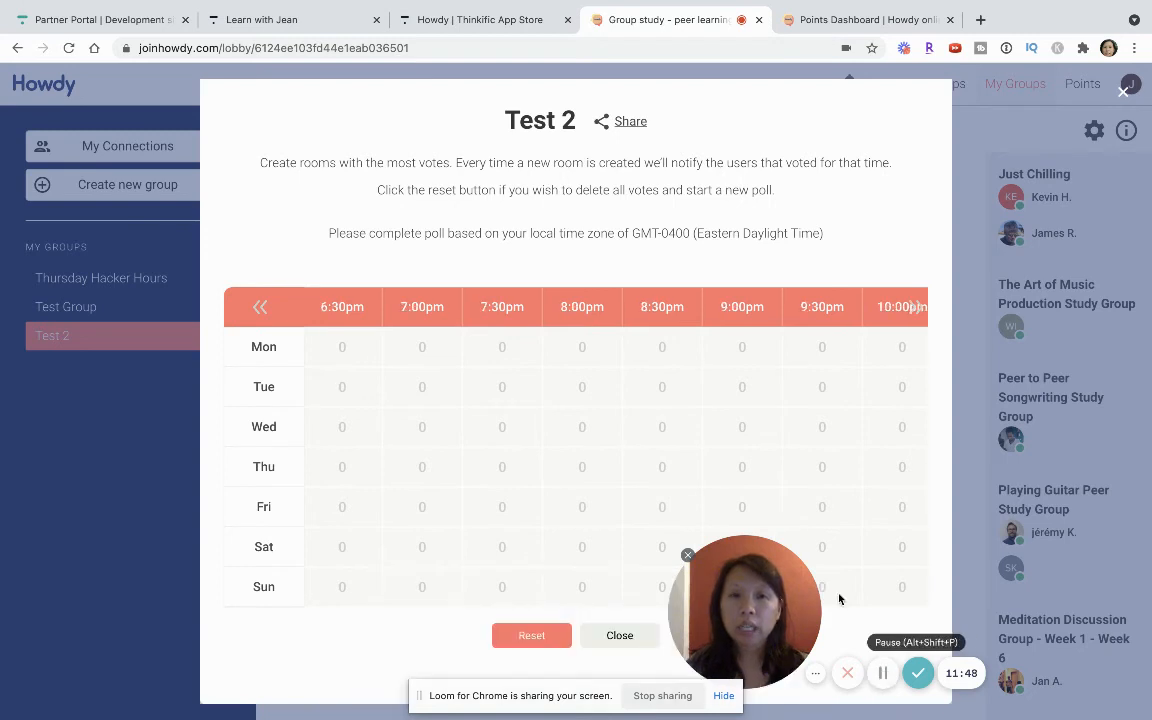
left_click(910, 306)
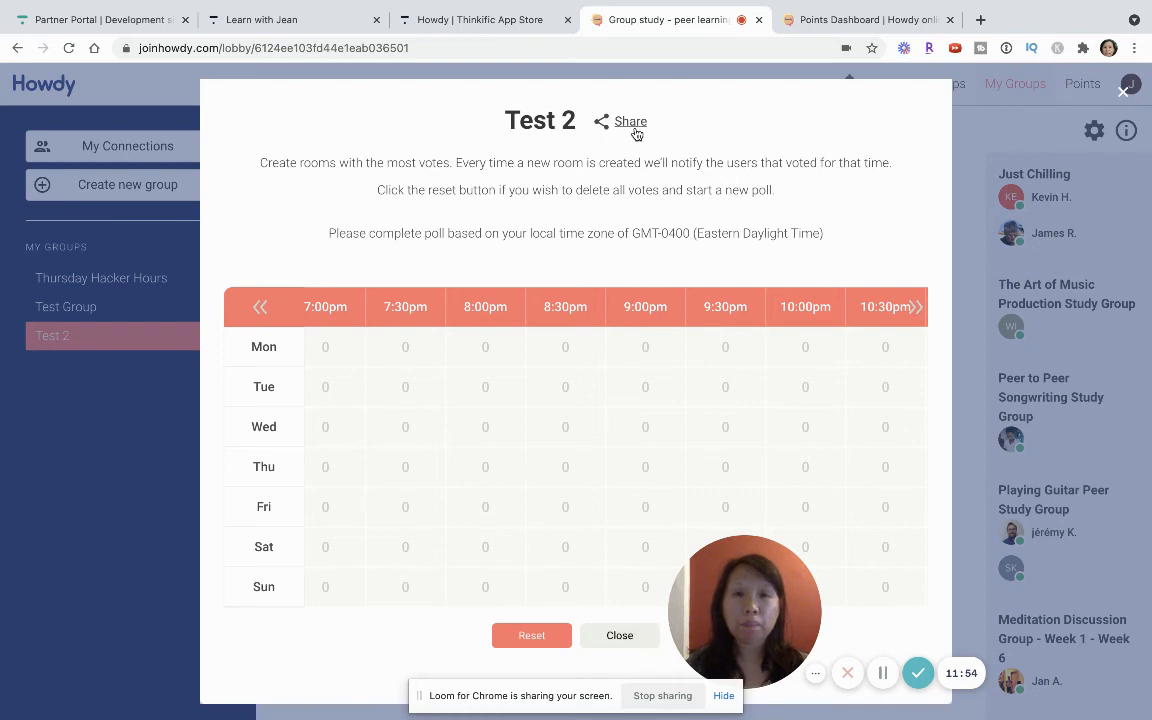
Copy the Test 2 group's invite link from the Refer a friend share dialog.
left_click(630, 122)
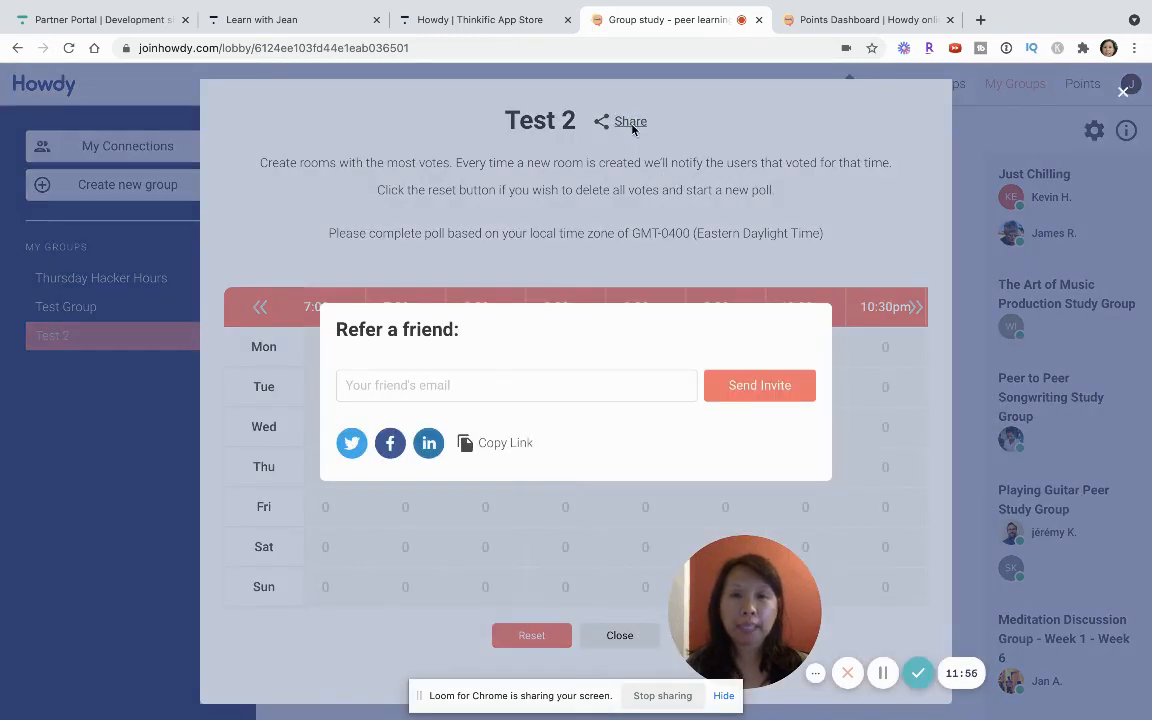
left_click(490, 384)
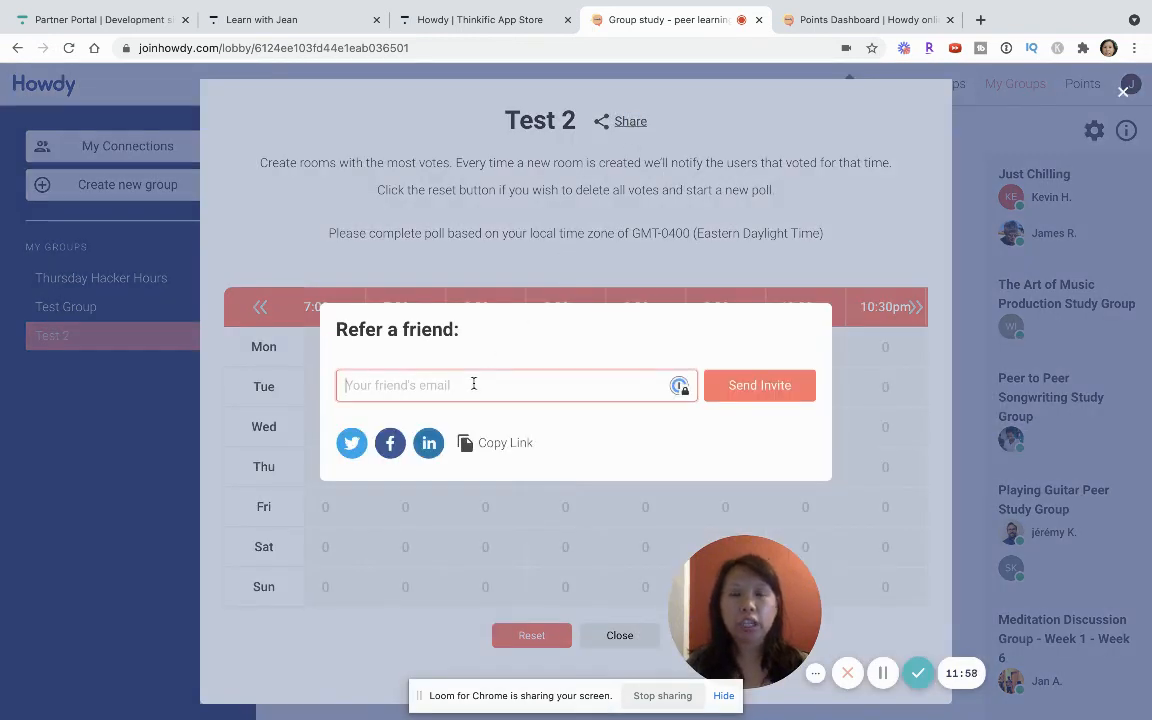
left_click(504, 442)
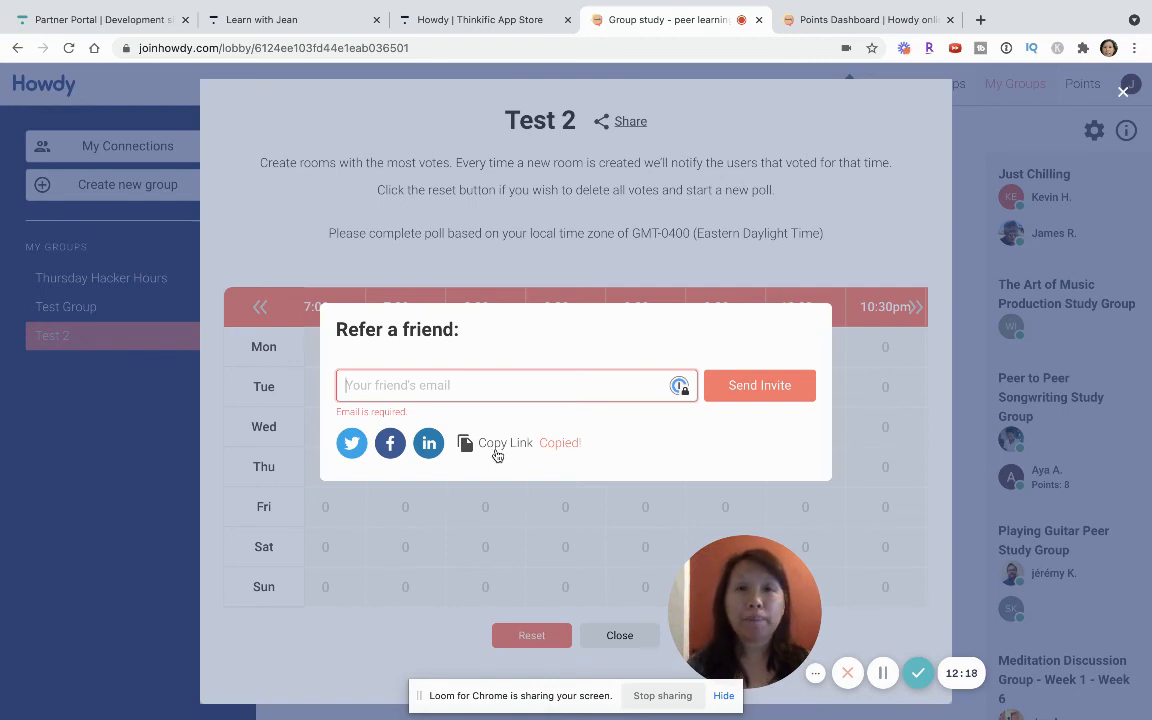
mouse_move(784, 436)
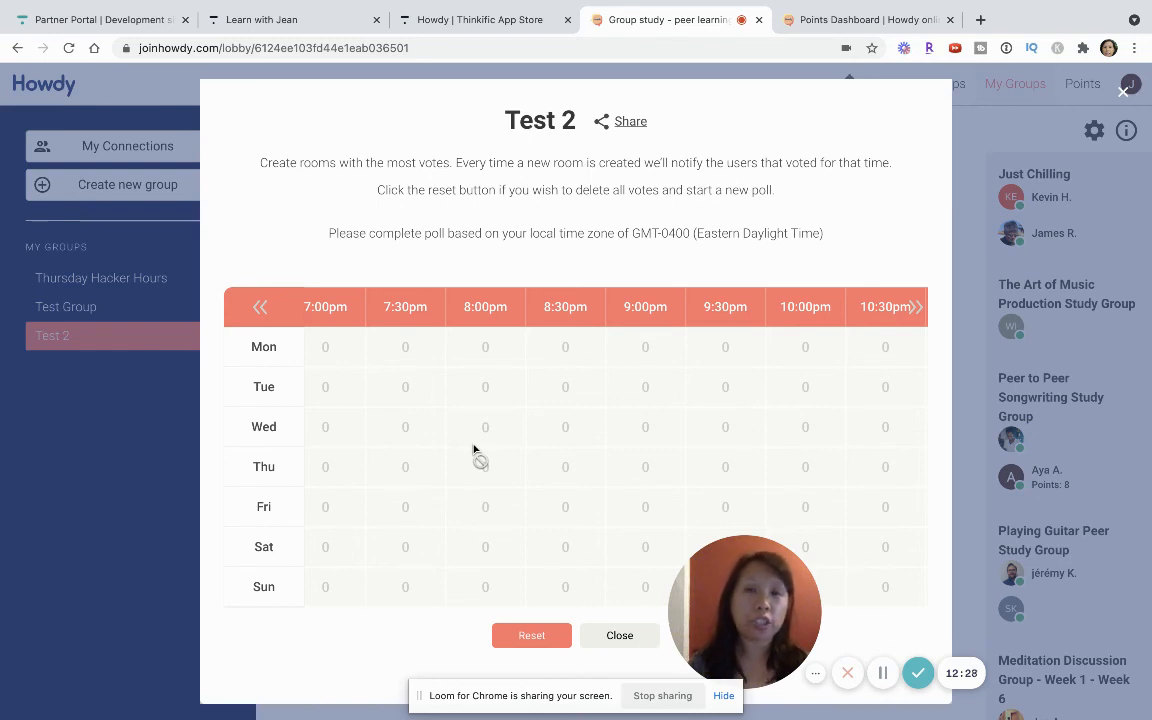
mouse_move(504, 430)
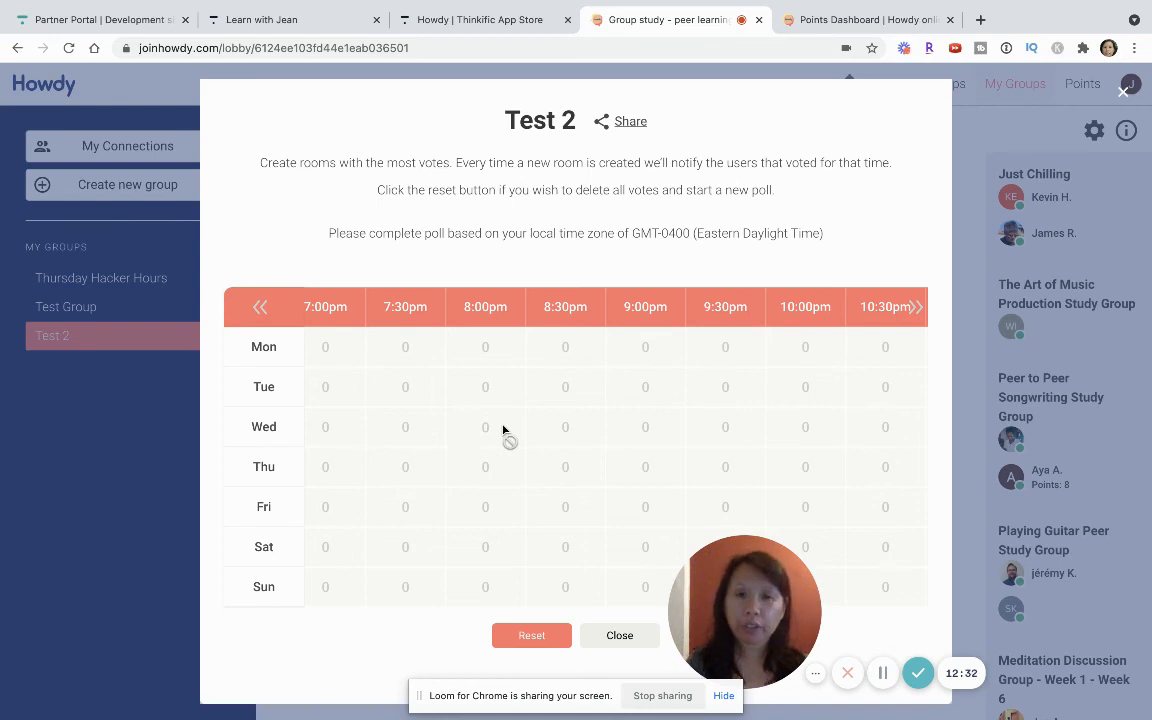
Dismiss the poll and start a new video chat room for Test 2, scheduled rather than starting now.
left_click(620, 636)
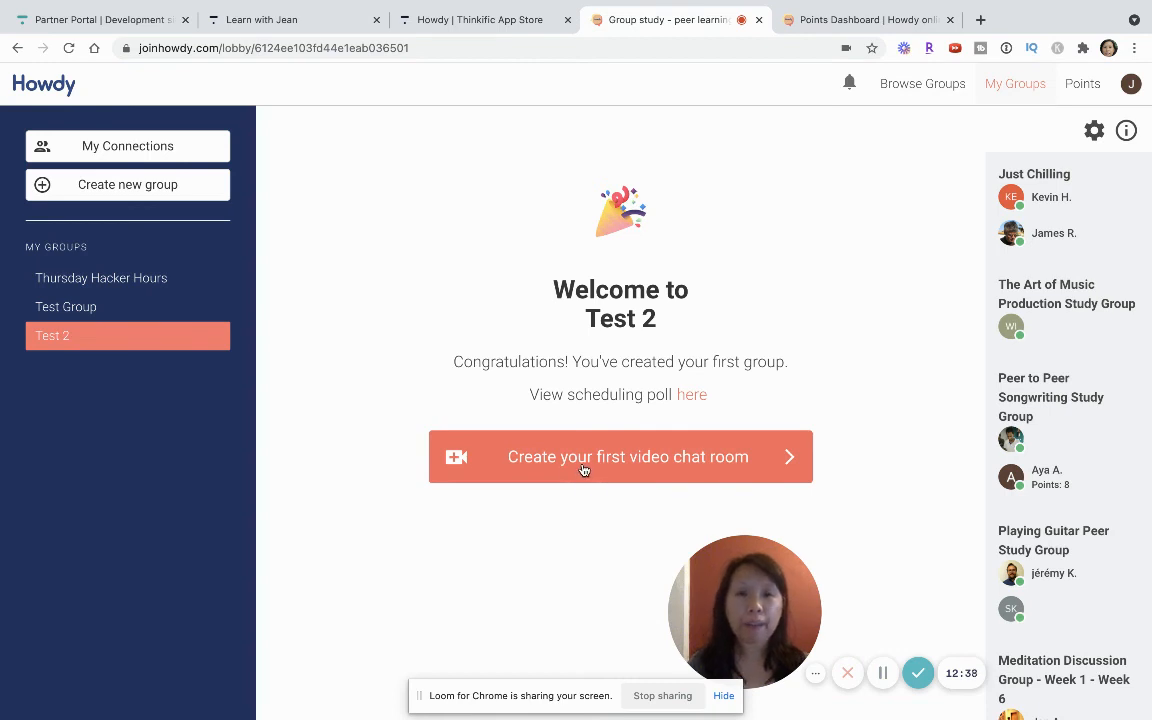
left_click(620, 456)
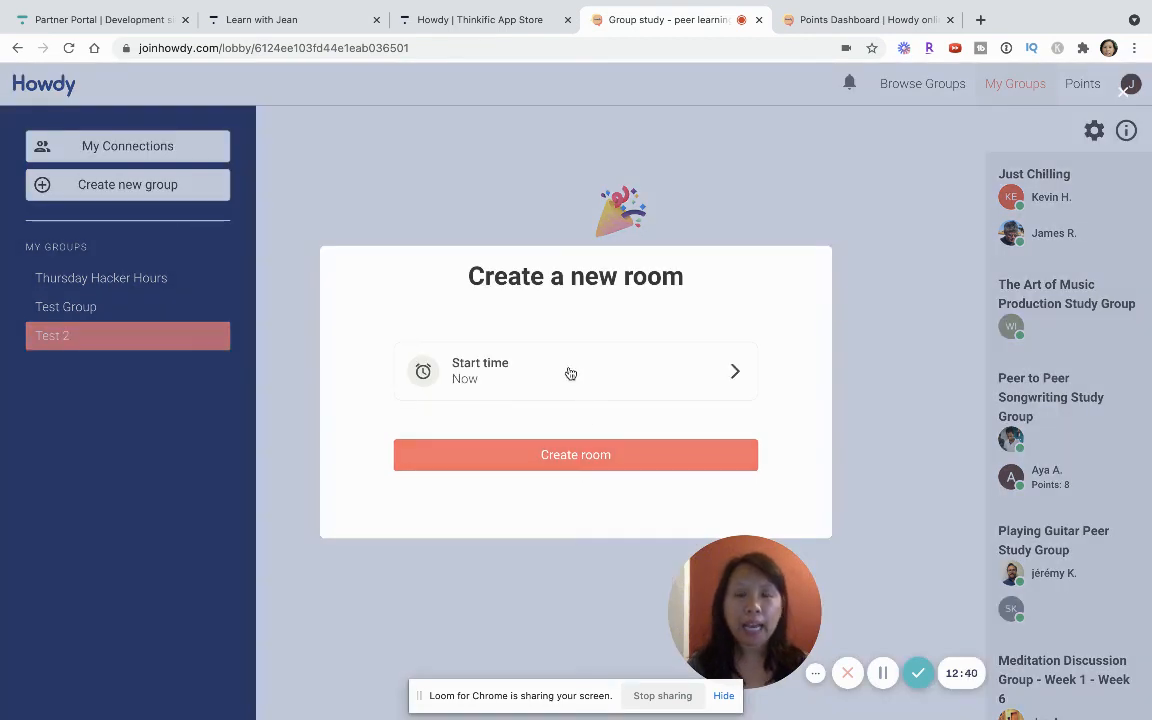
mouse_move(512, 380)
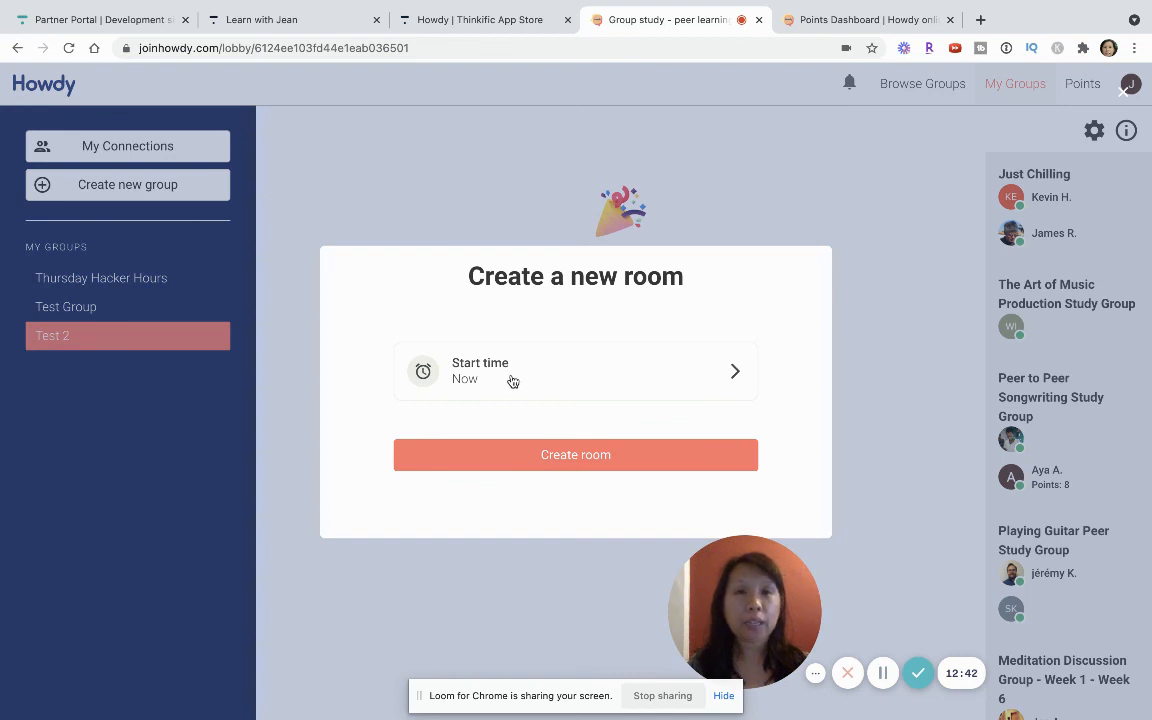
left_click(576, 370)
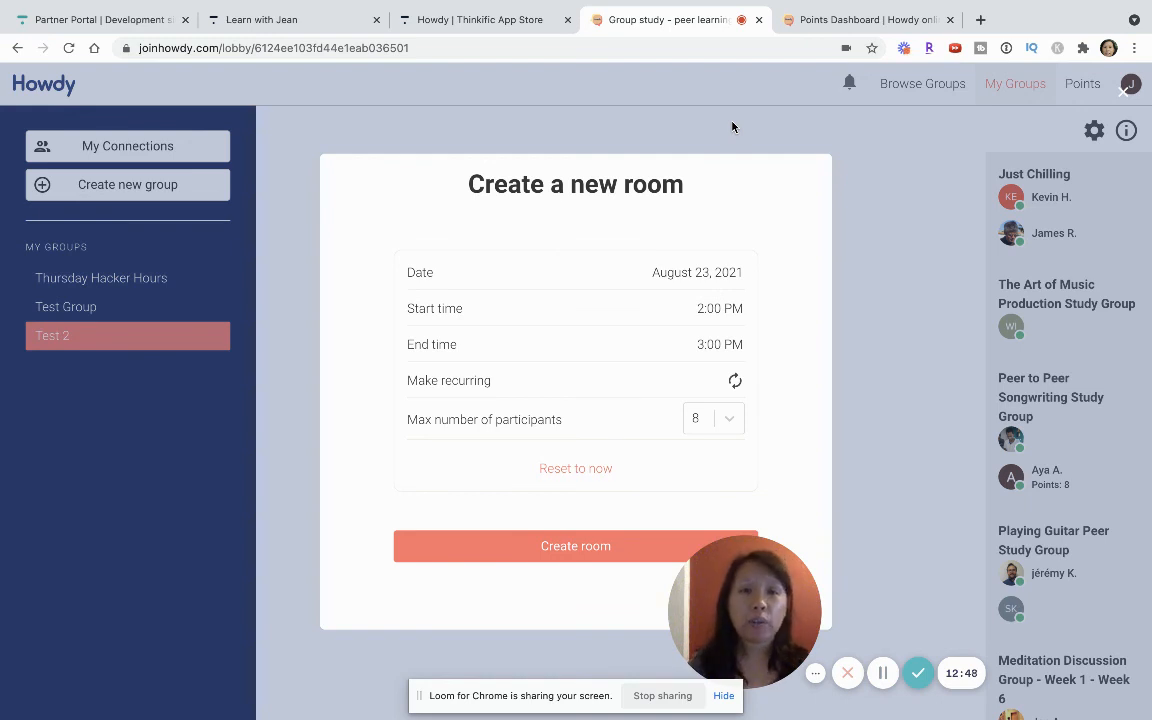
mouse_move(692, 276)
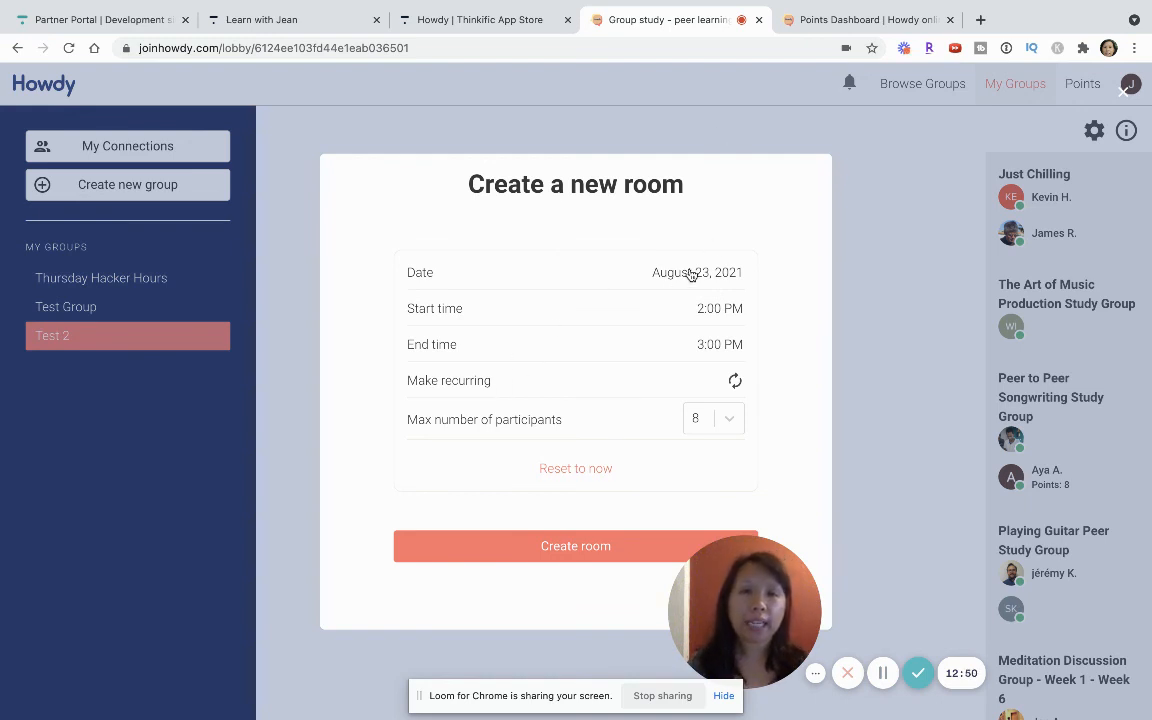
Set the room date to Friday August 27 with a 9:00 AM start.
left_click(696, 272)
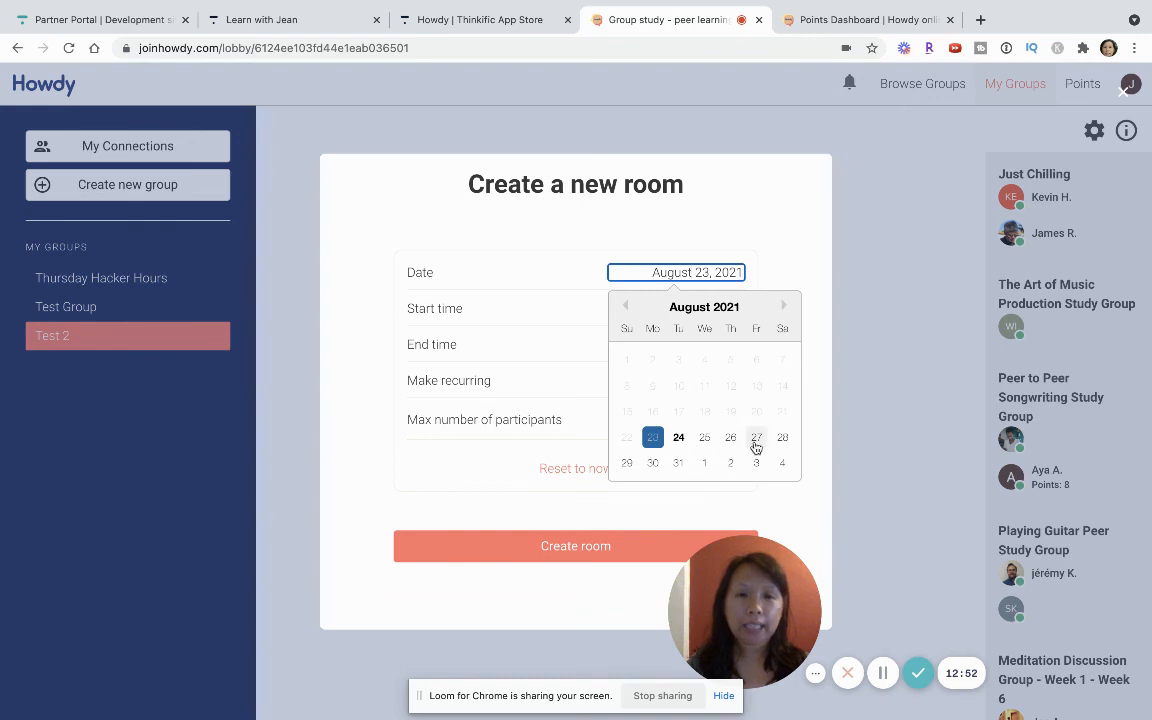
left_click(756, 436)
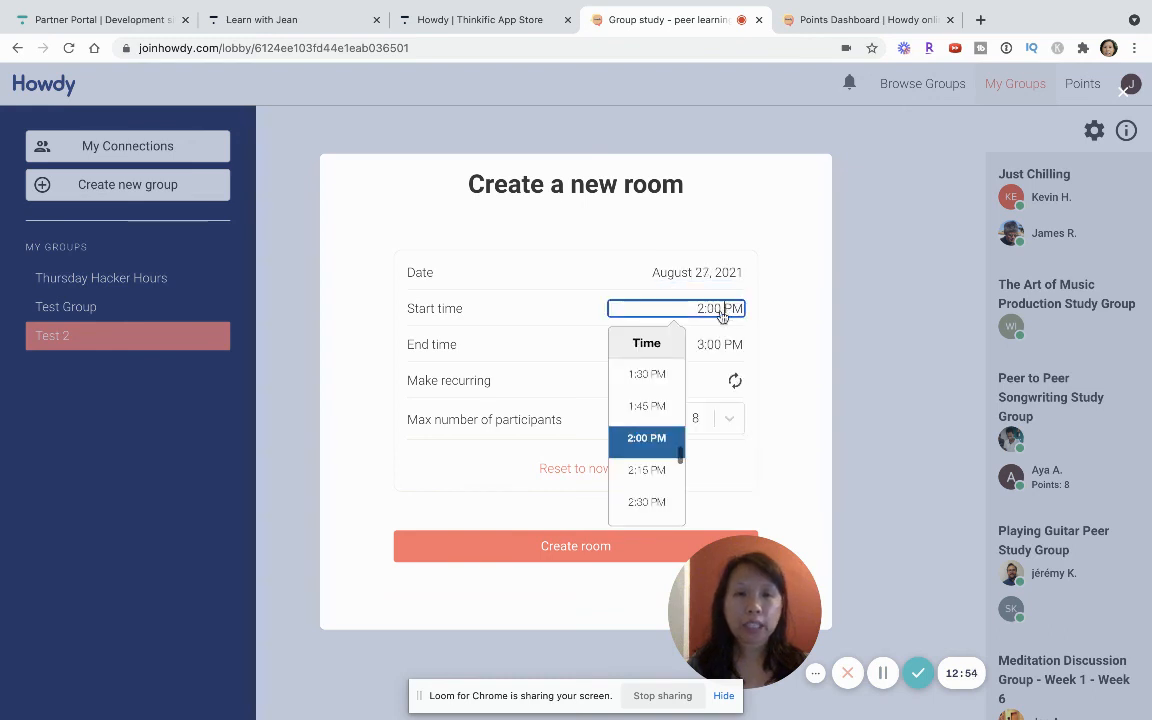
scroll("up", 3)
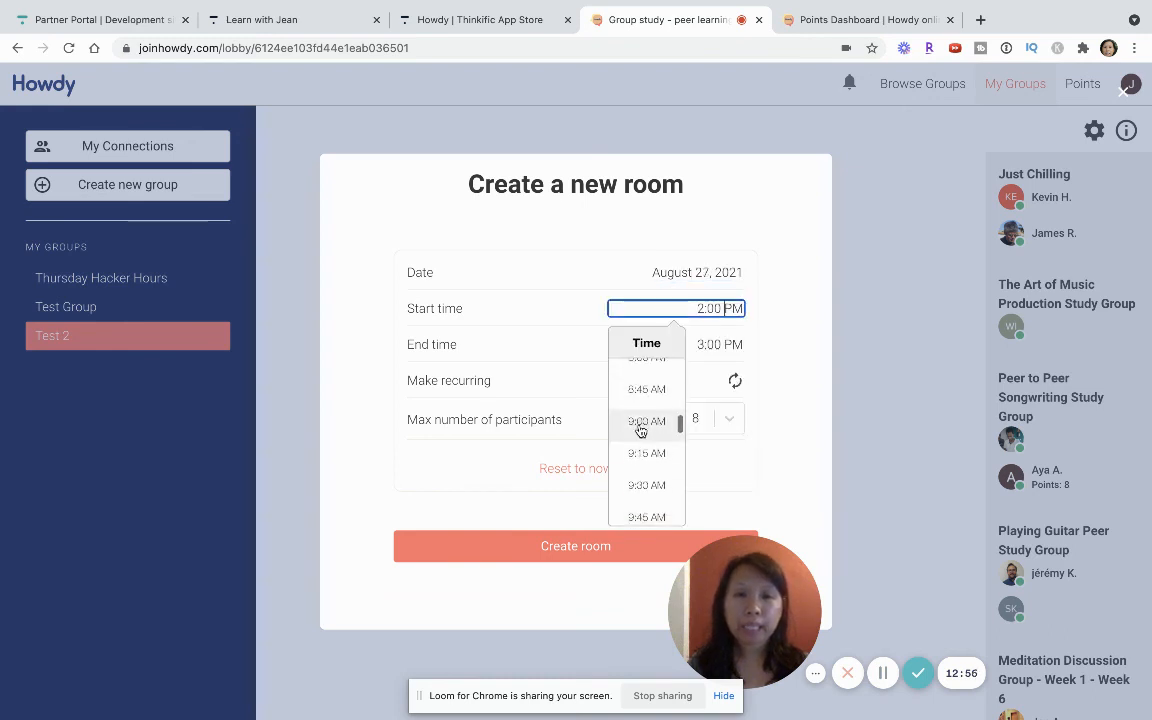
left_click(646, 420)
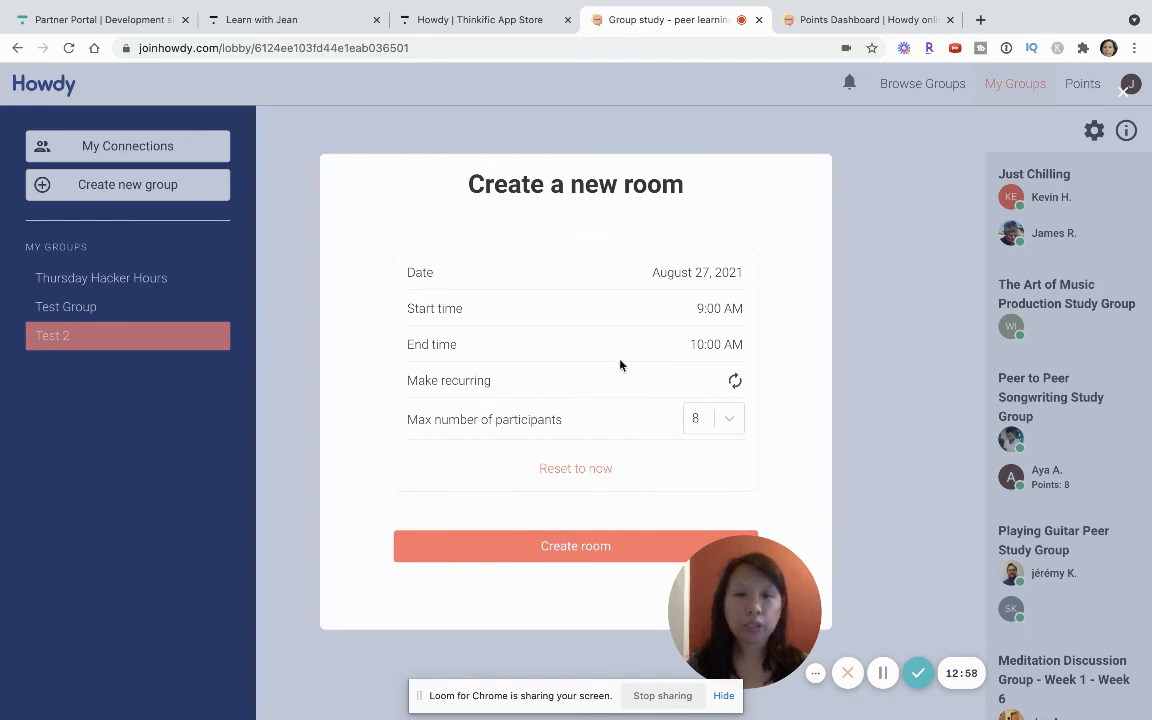
mouse_move(690, 436)
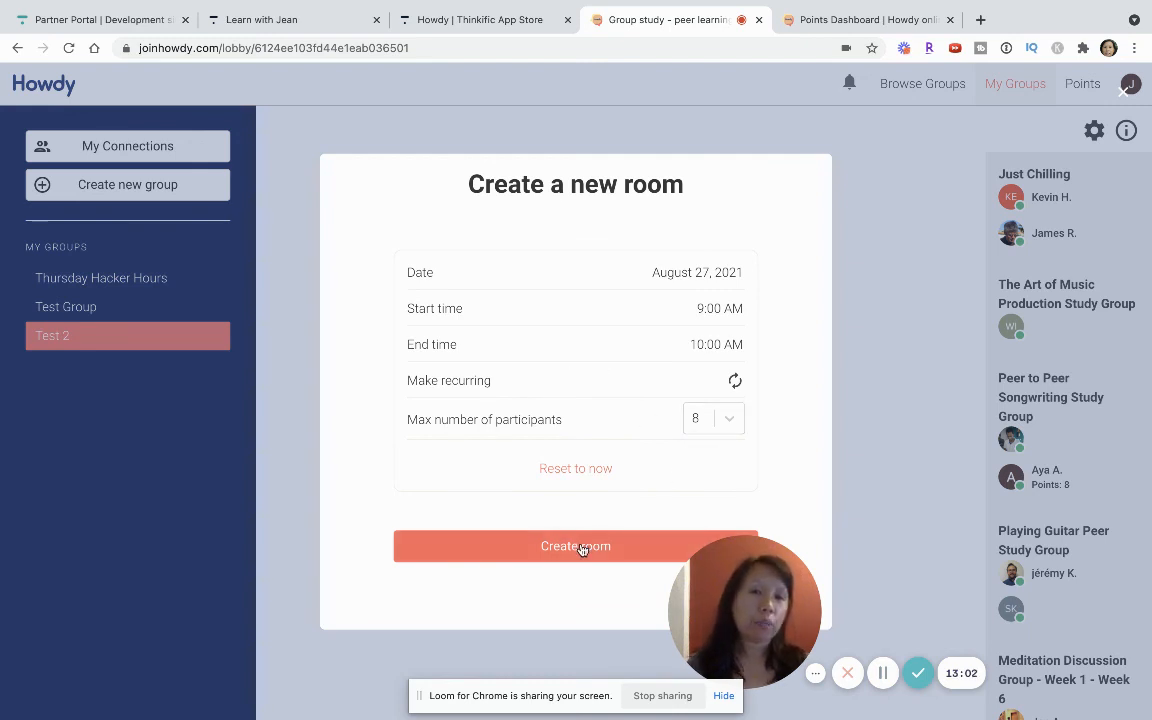
Create the room and review the registered Fri 9:00am, 27th Aug card on the Test 2 page.
left_click(576, 546)
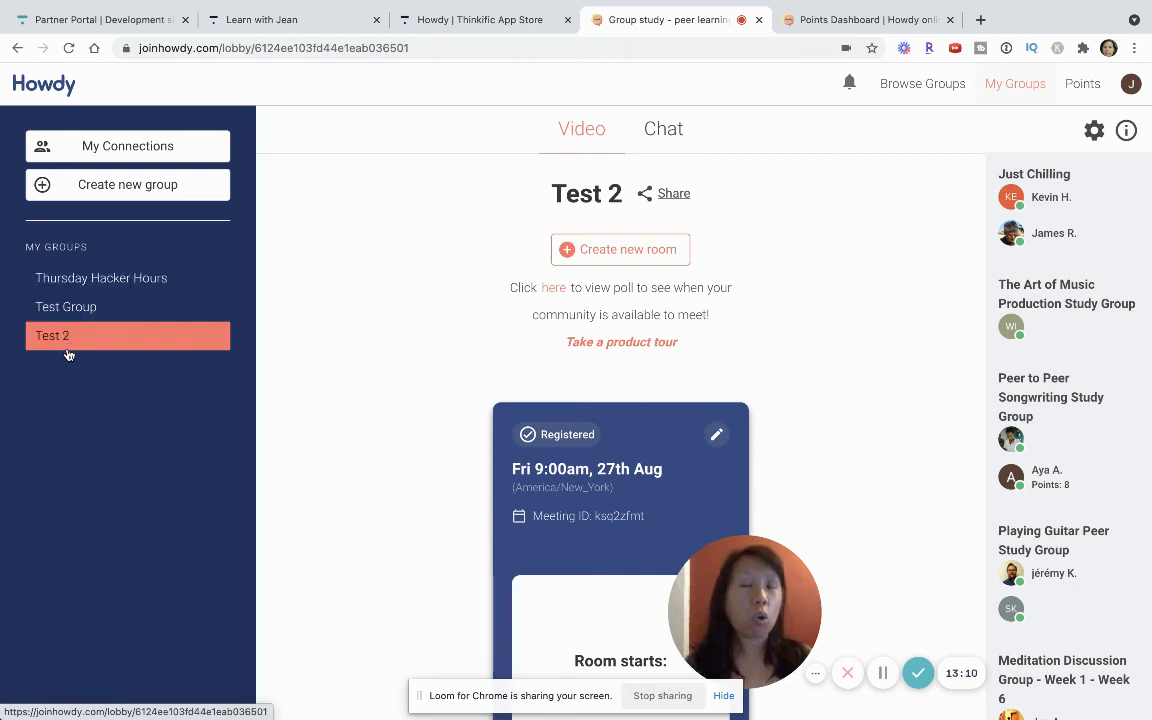
mouse_move(128, 278)
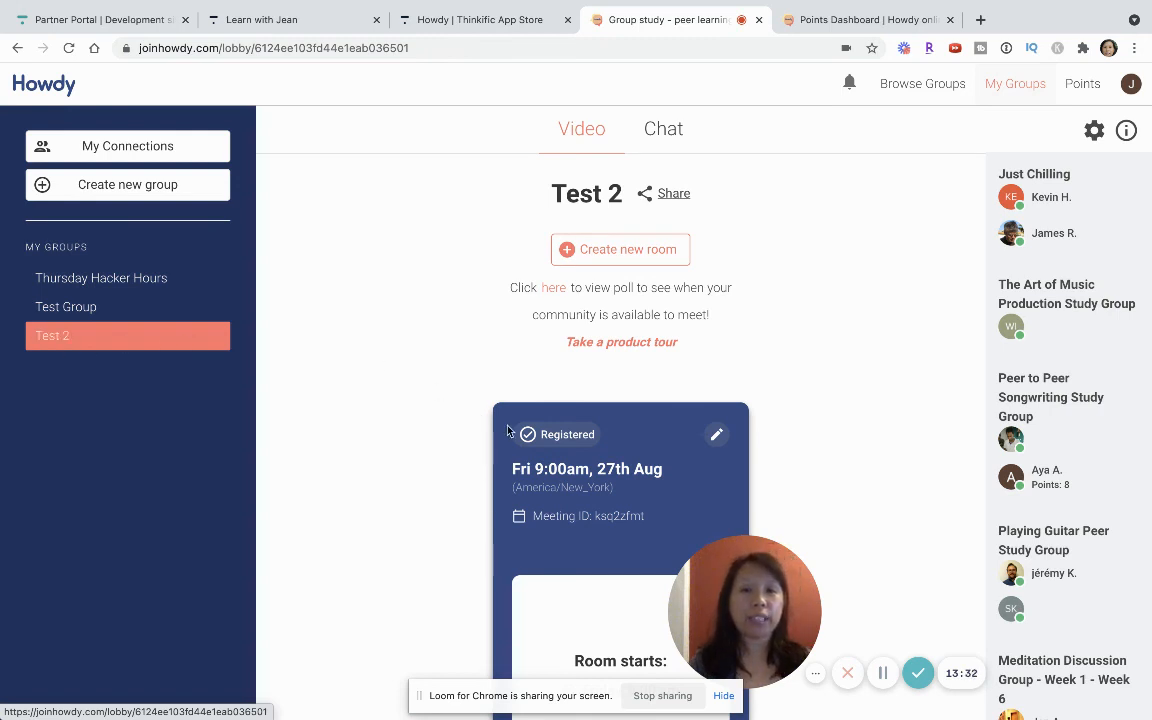
scroll("down", 3)
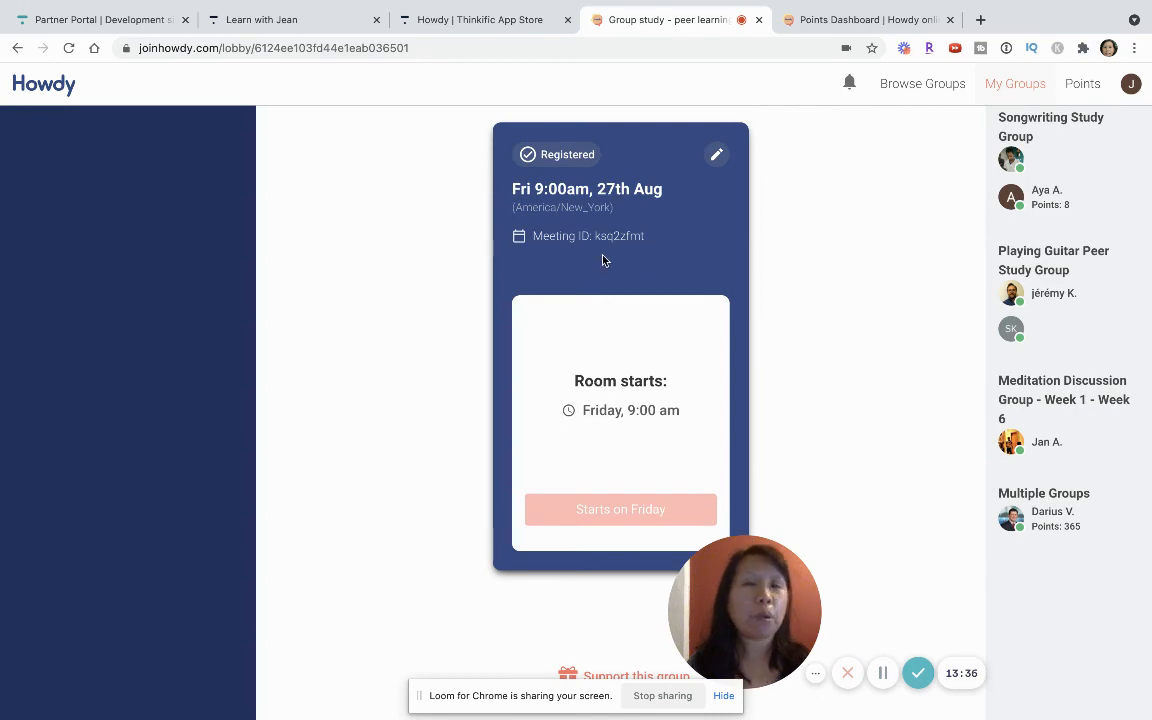
scroll("up", 3)
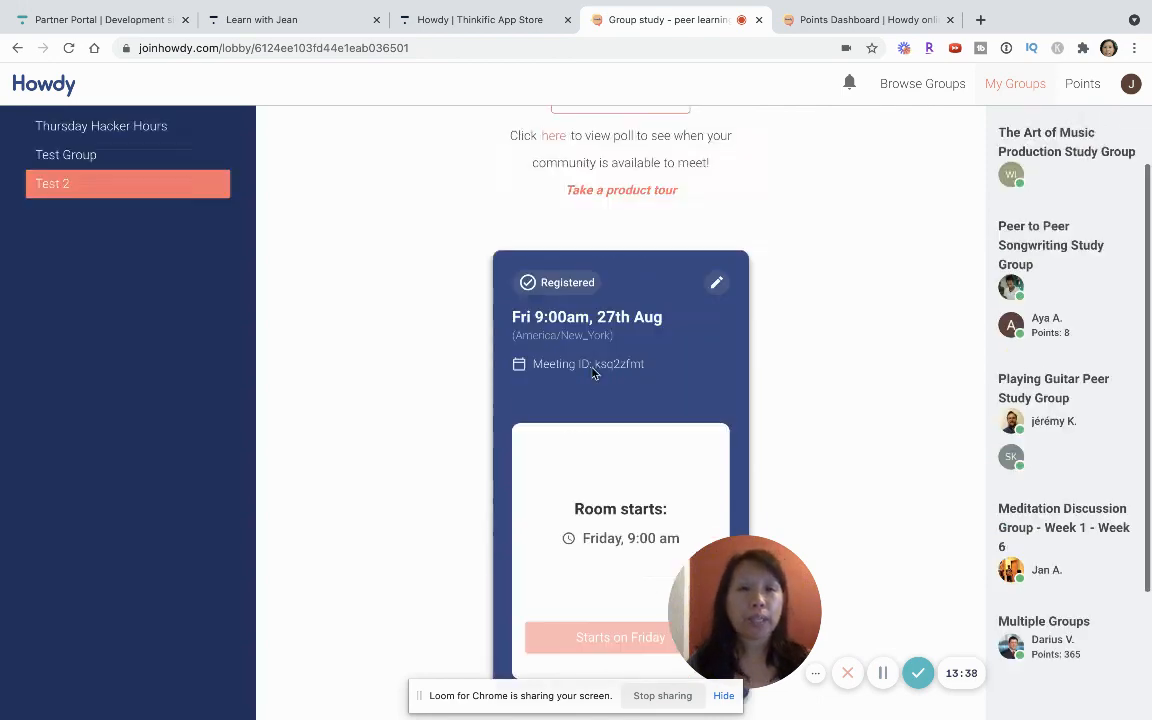
scroll("up", 3)
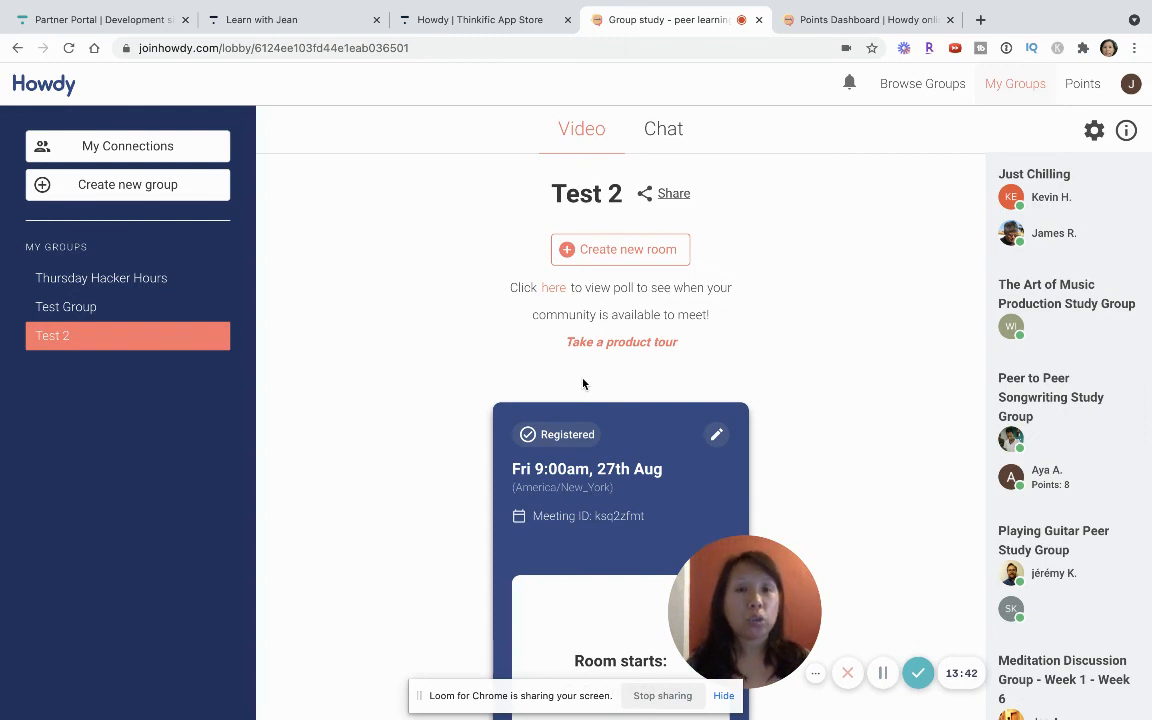
mouse_move(562, 384)
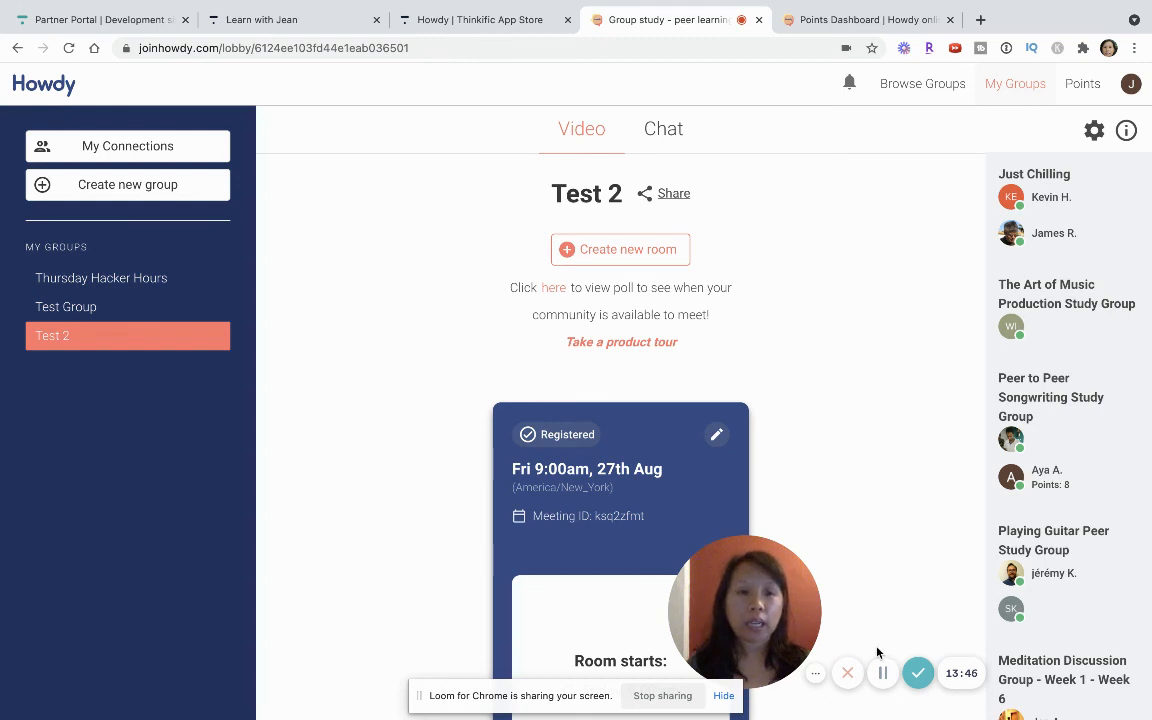
mouse_move(518, 458)
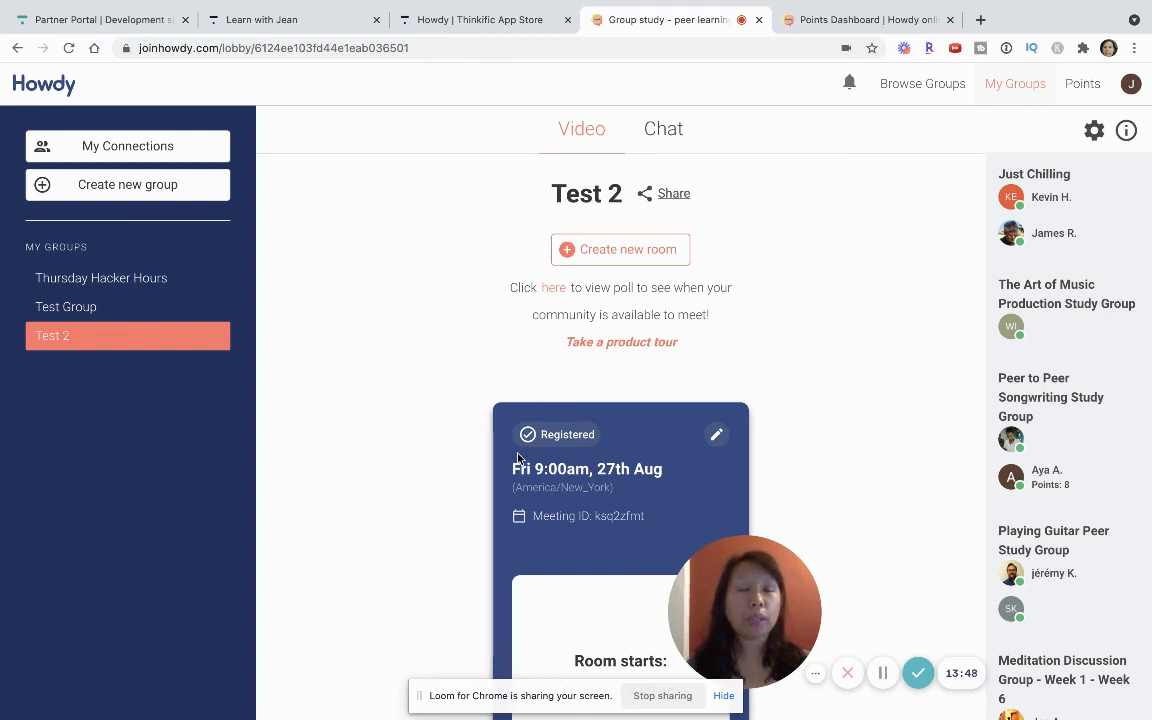